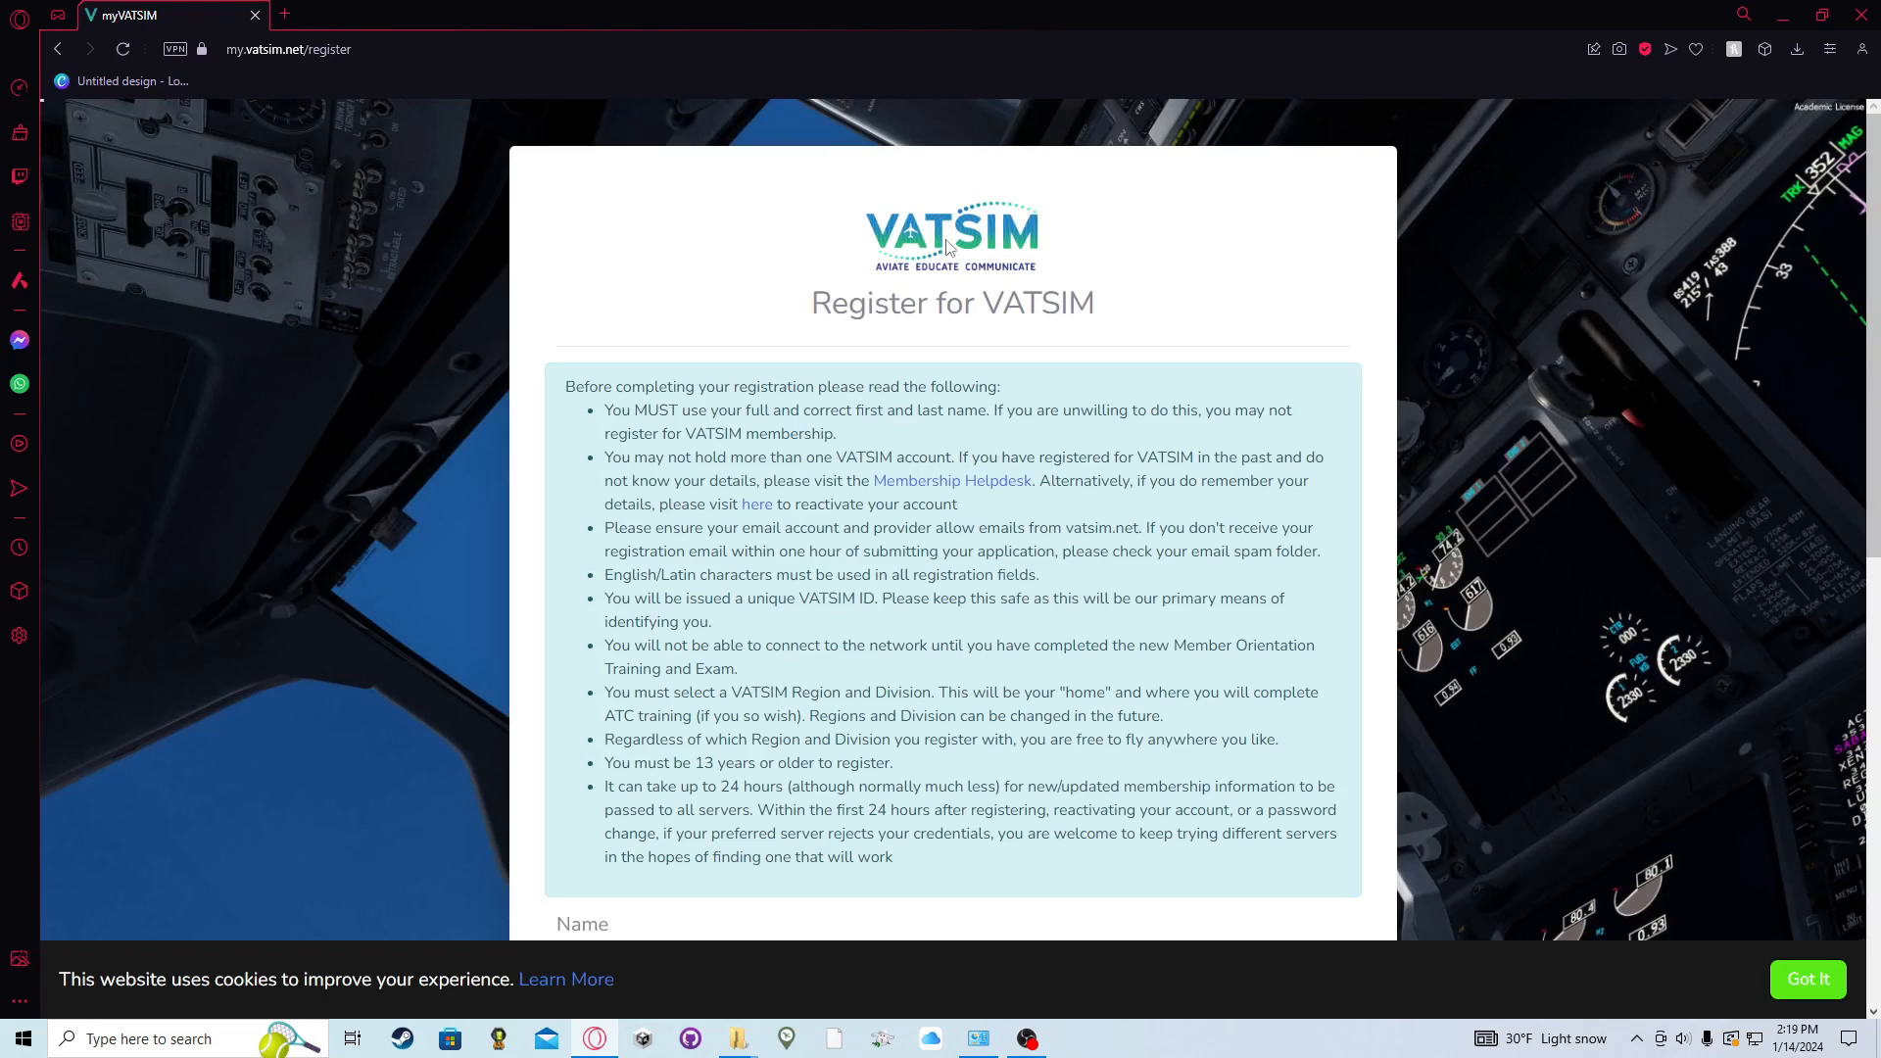
- Review the registration rules, noting the ban on holding multiple accounts
scroll("down", 3)
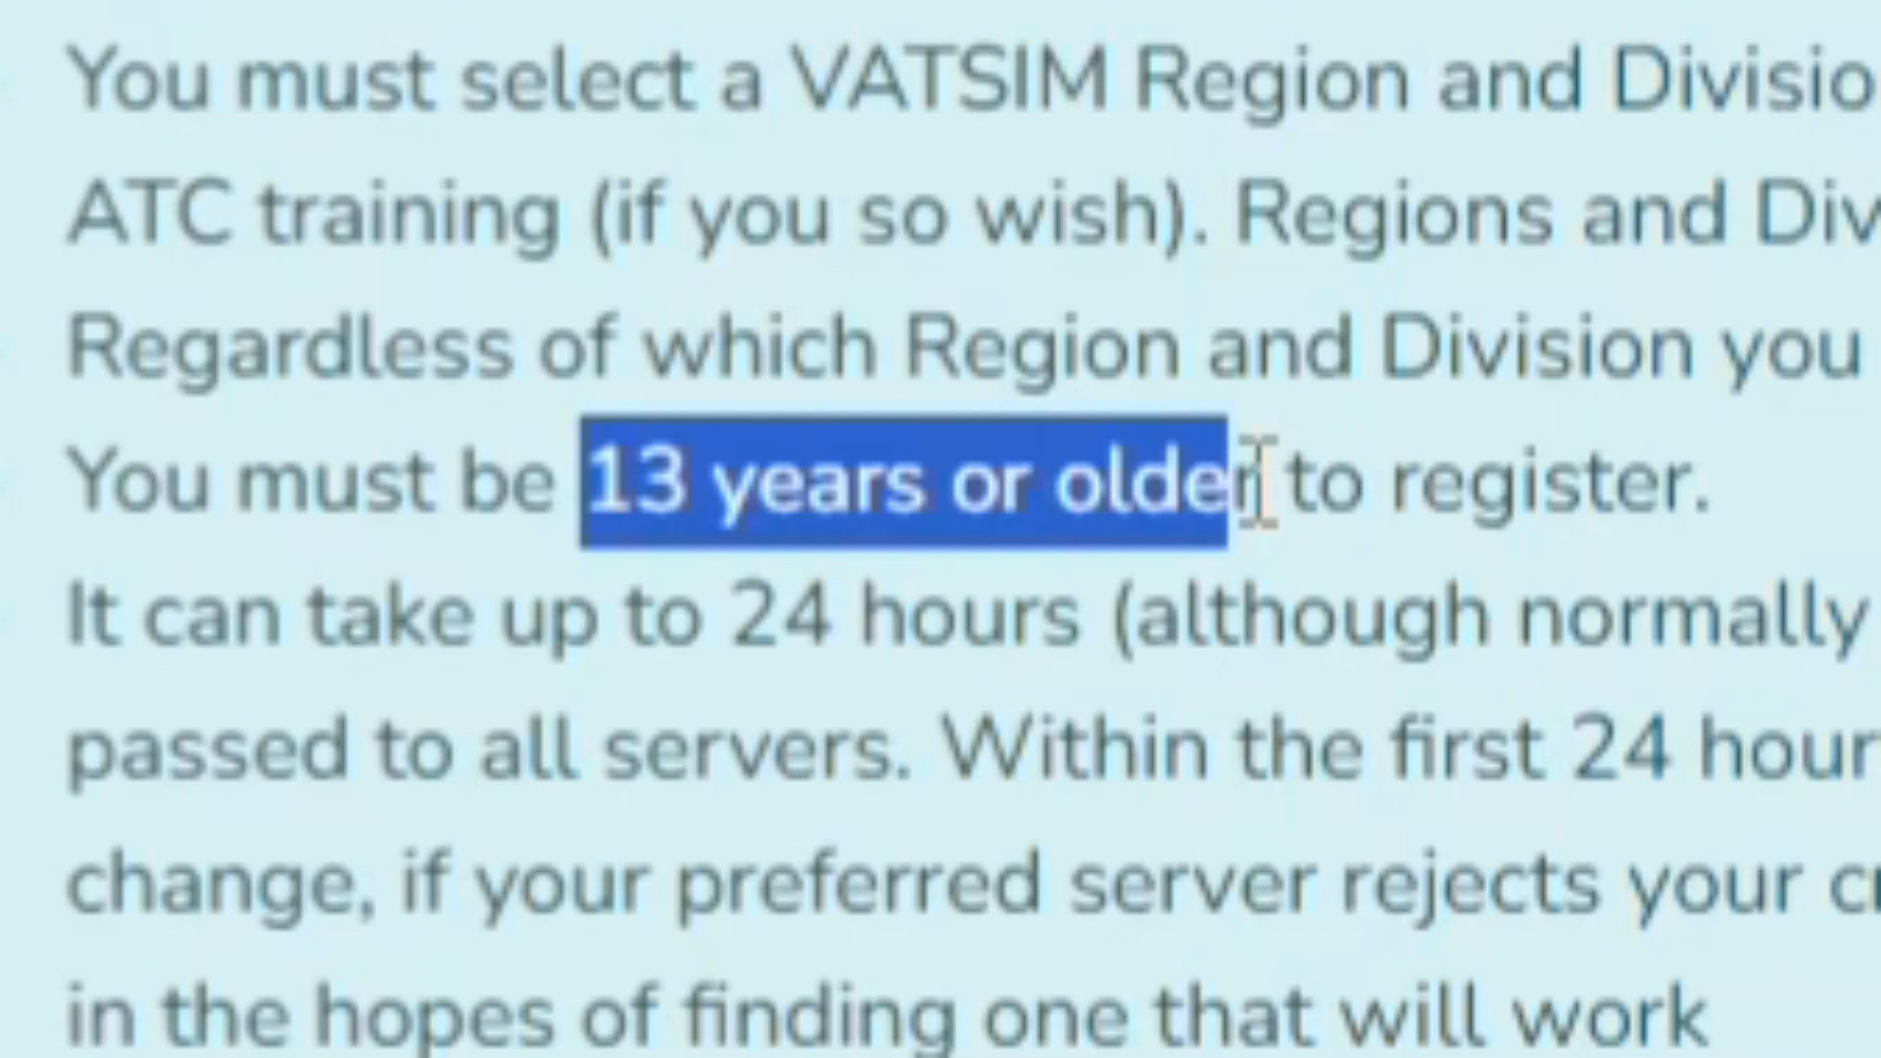
right_click(753, 567)
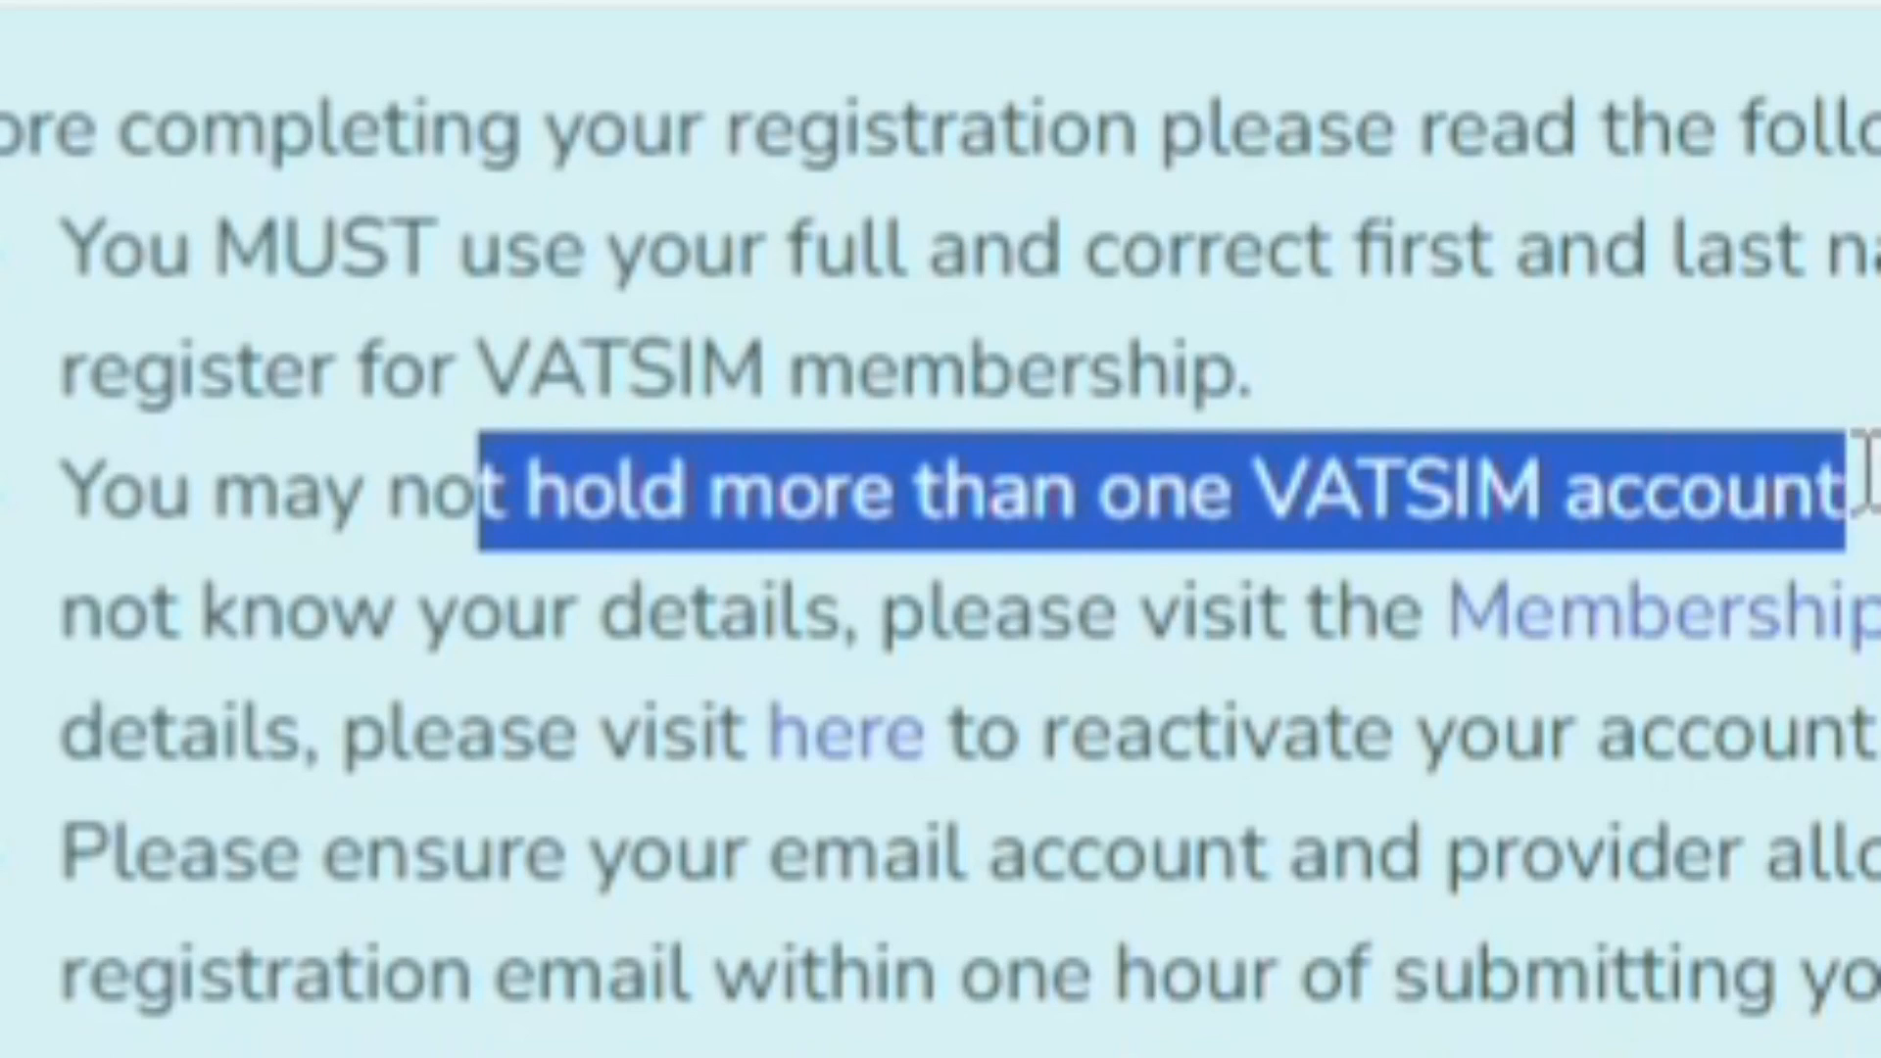
double_click(1403, 490)
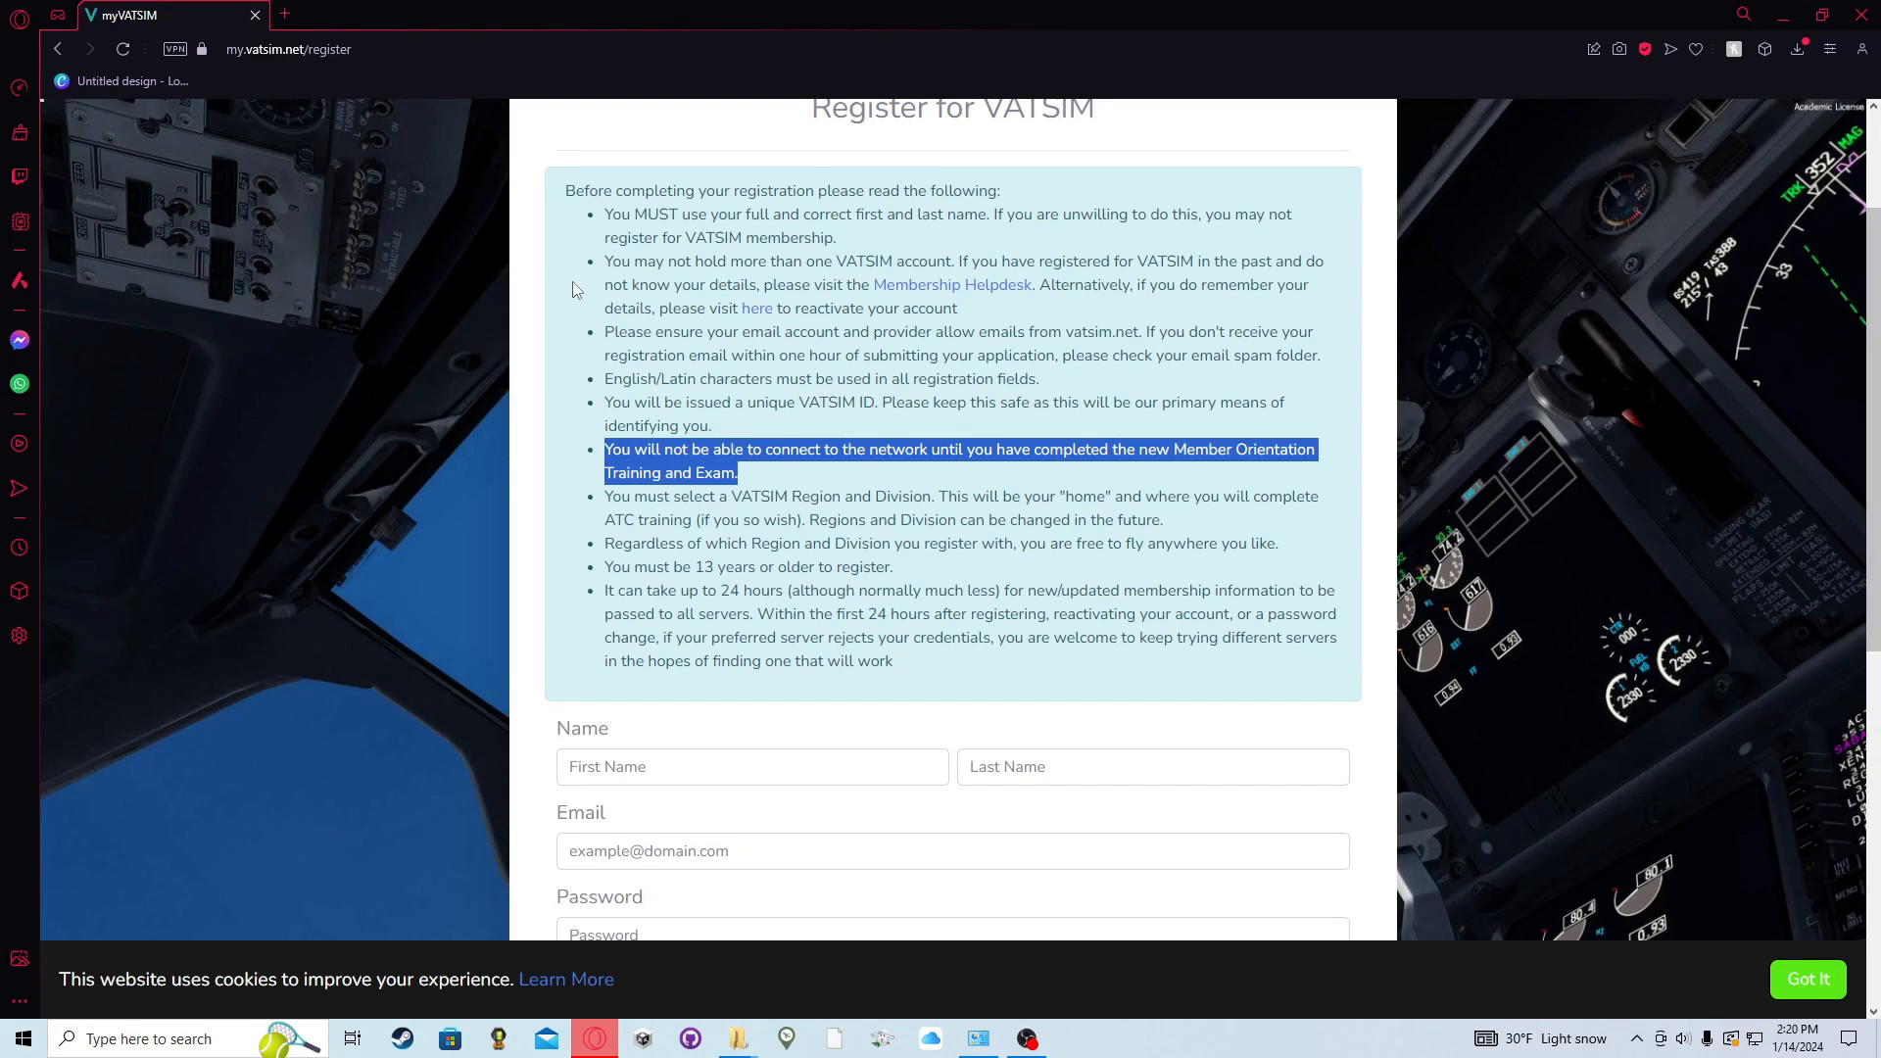
scroll("down", 3)
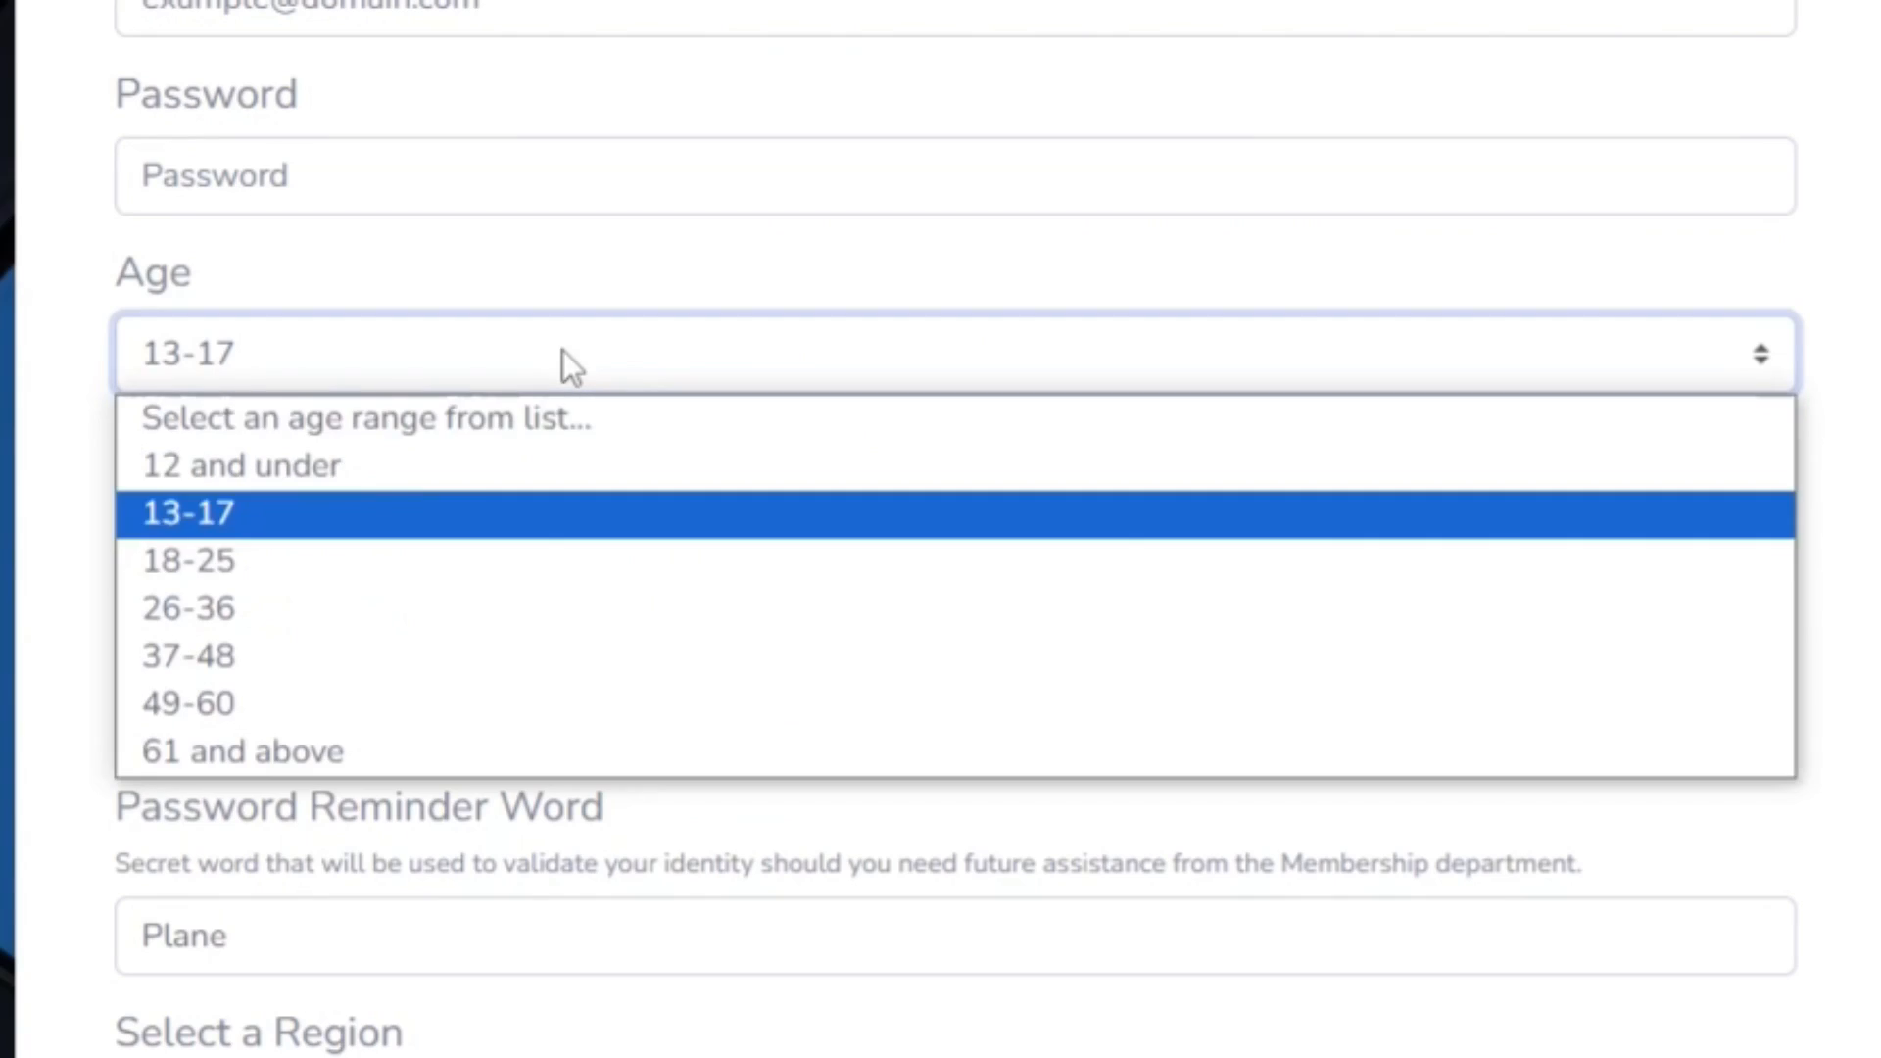
mouse_move(447, 515)
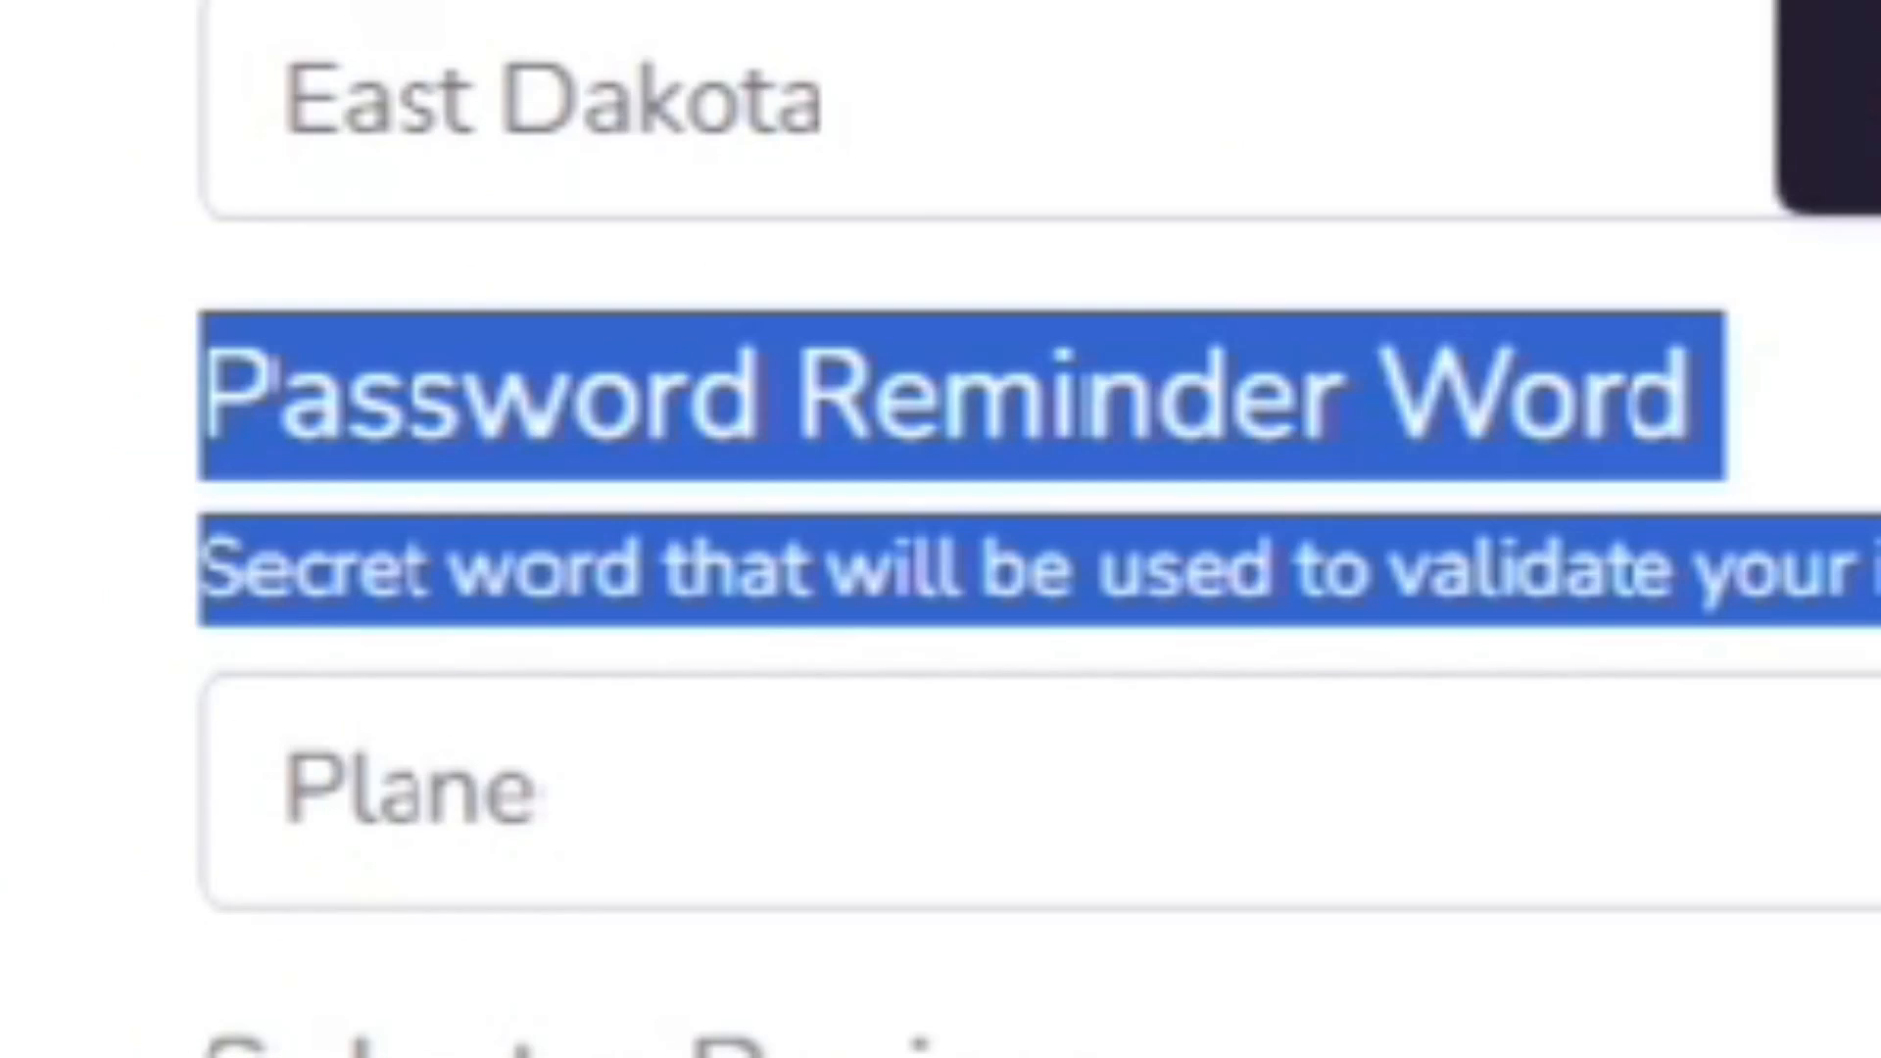
- Enter the reminder word Plane and choose the Americas region with United States division
double_click(408, 792)
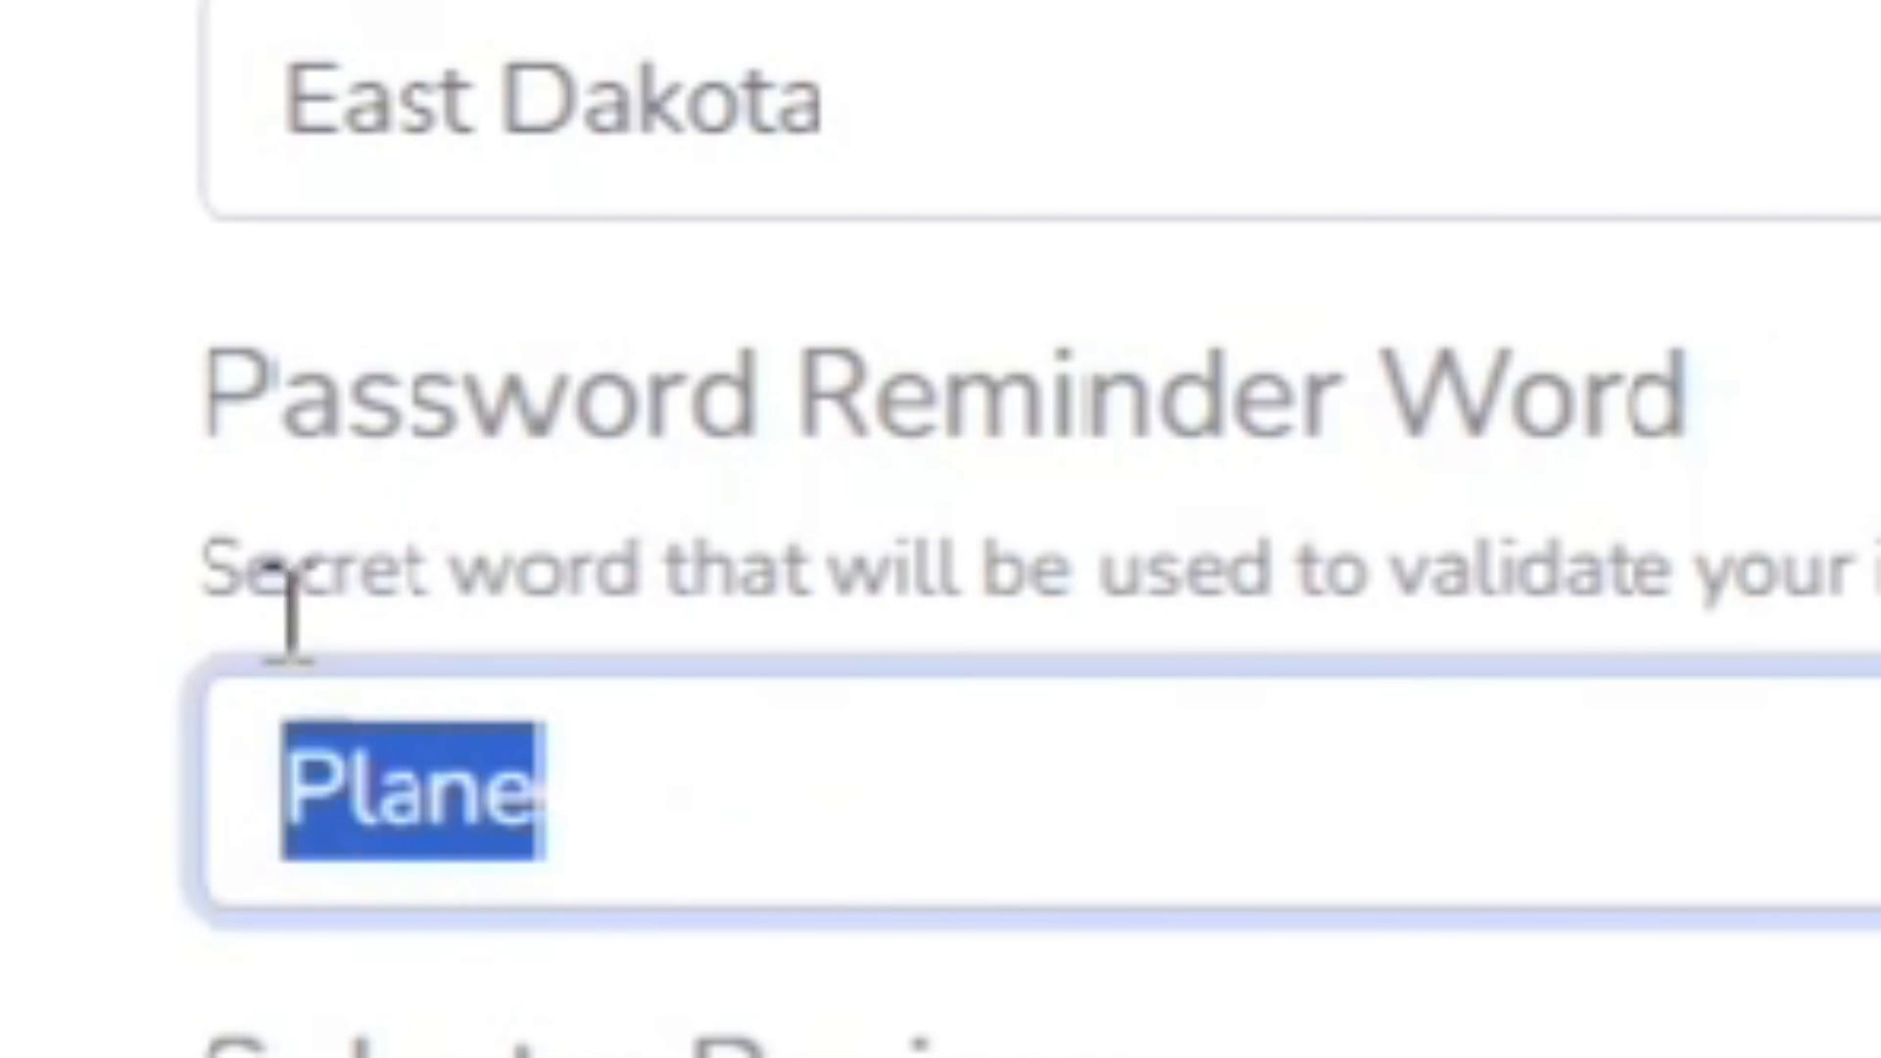
scroll("down", 3)
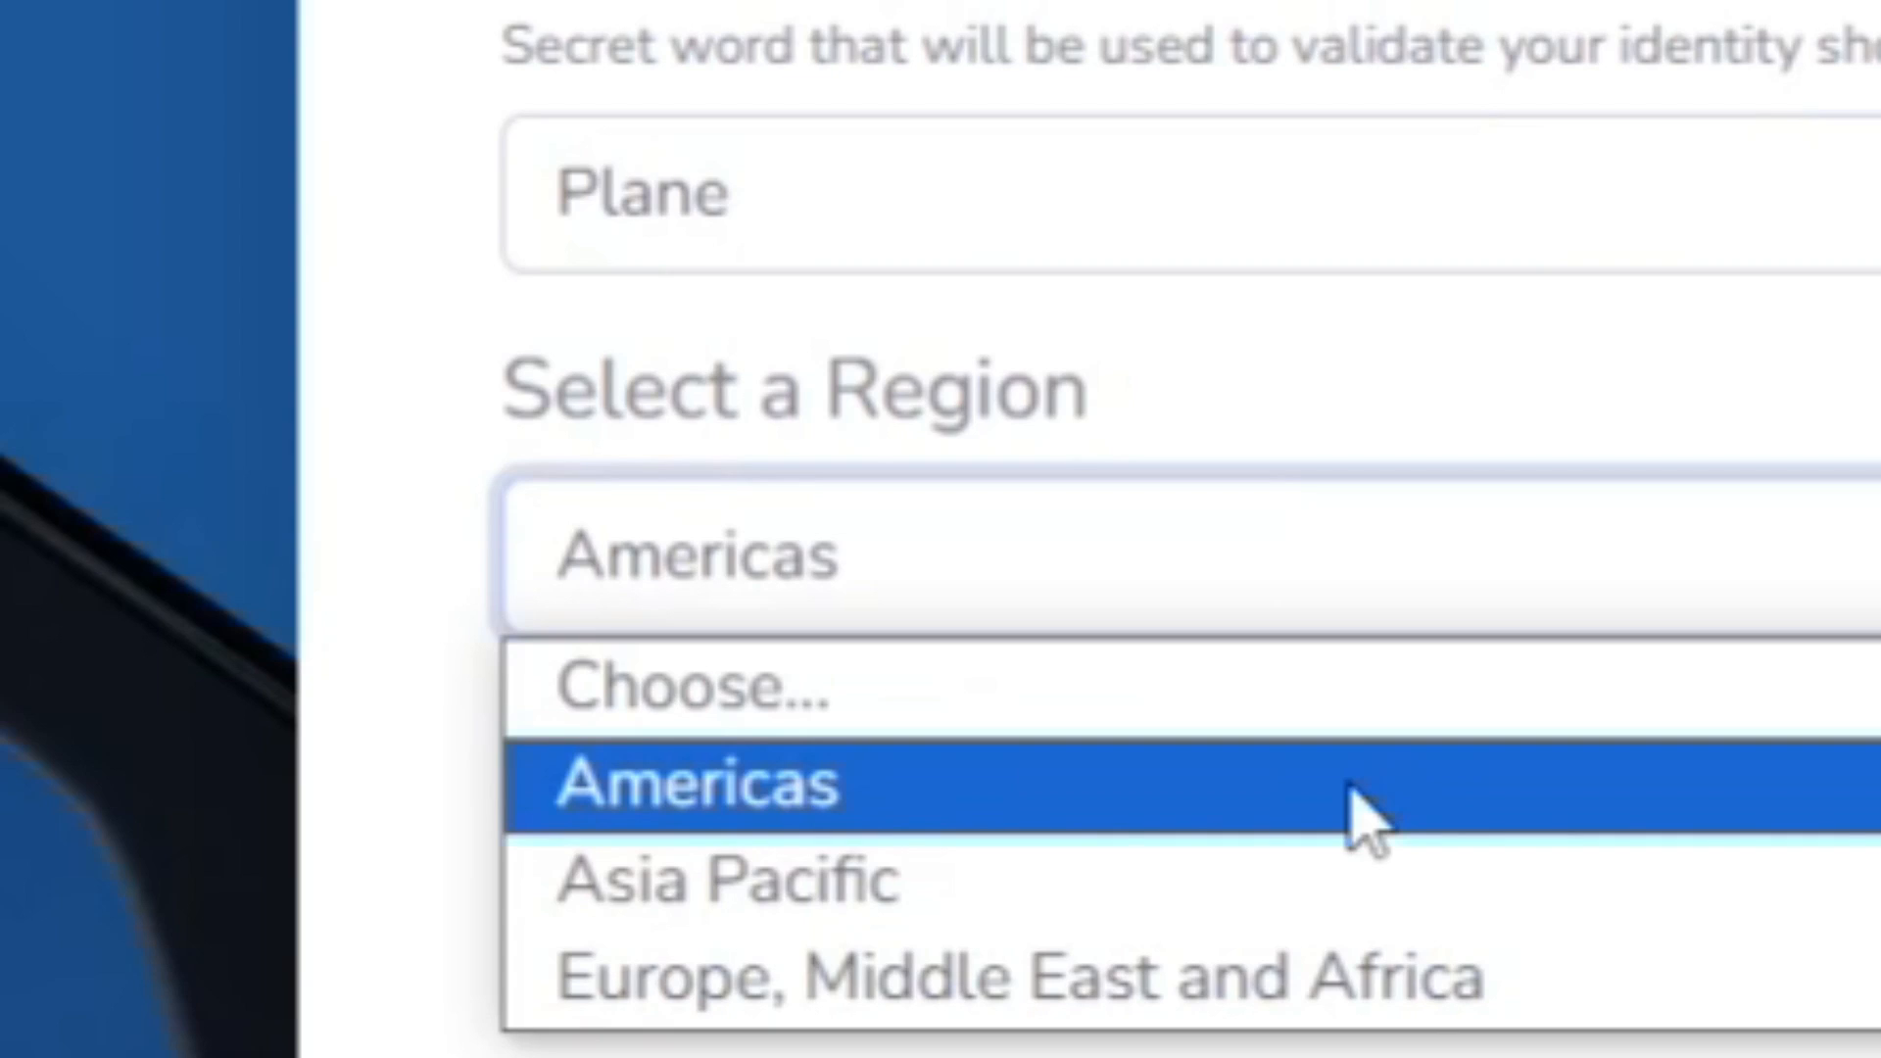
left_click(694, 784)
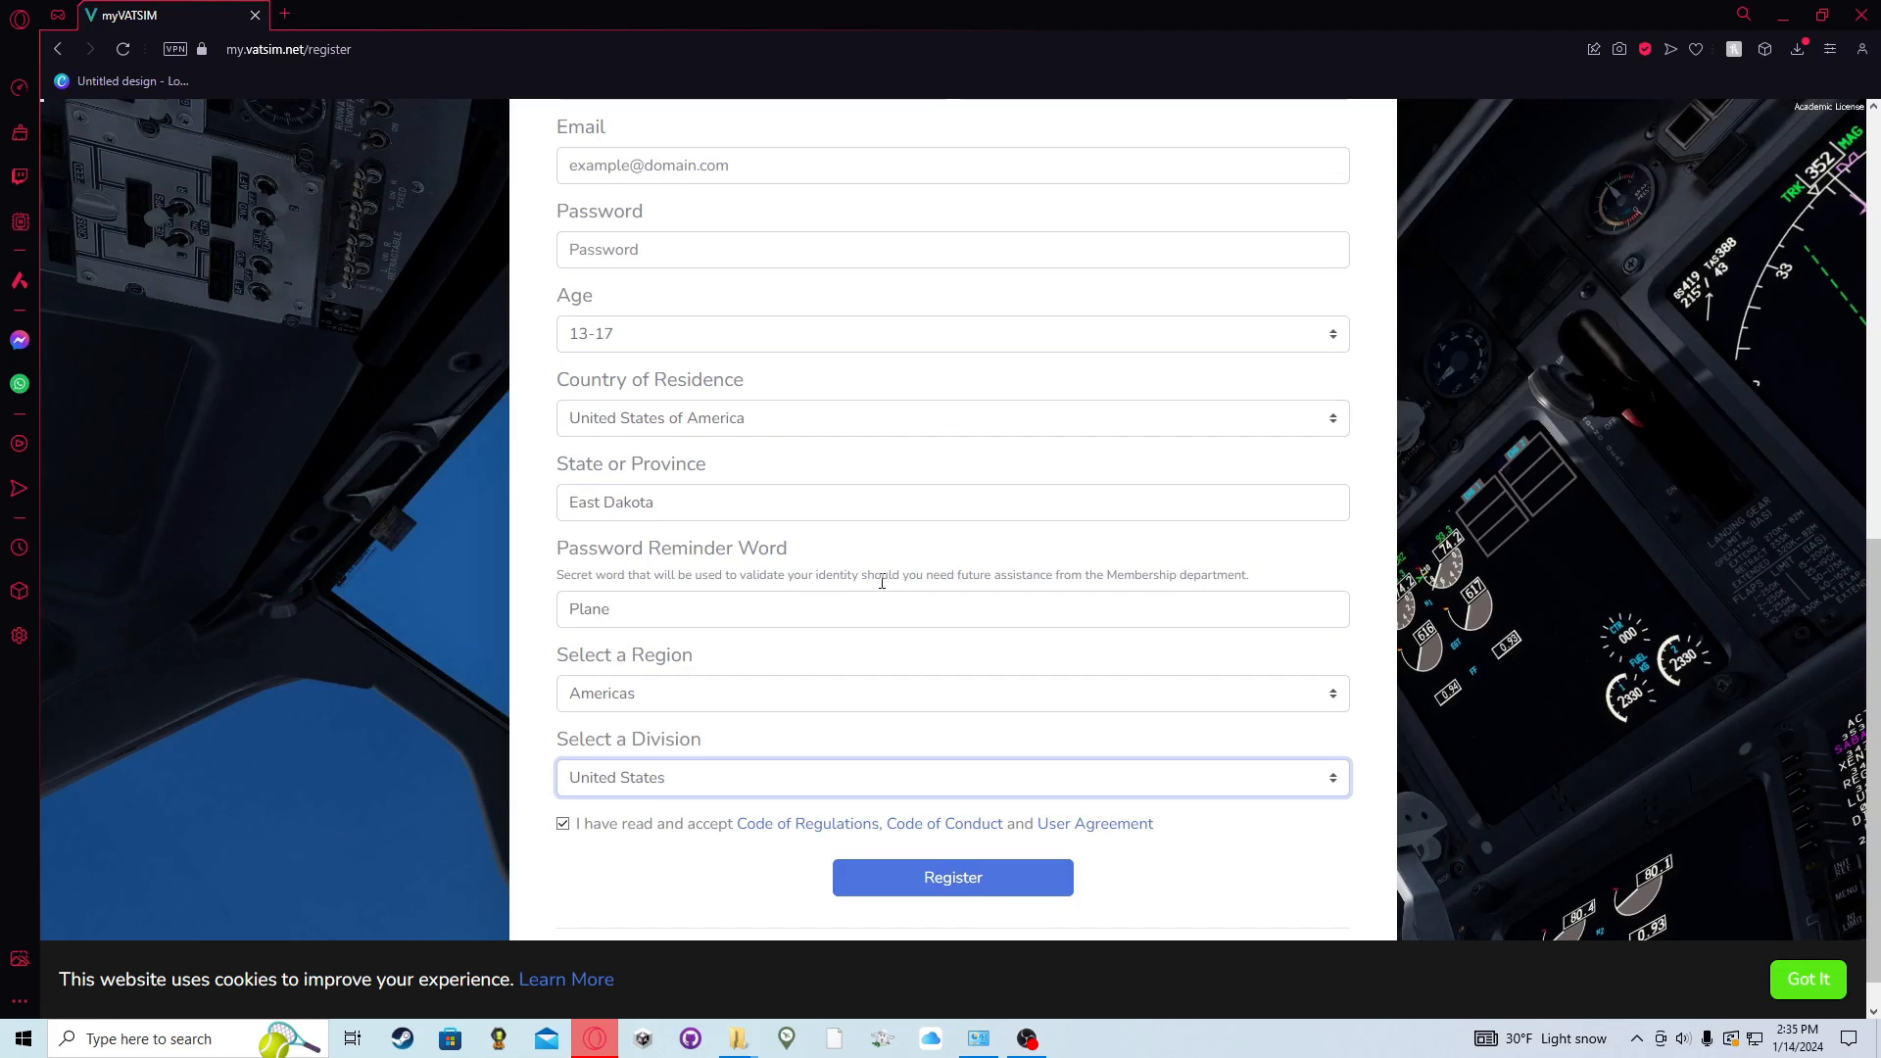
mouse_move(1186, 878)
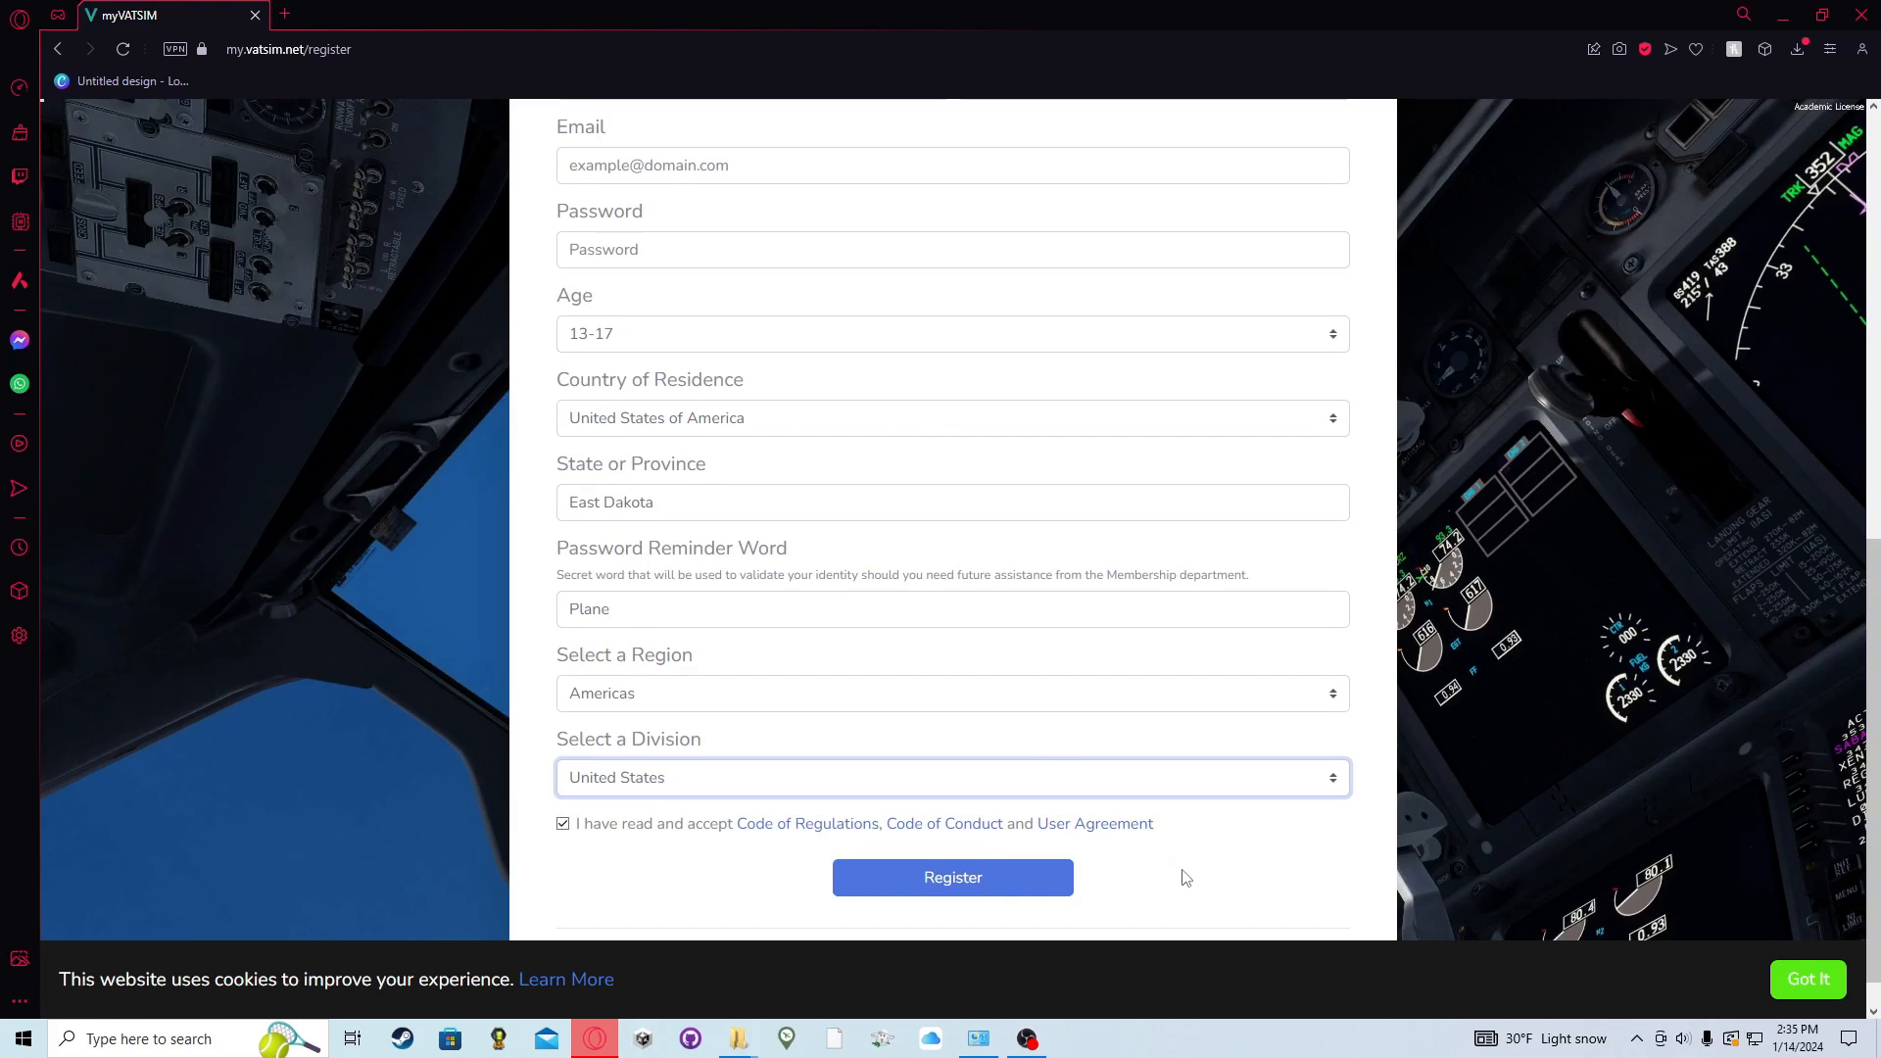
- Submit the registration and reach the myVATSIM member dashboard
scroll("up", 3)
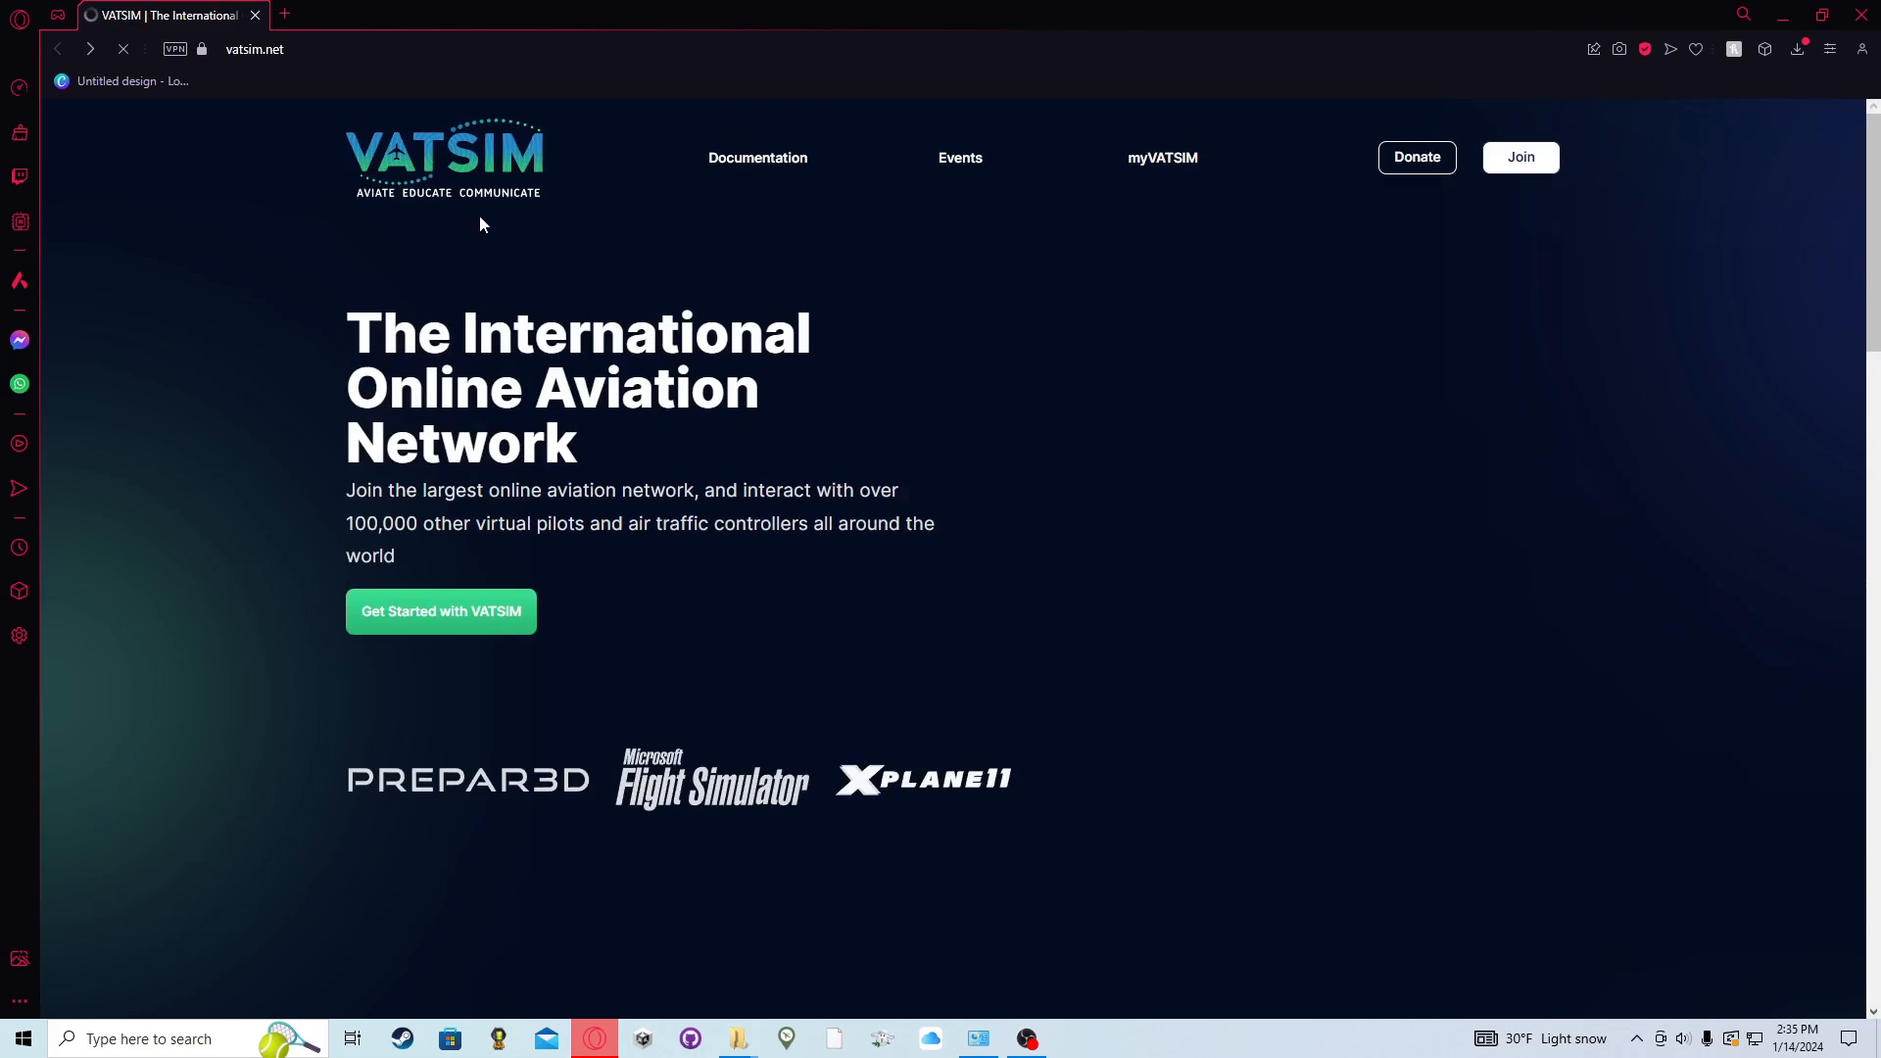
left_click(1160, 156)
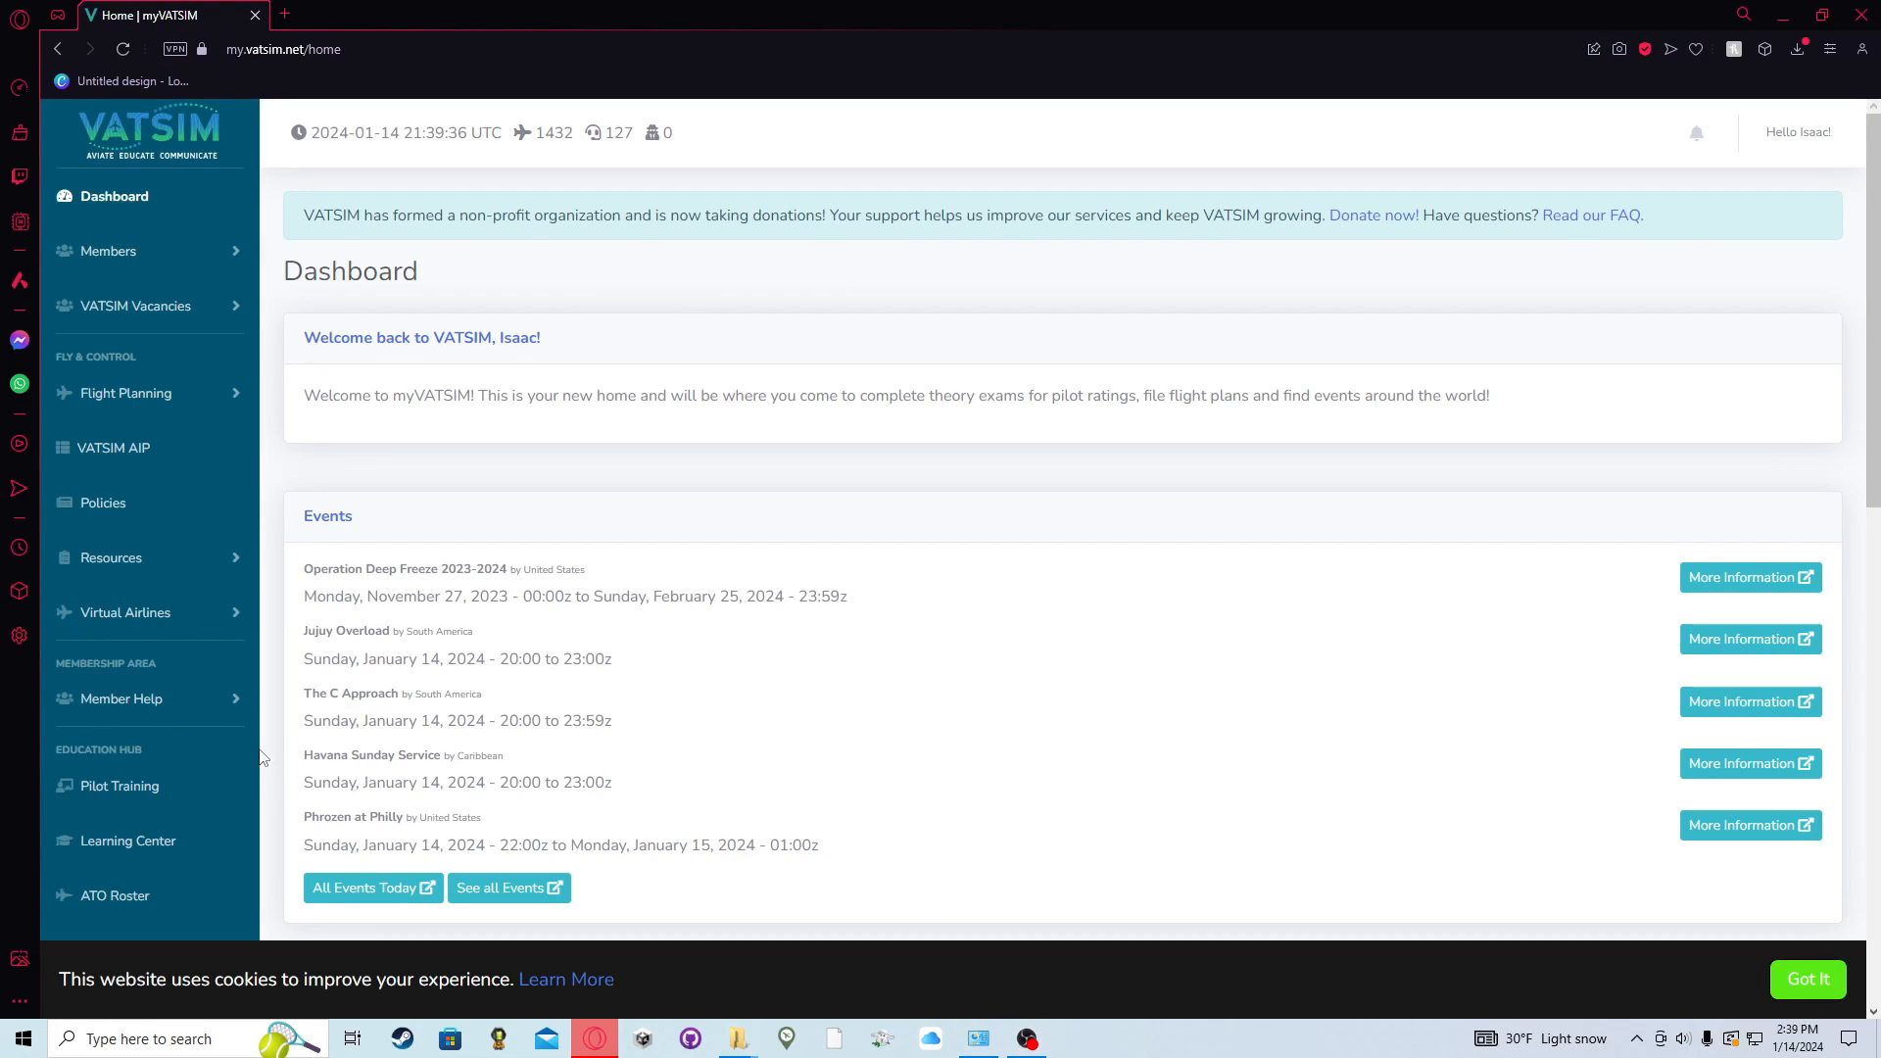
mouse_move(868, 257)
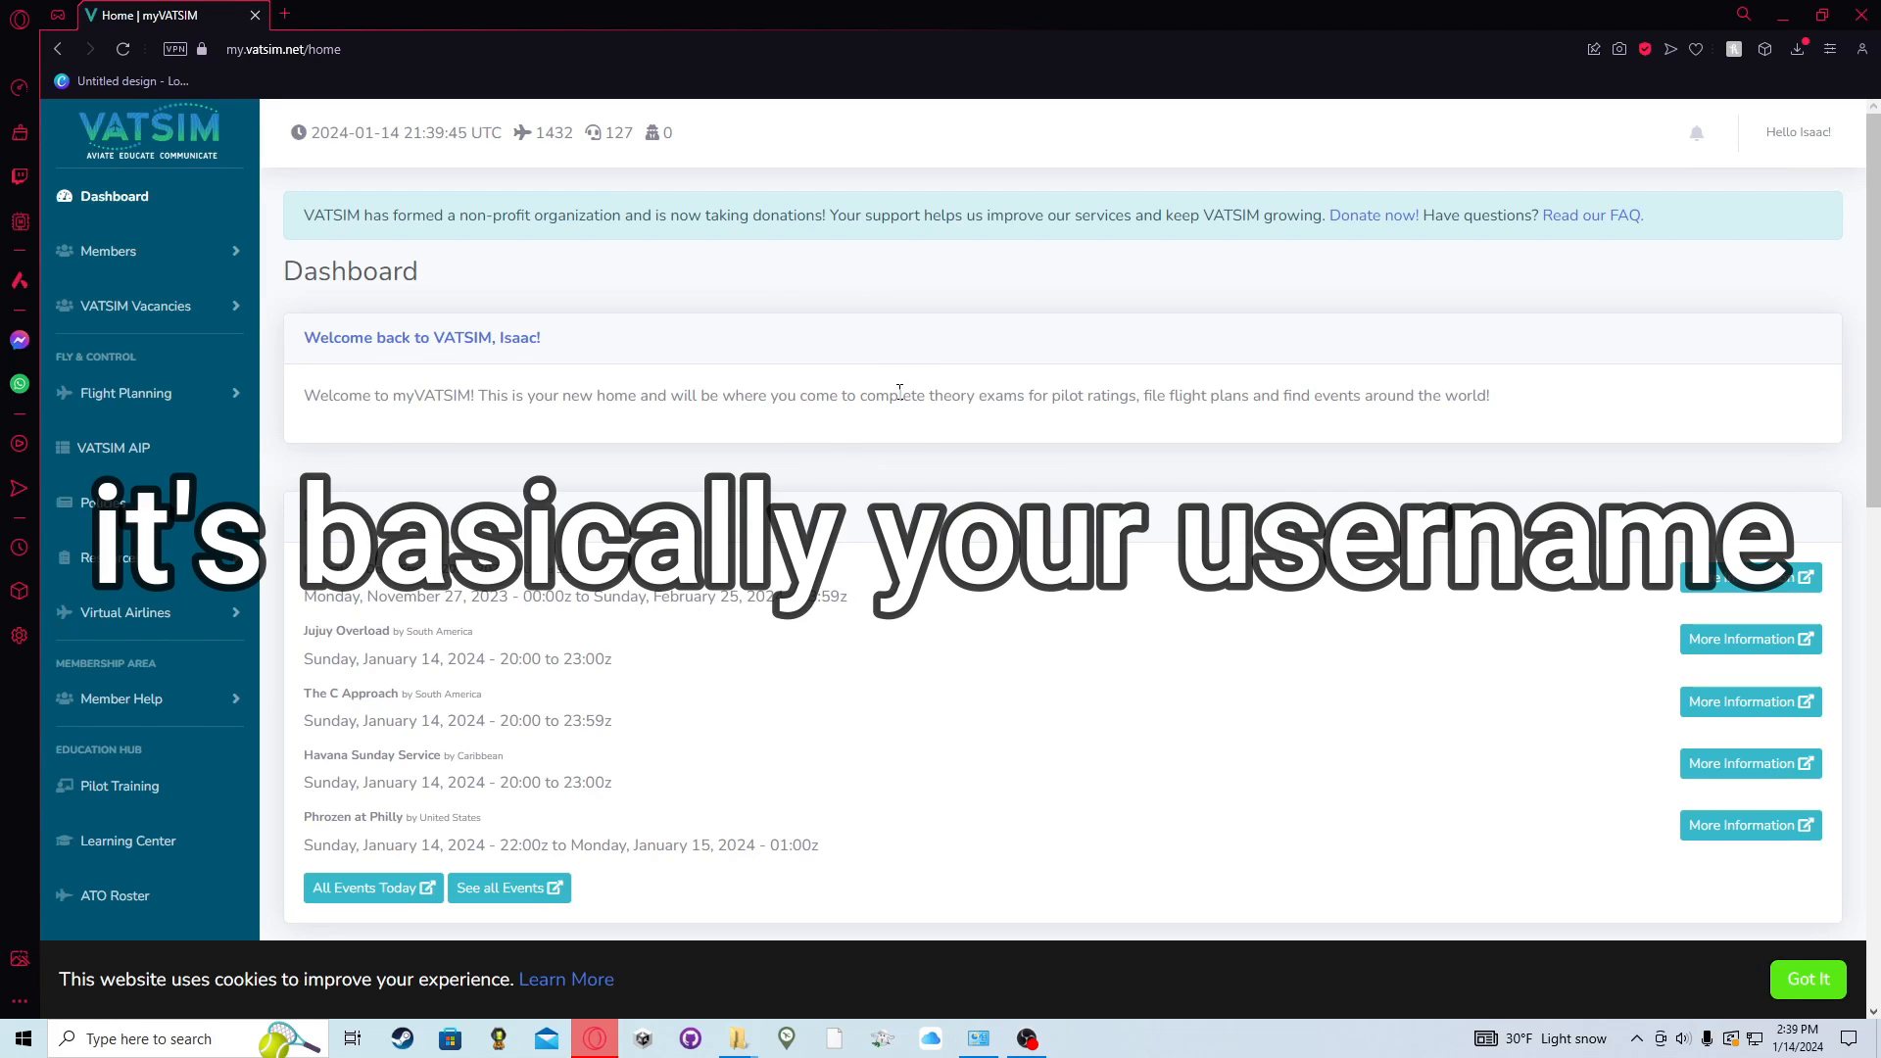
mouse_move(870, 368)
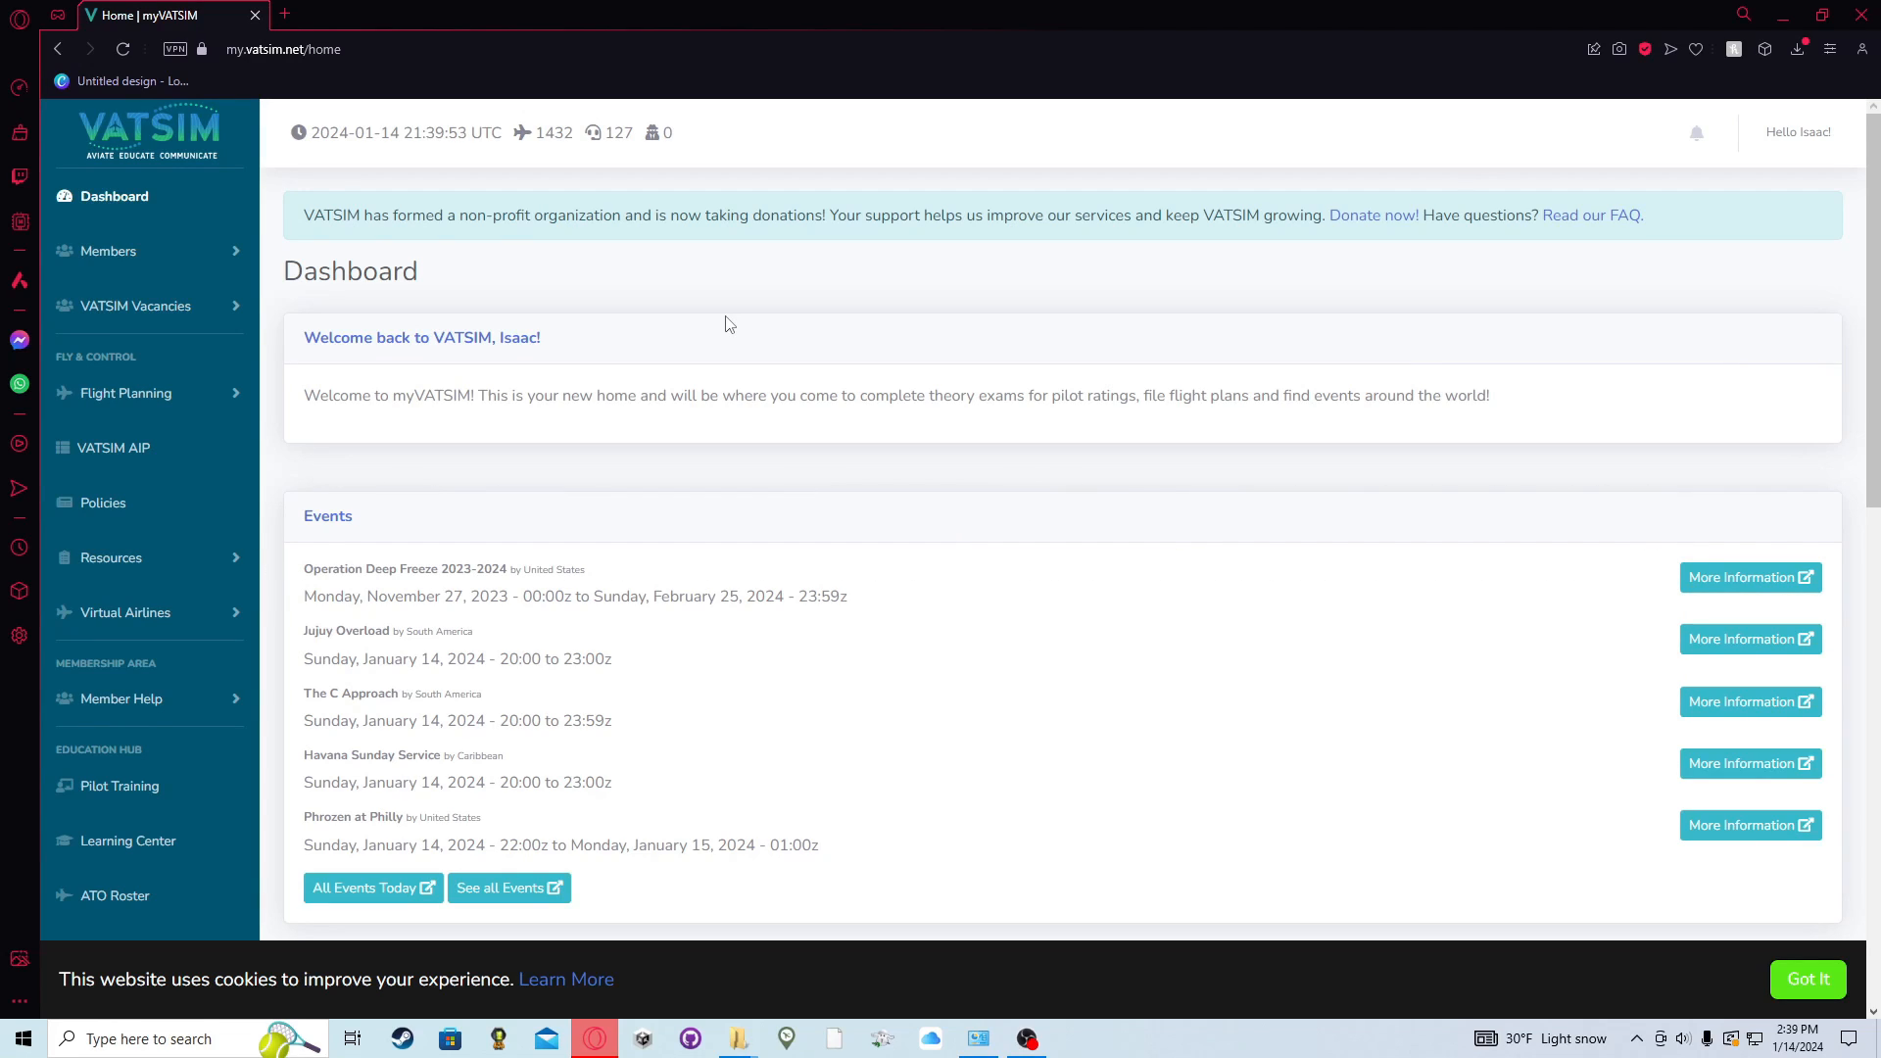
mouse_move(264, 327)
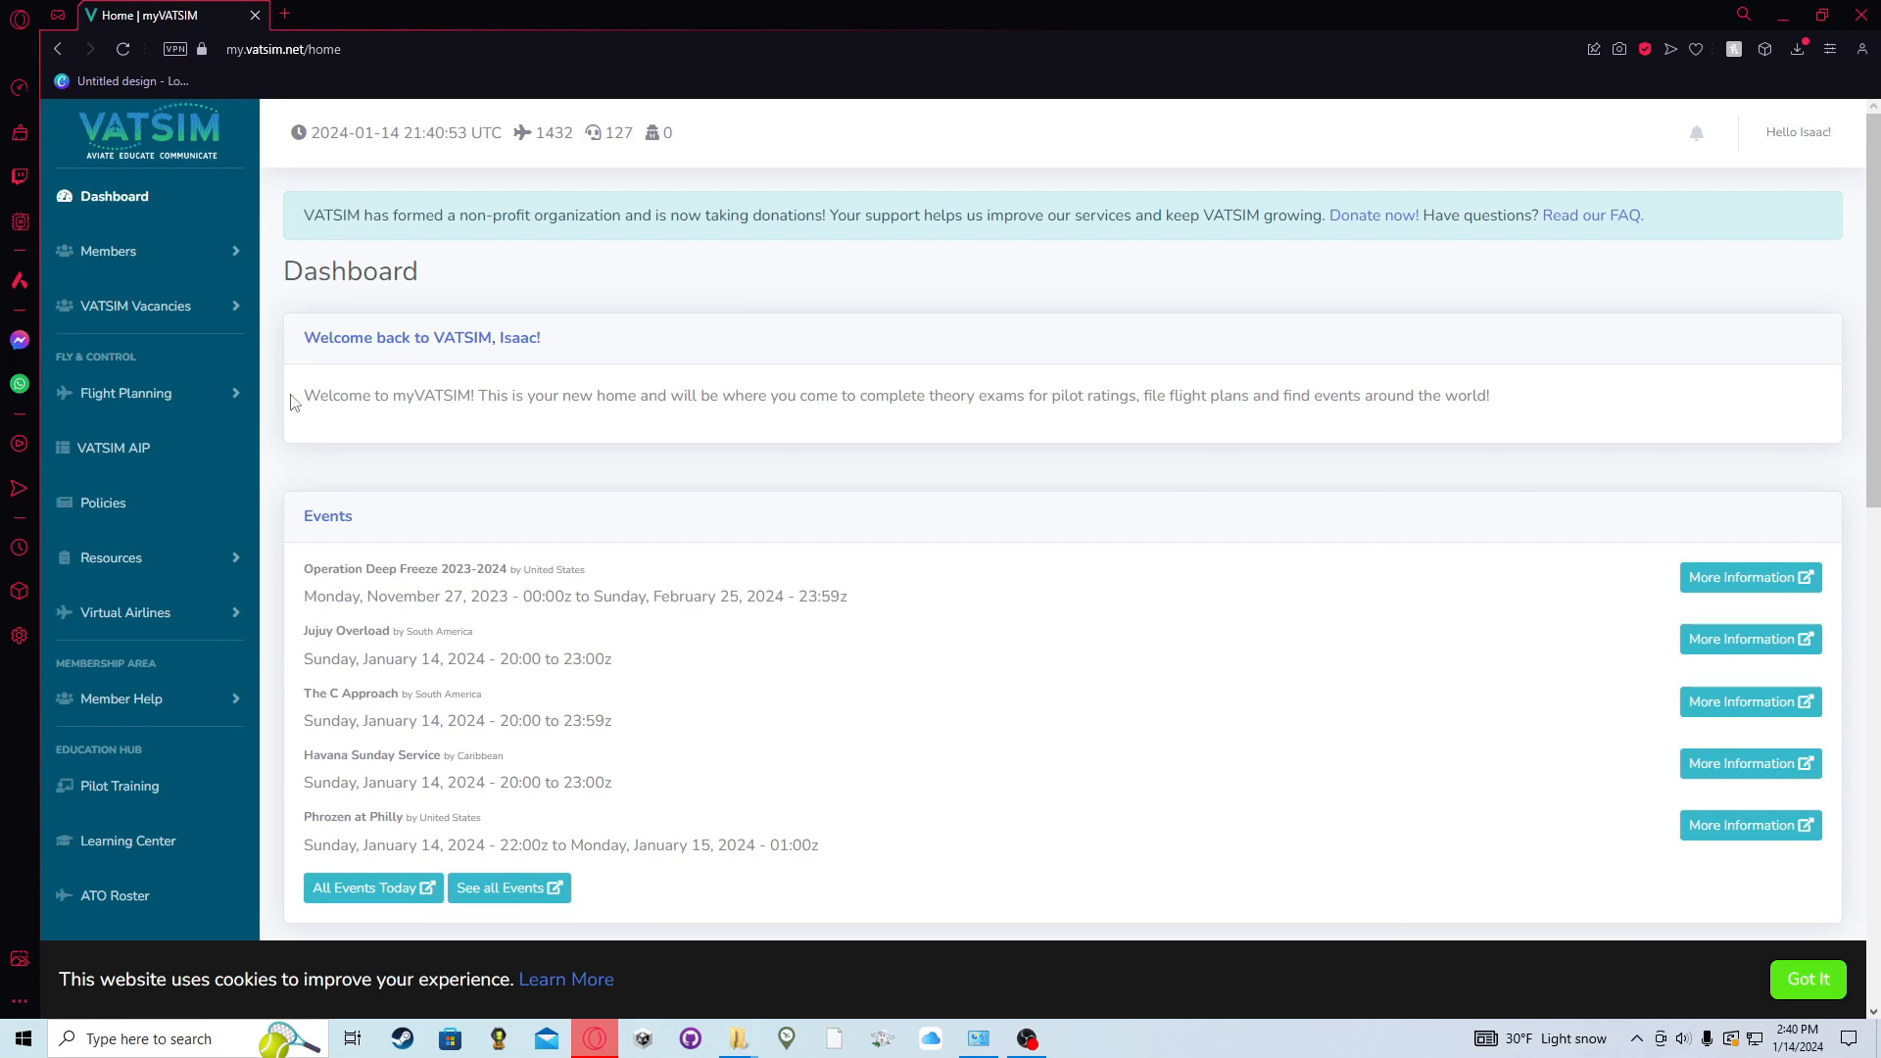
- Show My Exams, with the New Member Orientation Test failed at 73.33%
left_click(112, 363)
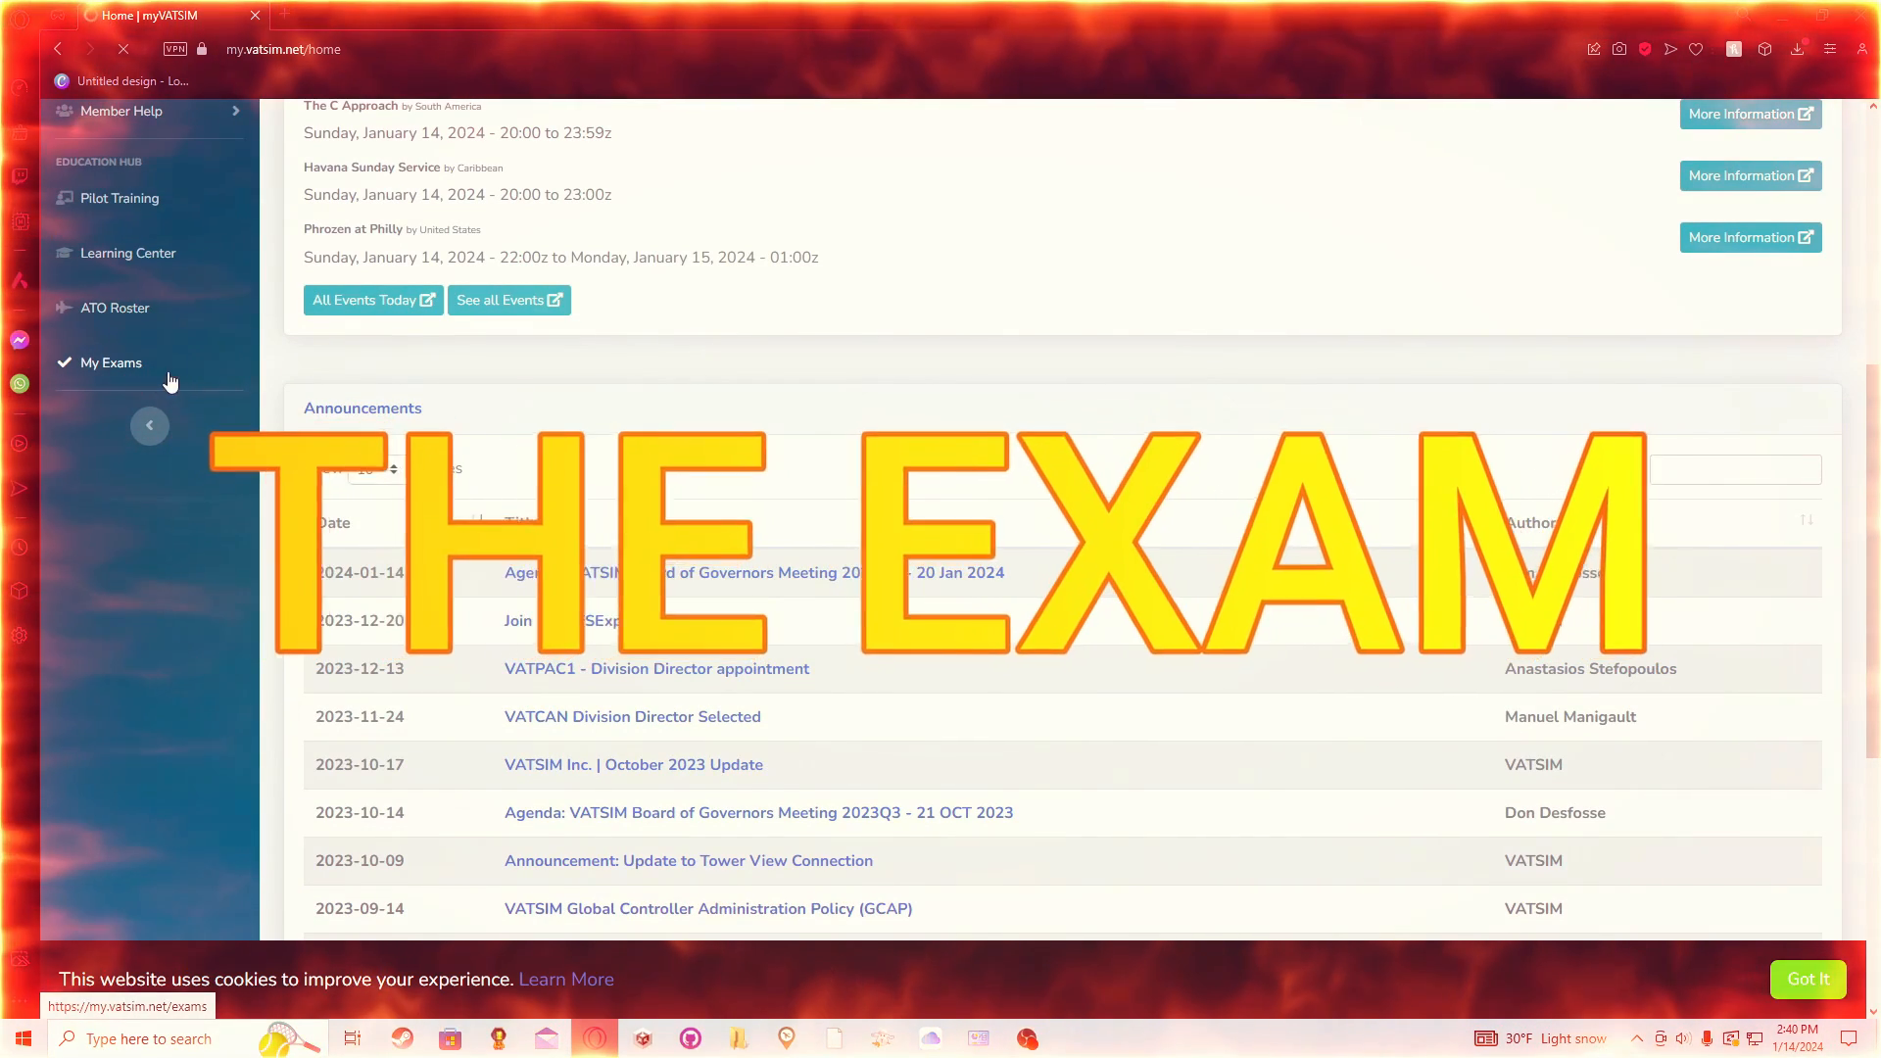
left_click(110, 362)
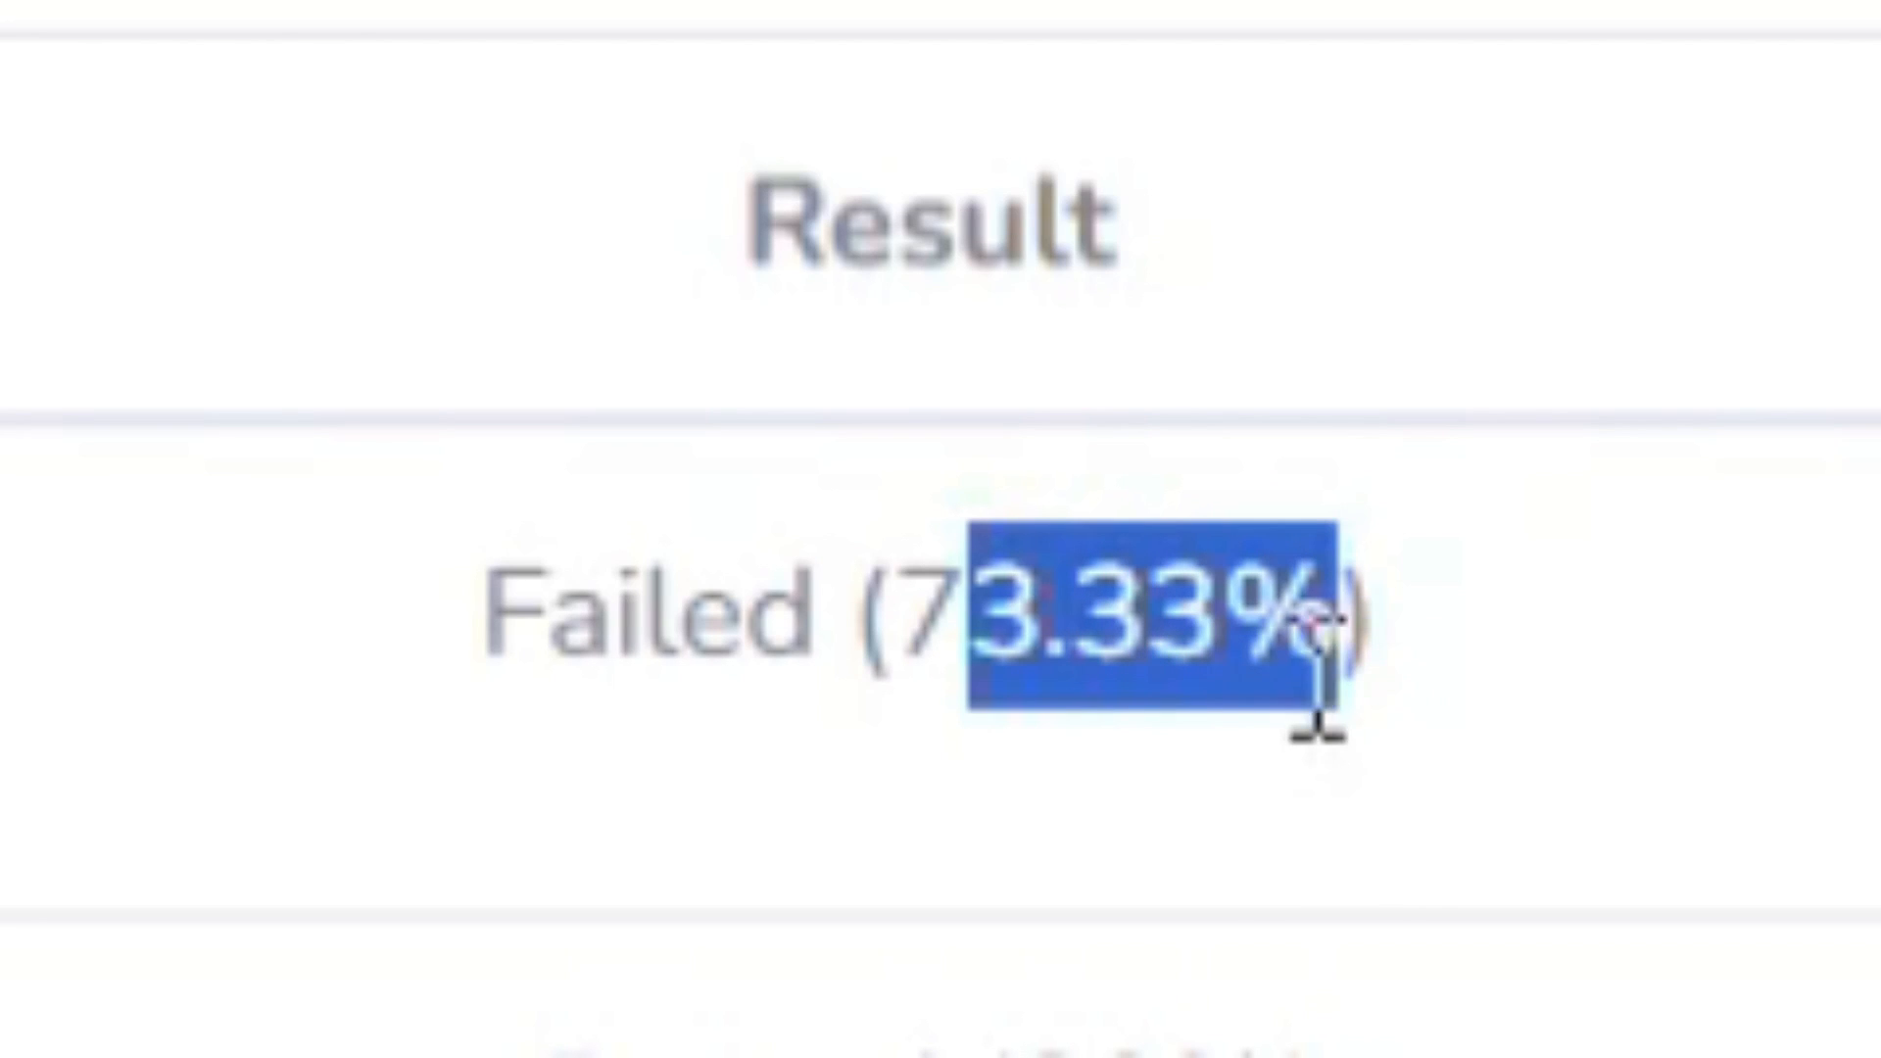
left_click(1584, 623)
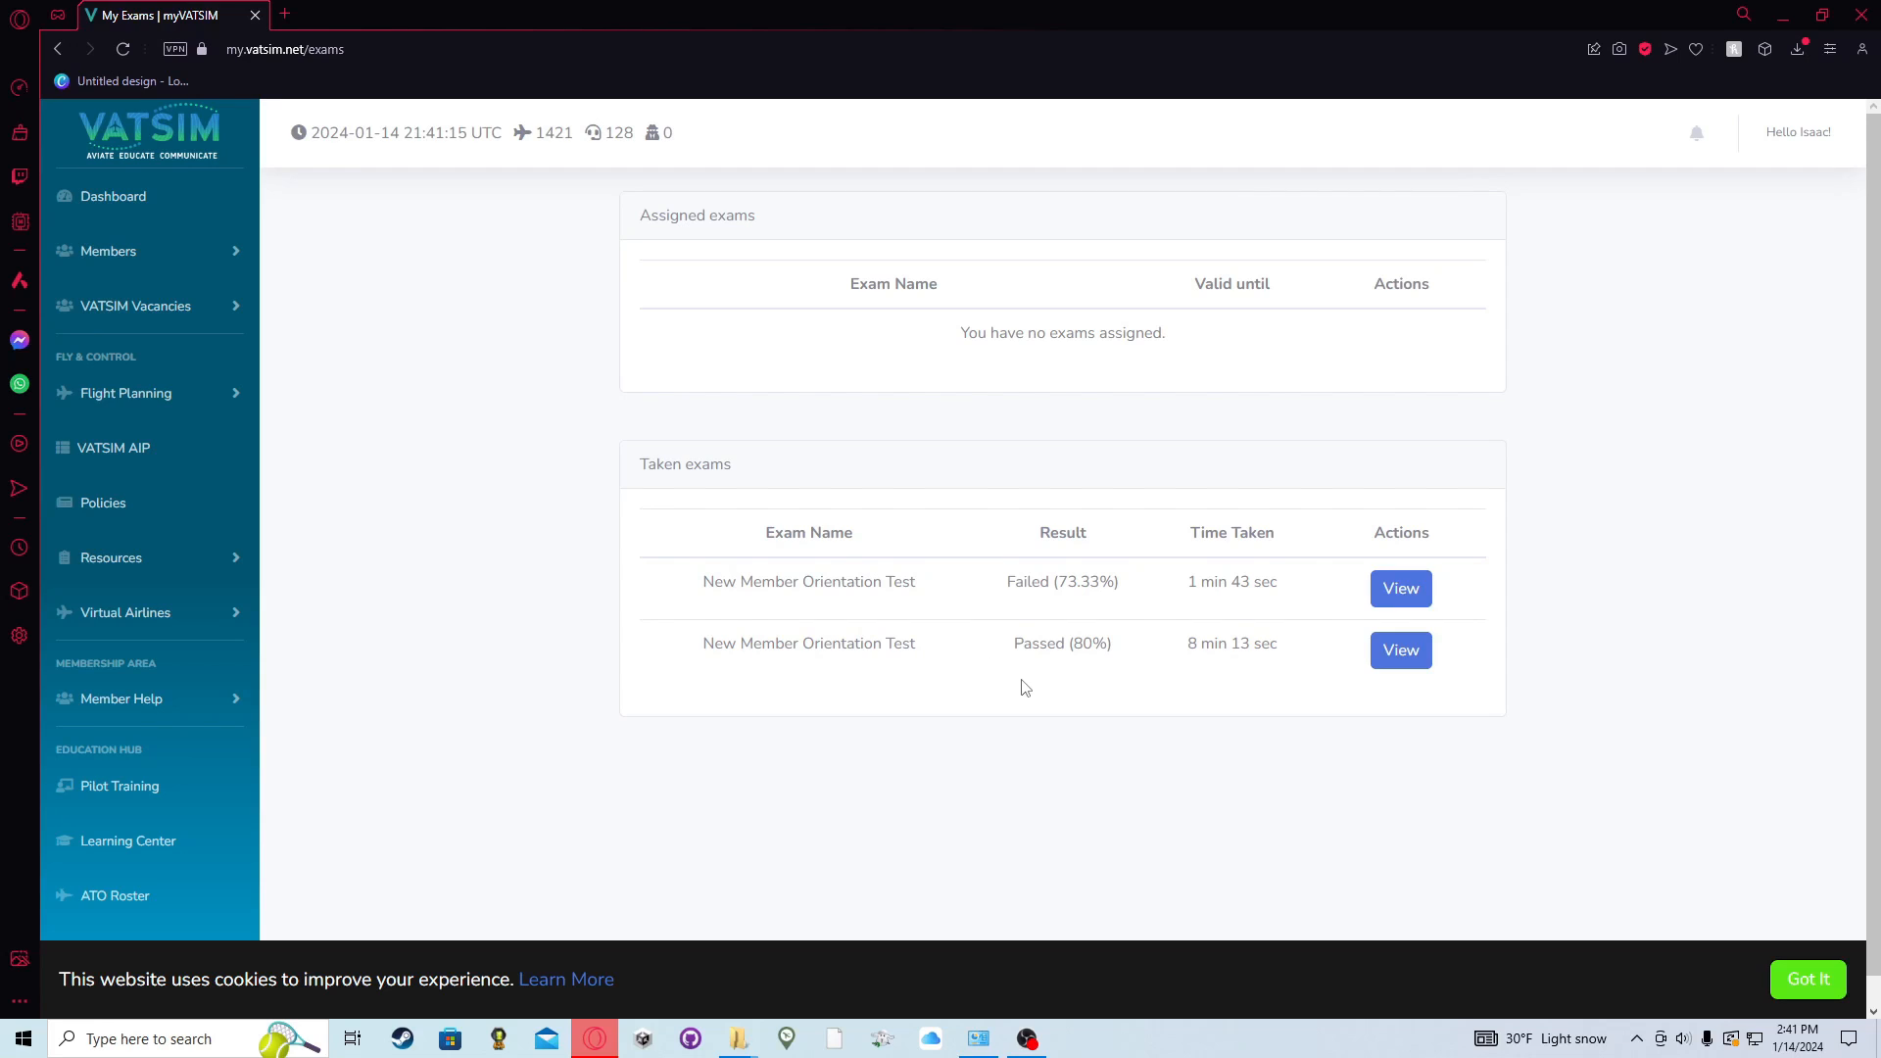
- Note the passed attempt at 80% and view that exam's details
double_click(1060, 643)
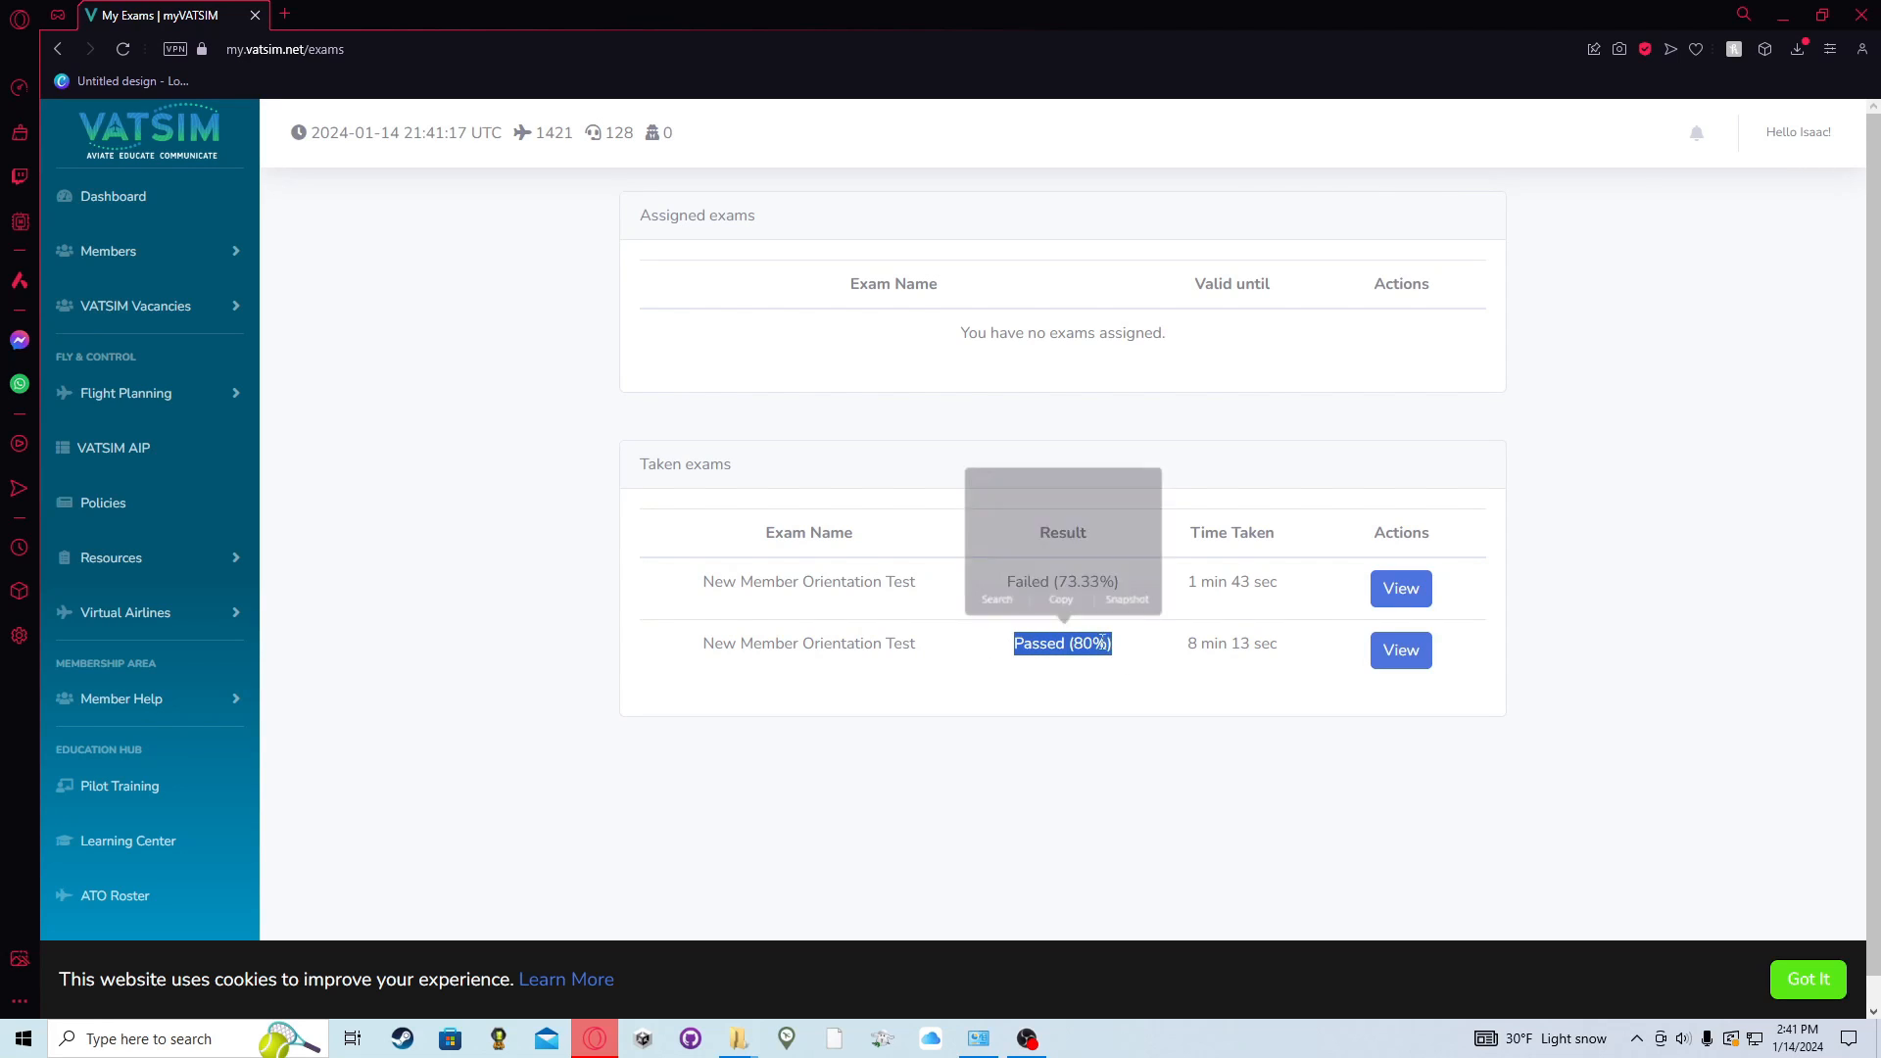
left_click(1339, 629)
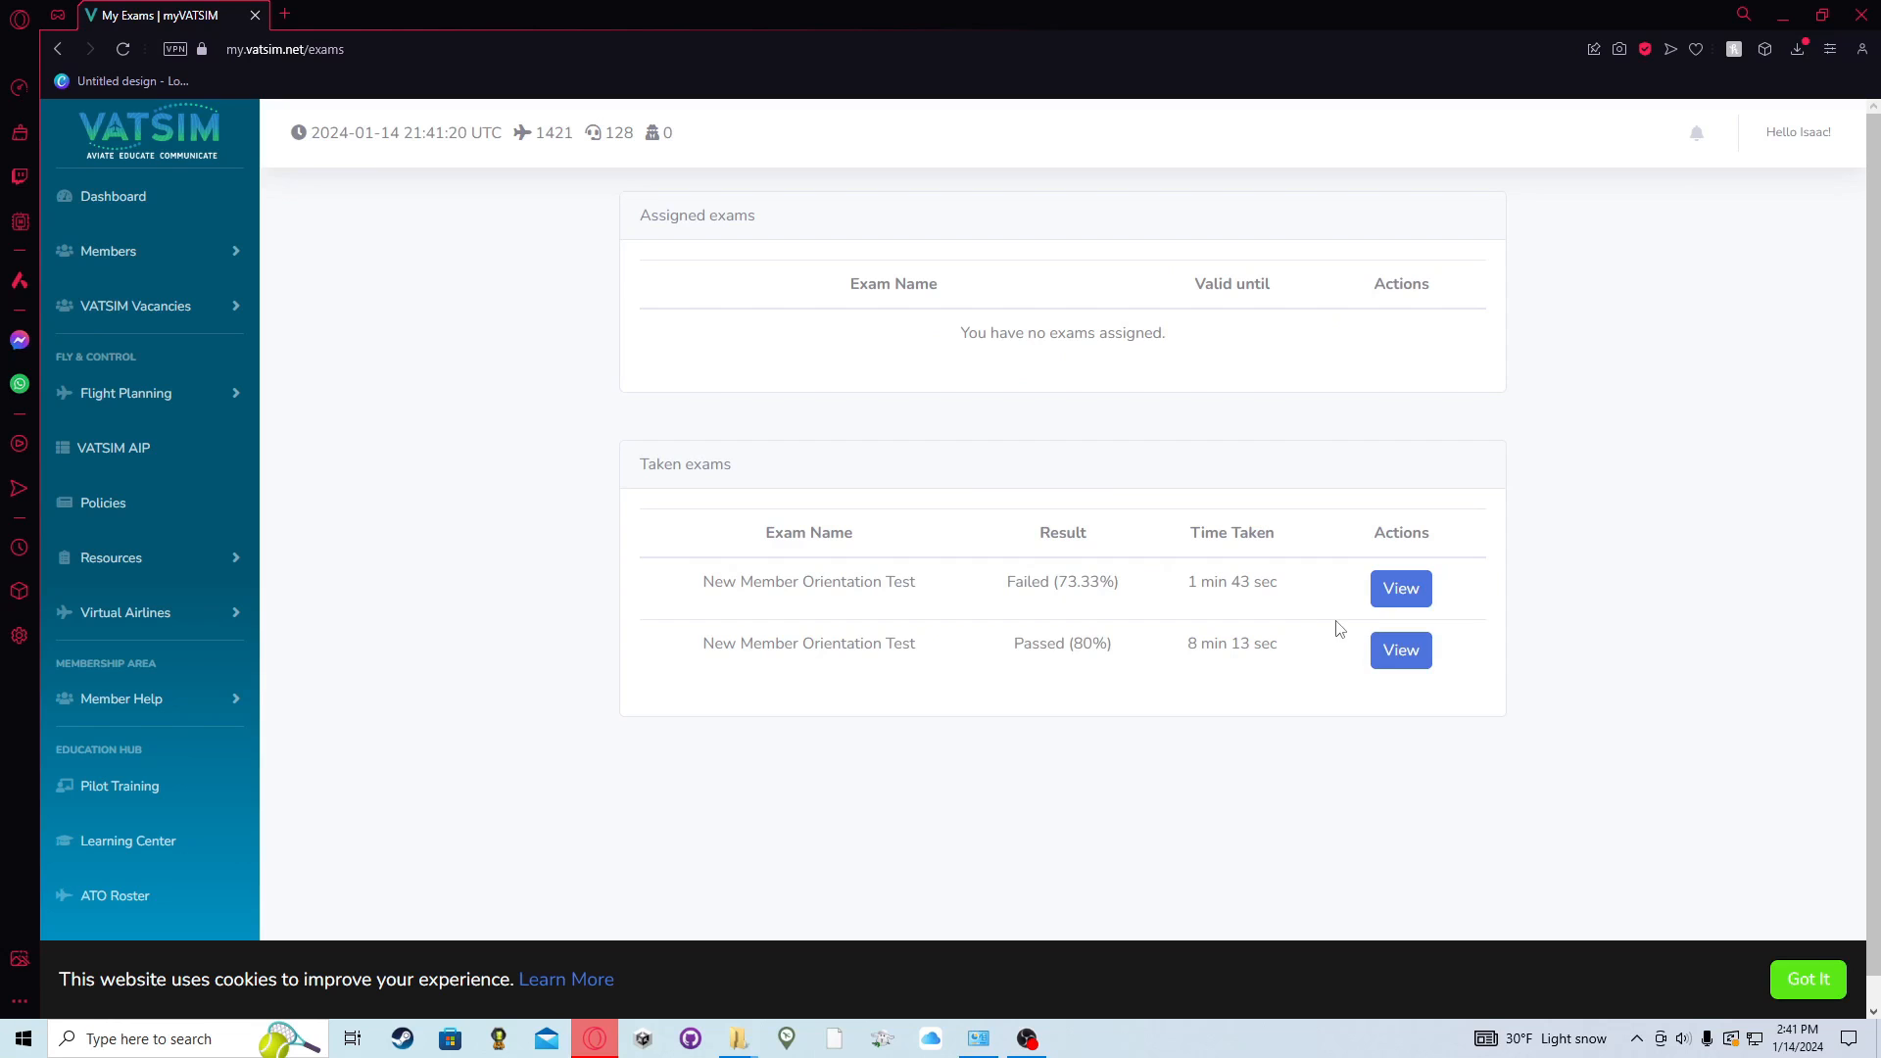
left_click(1399, 649)
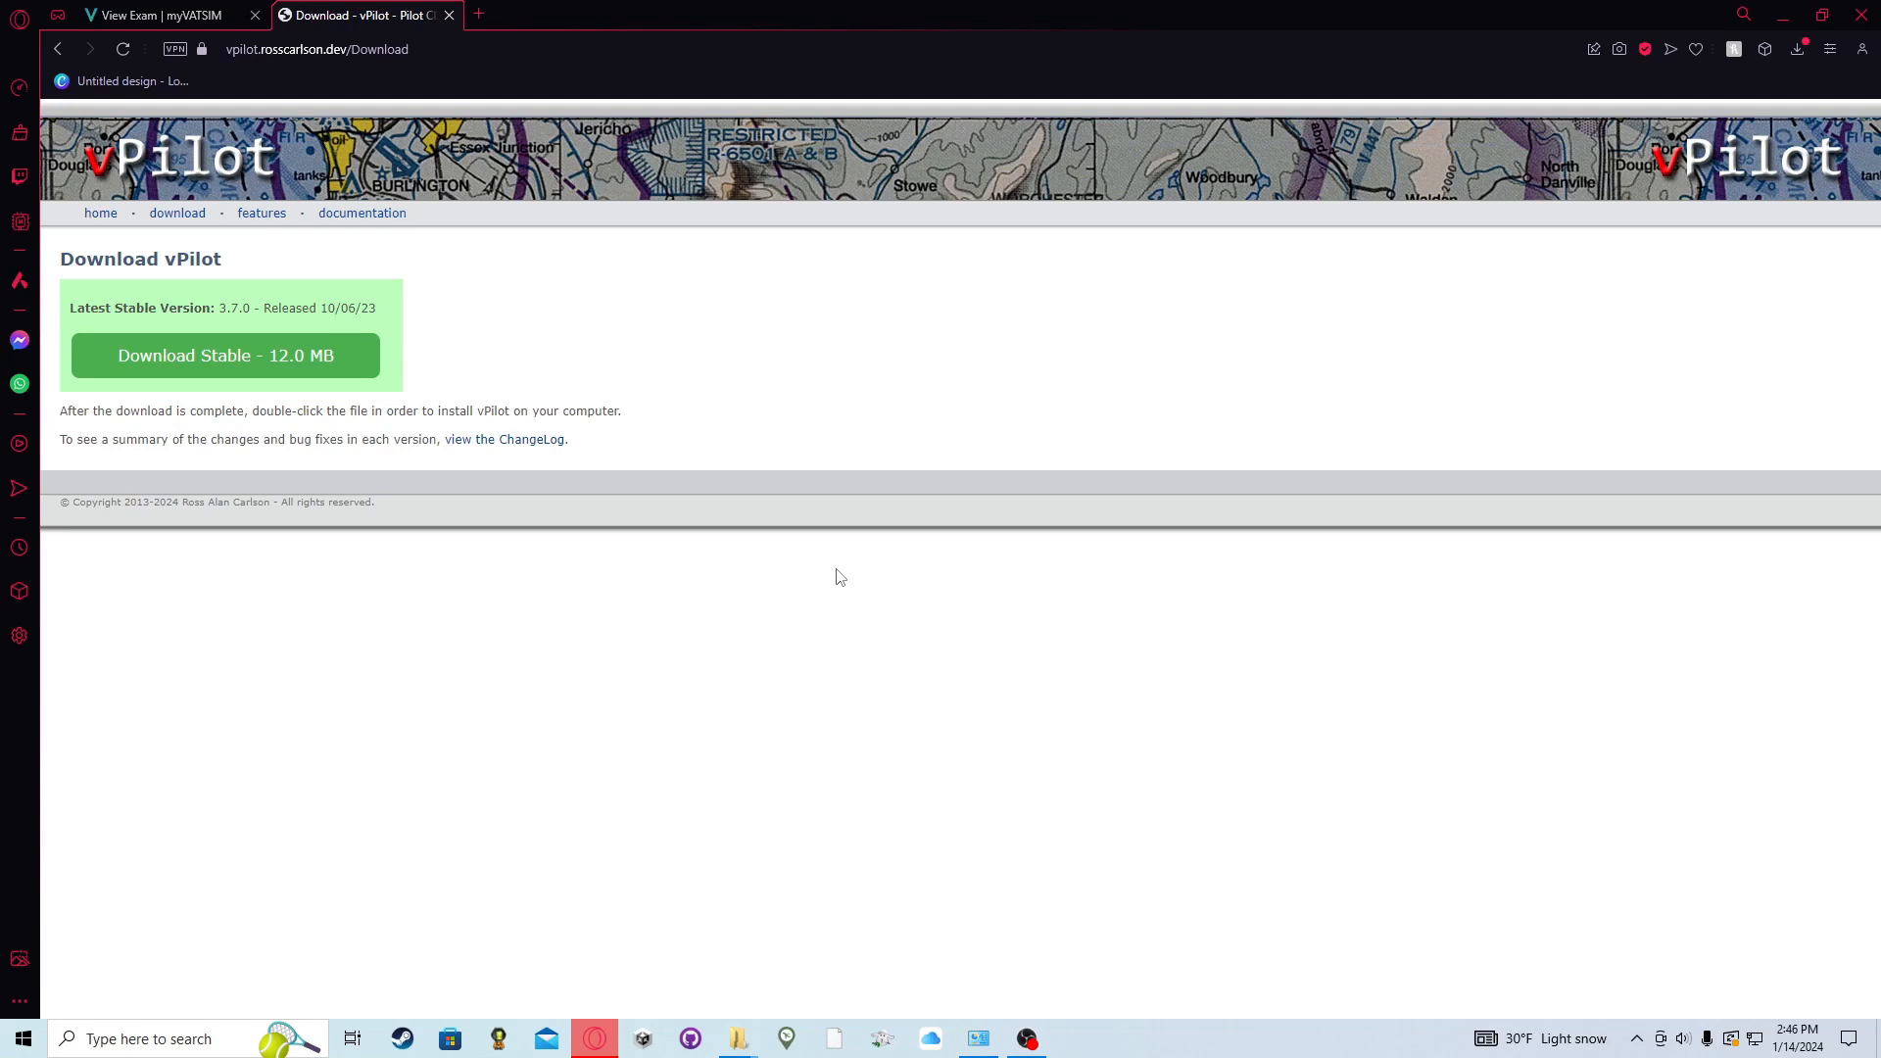
mouse_move(224, 355)
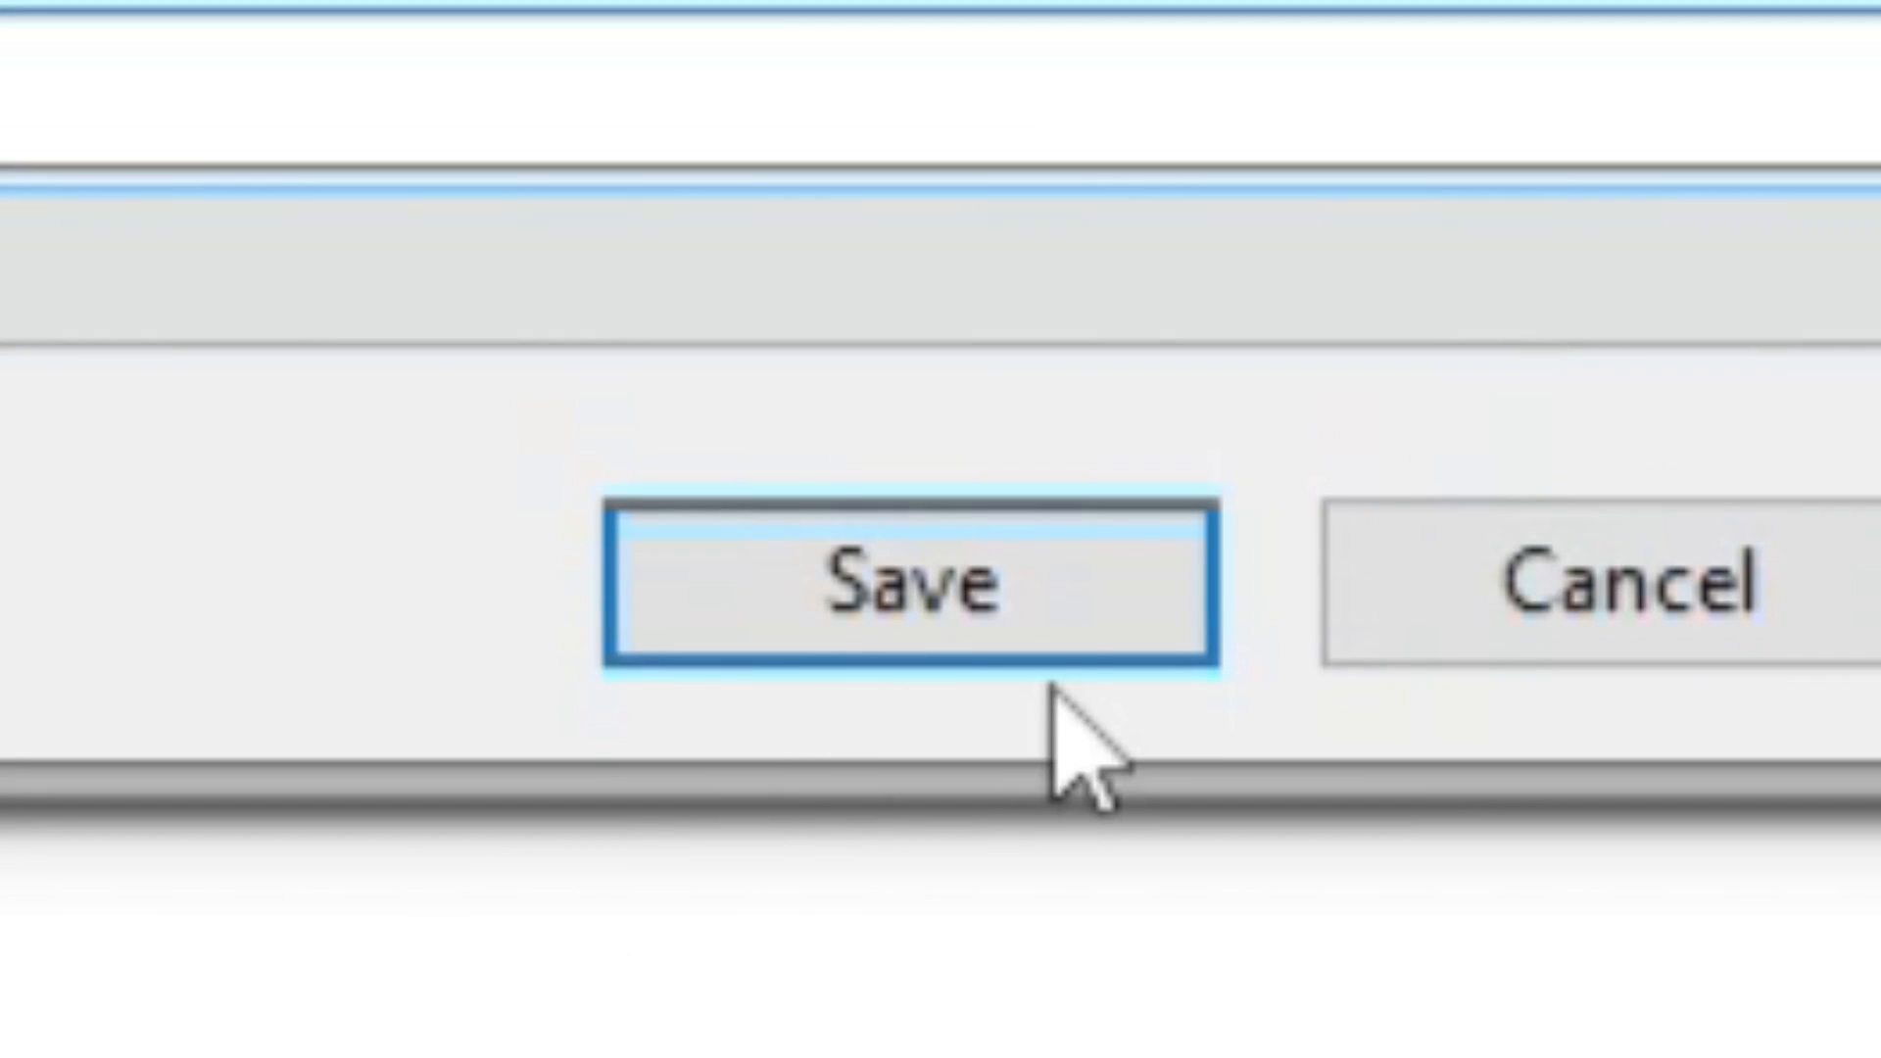
- Save the stable vPilot installer and install it with the license accepted and default components
left_click(912, 588)
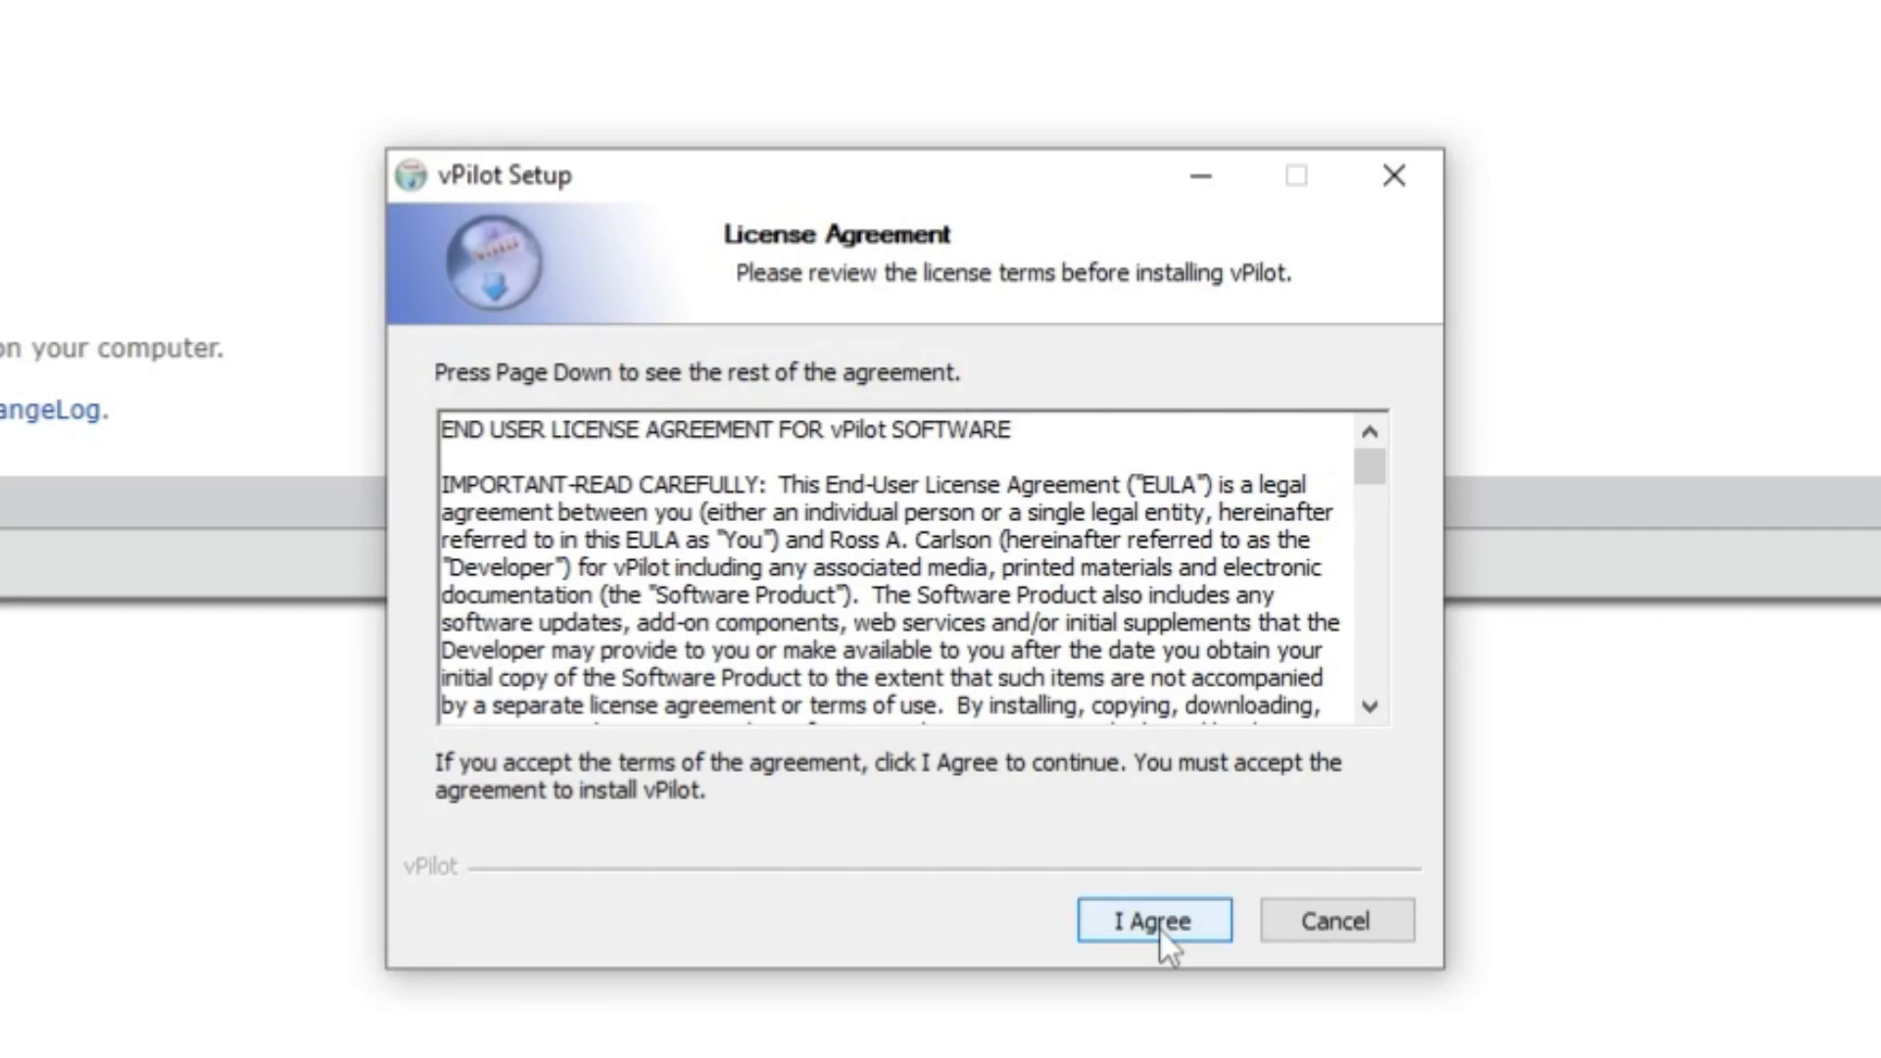
left_click(1153, 921)
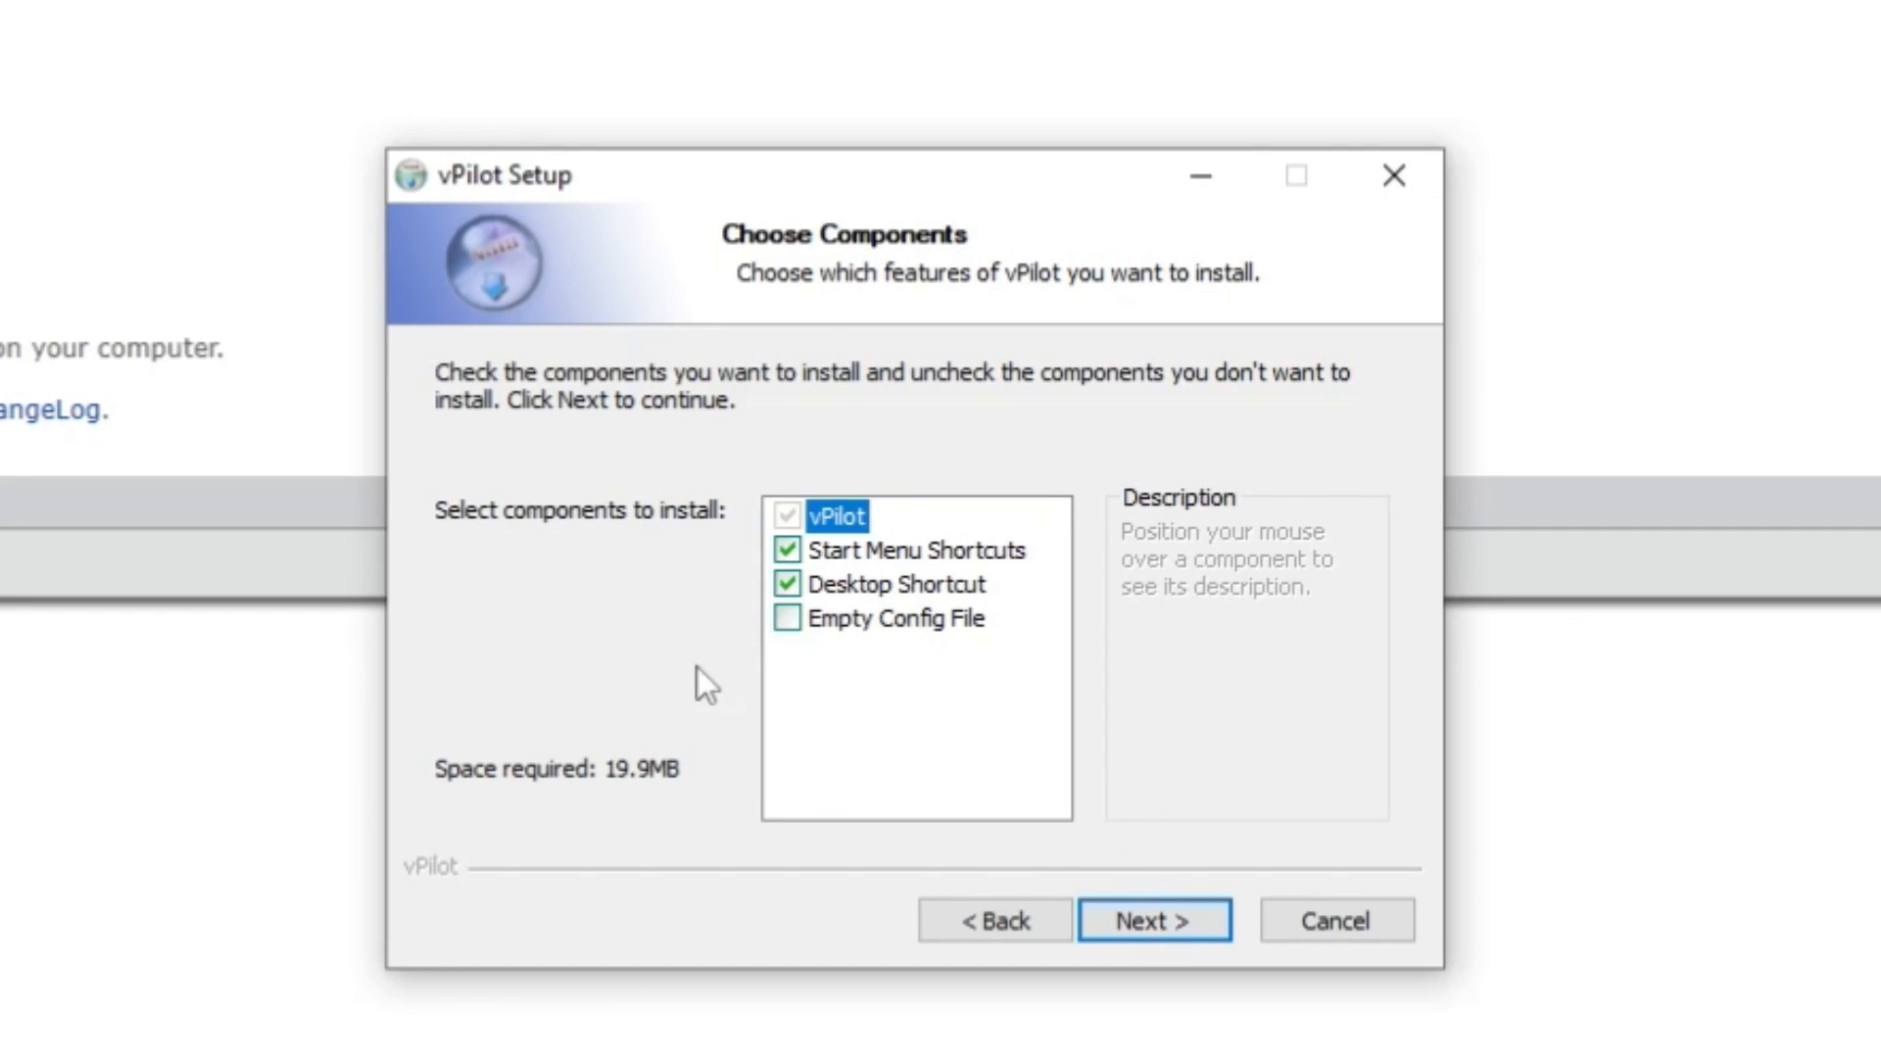
mouse_move(894, 610)
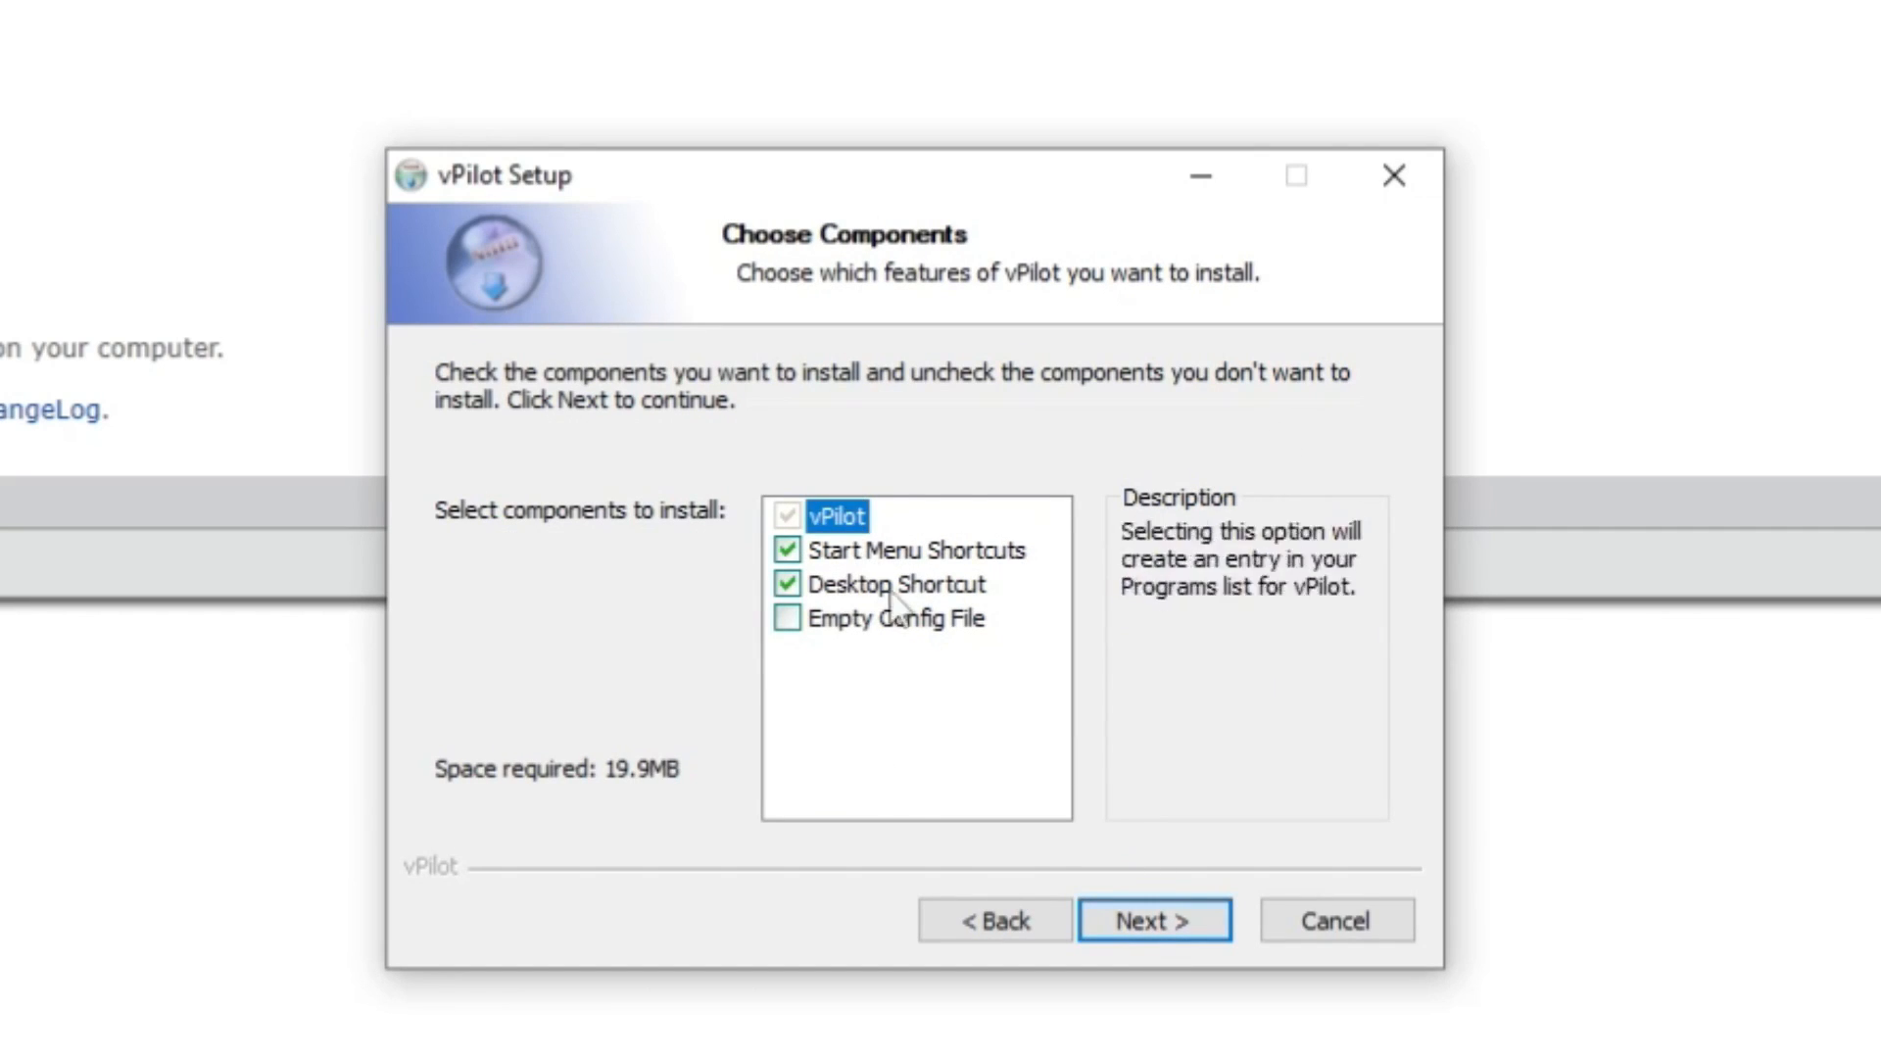
left_click(1152, 921)
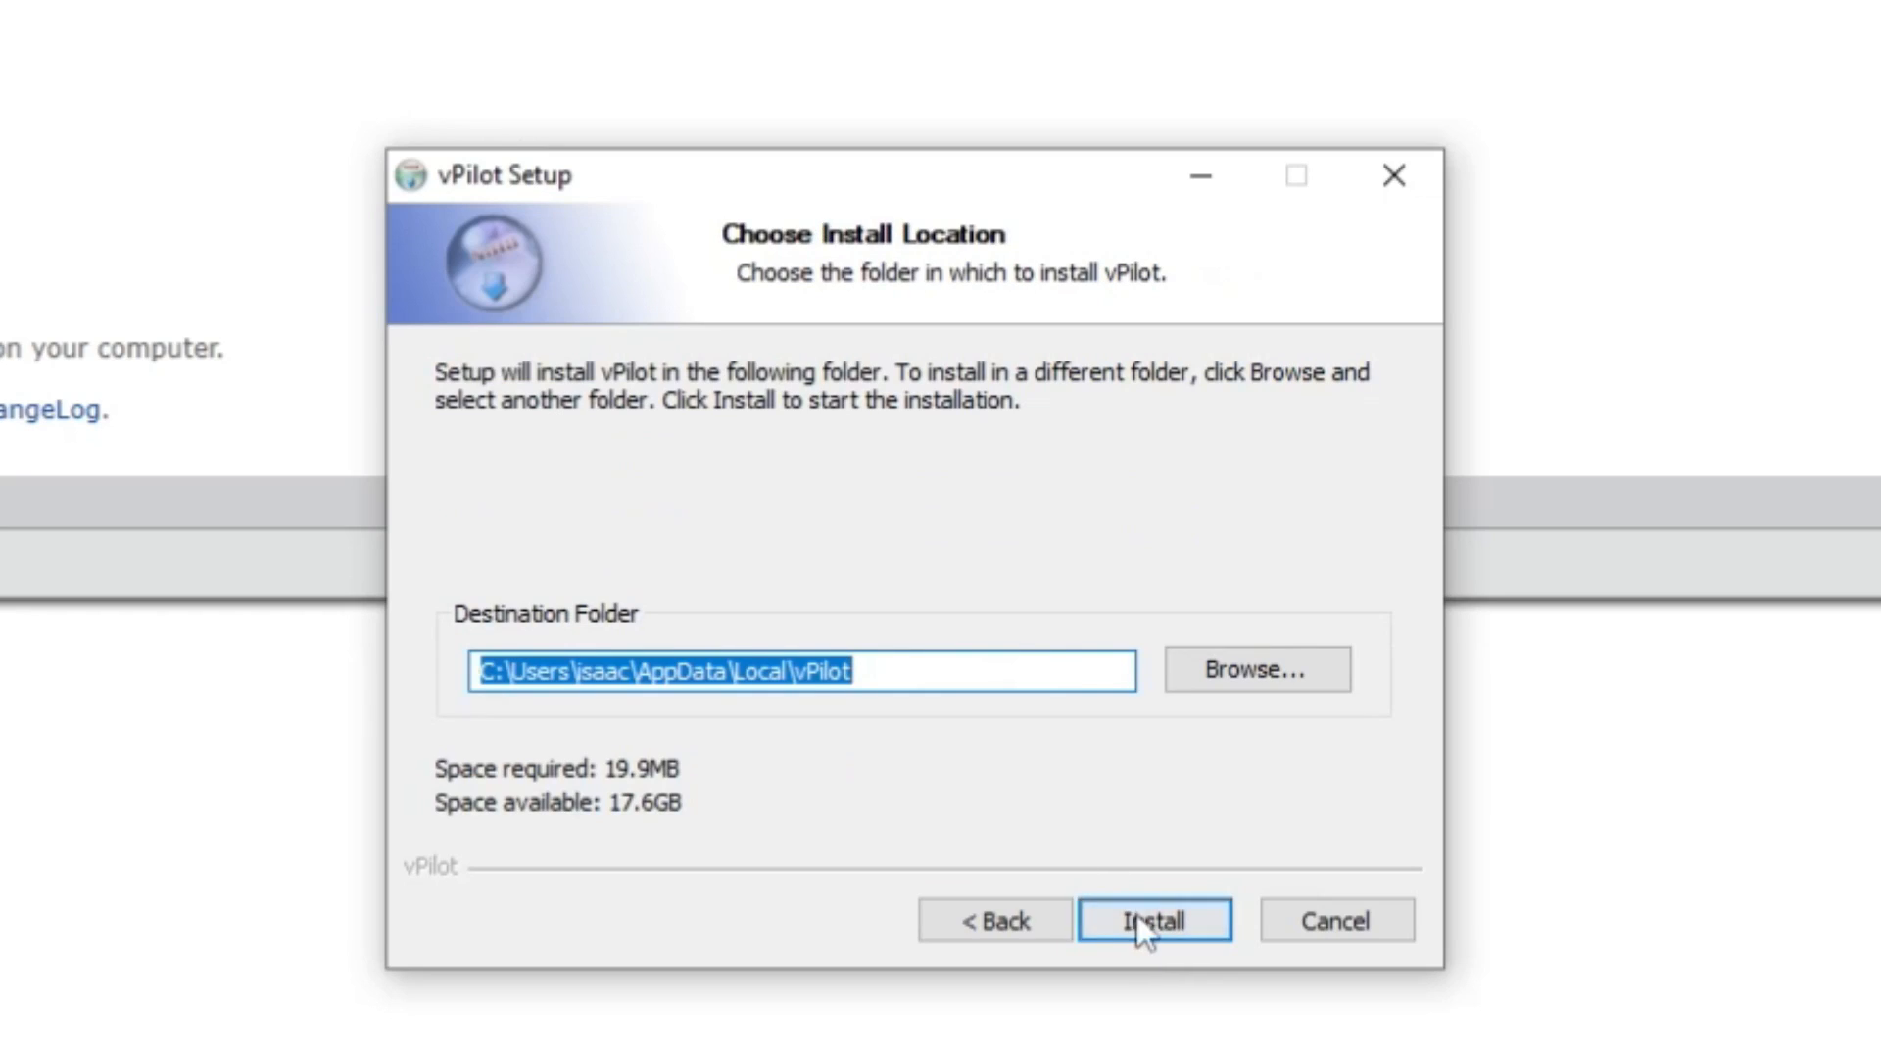
left_click(1152, 922)
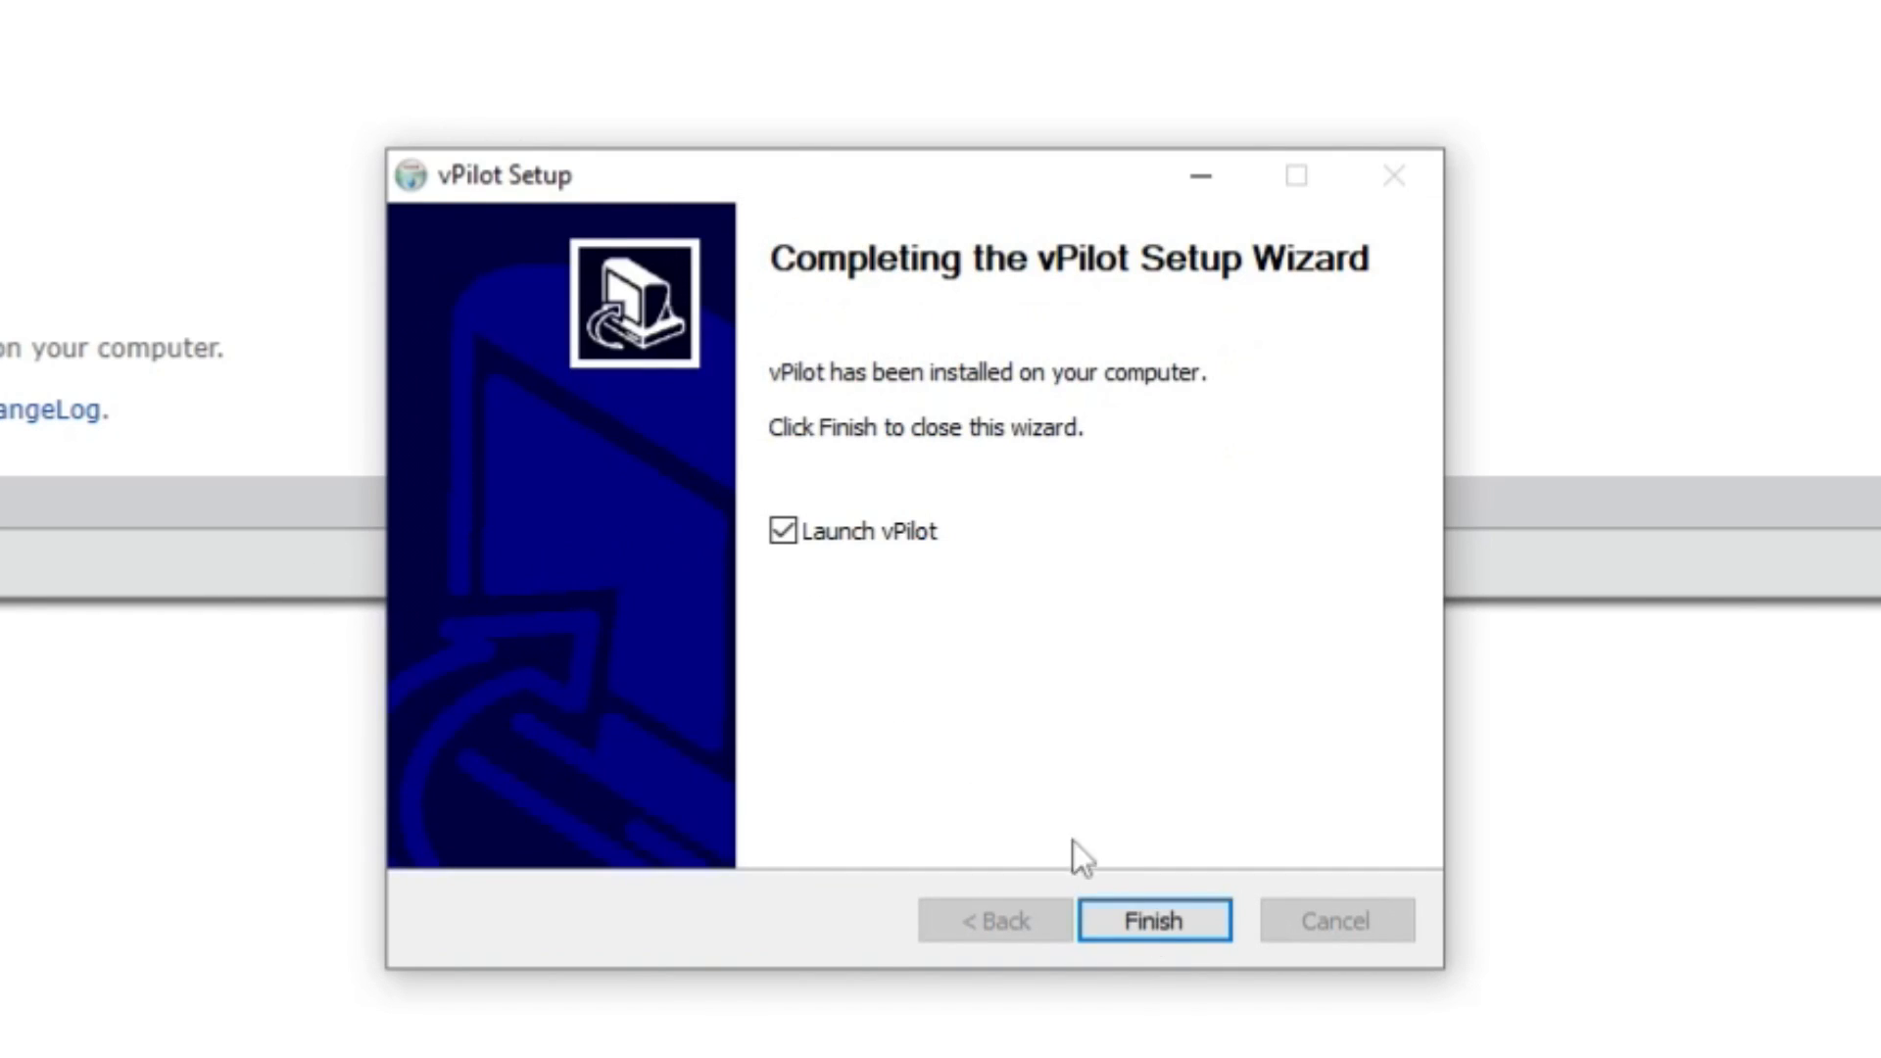
- Launch vPilot past the SmartScreen warning and agree to configure it now
left_click(1152, 921)
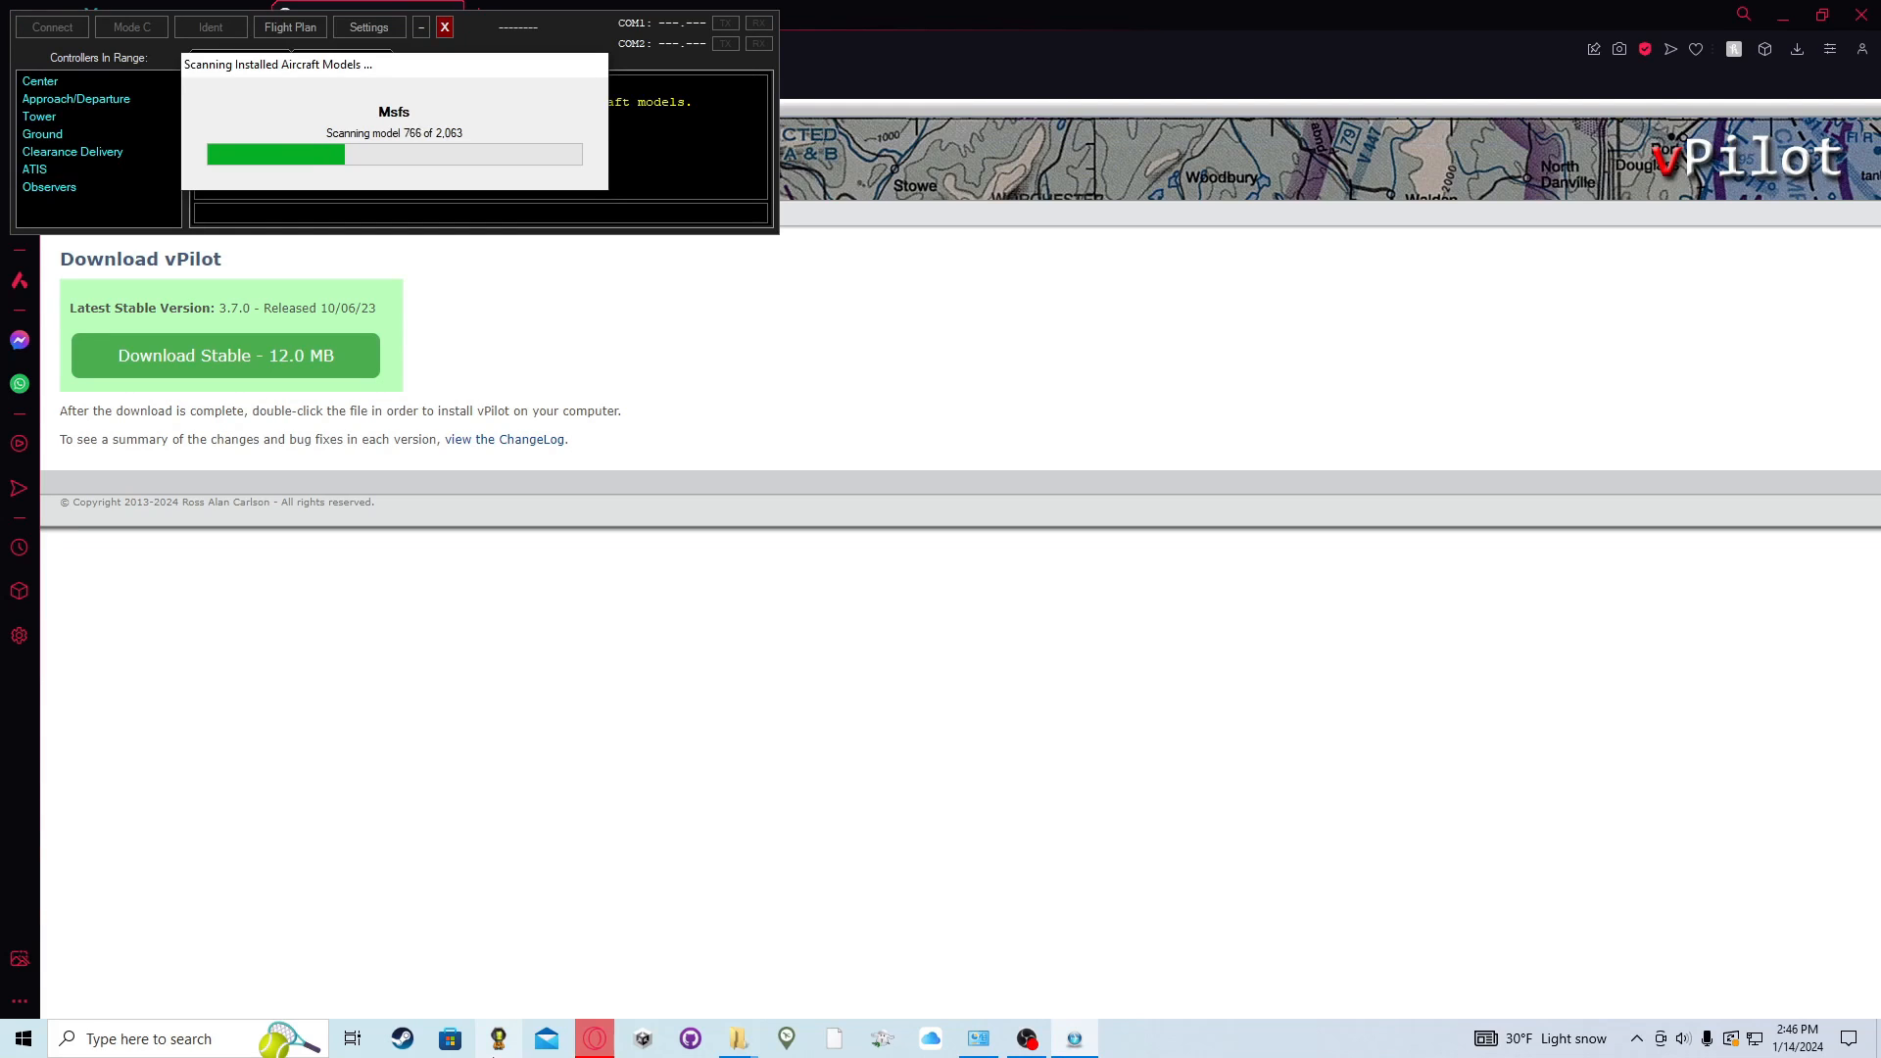
mouse_move(497, 1039)
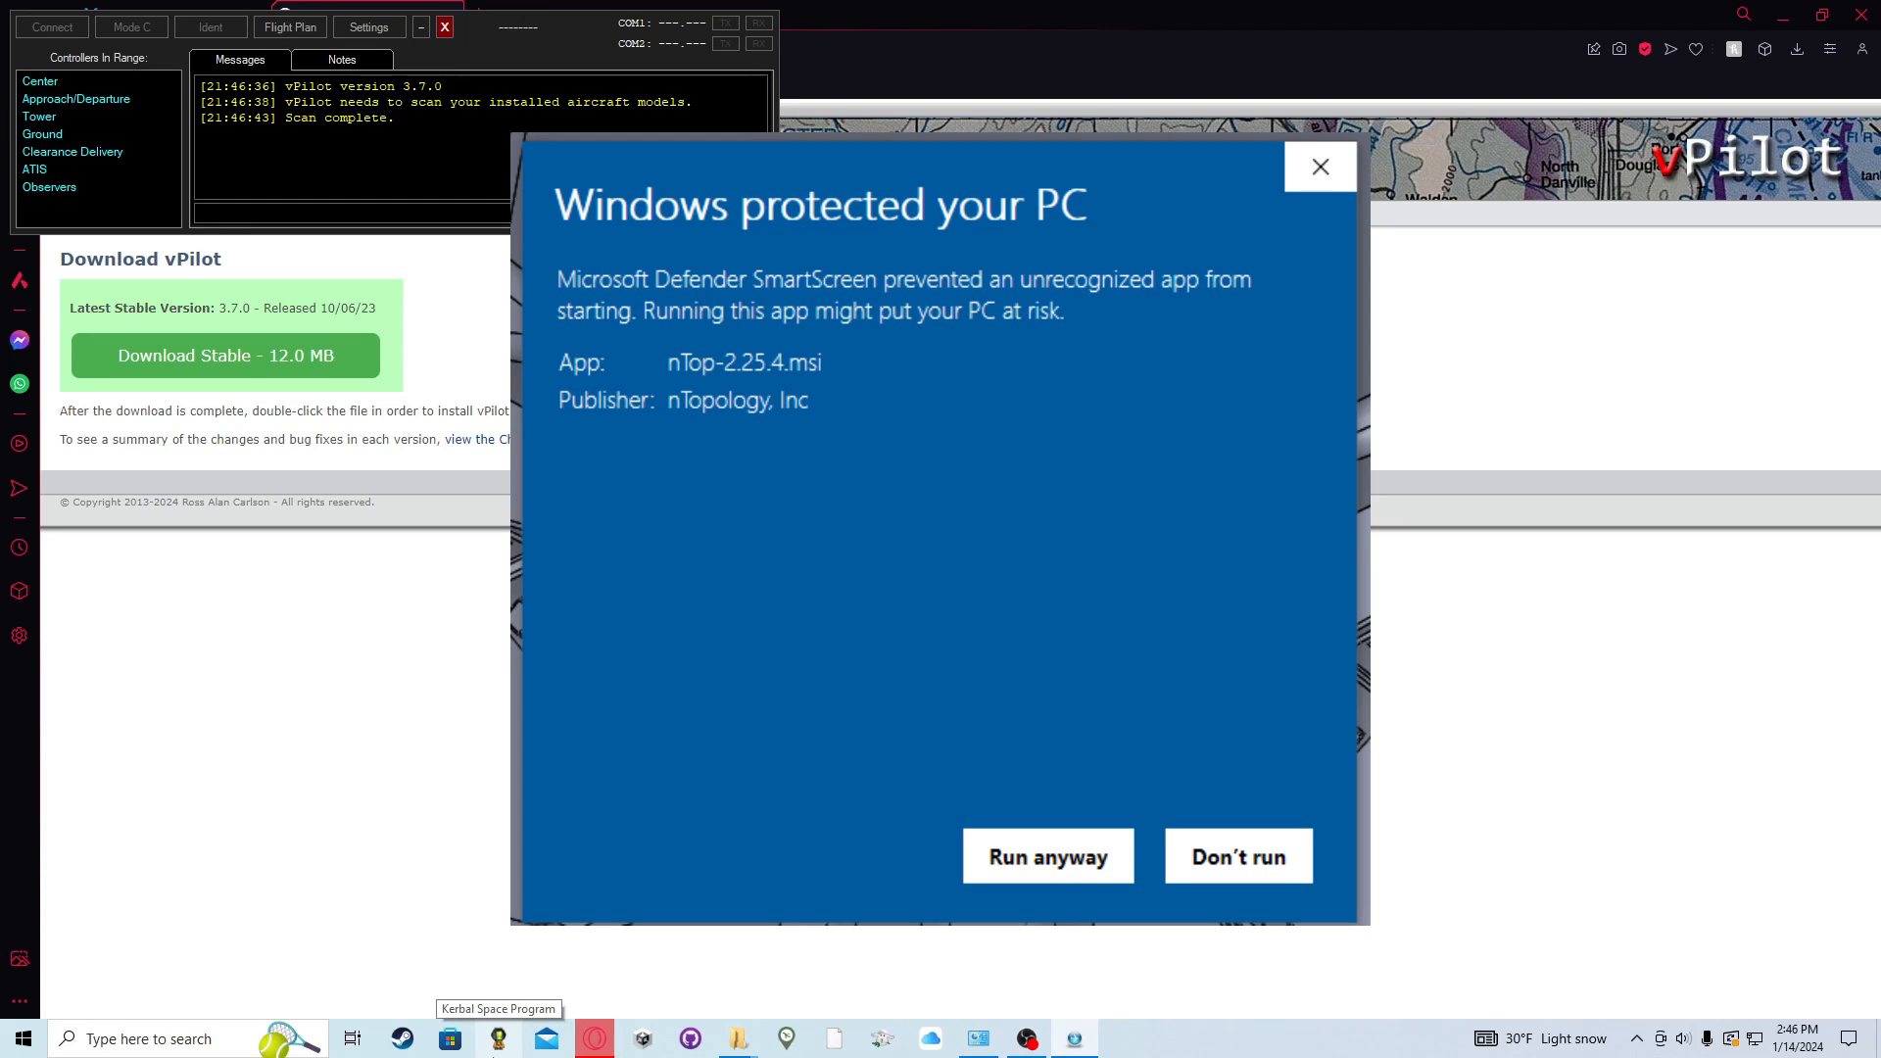
left_click(1046, 857)
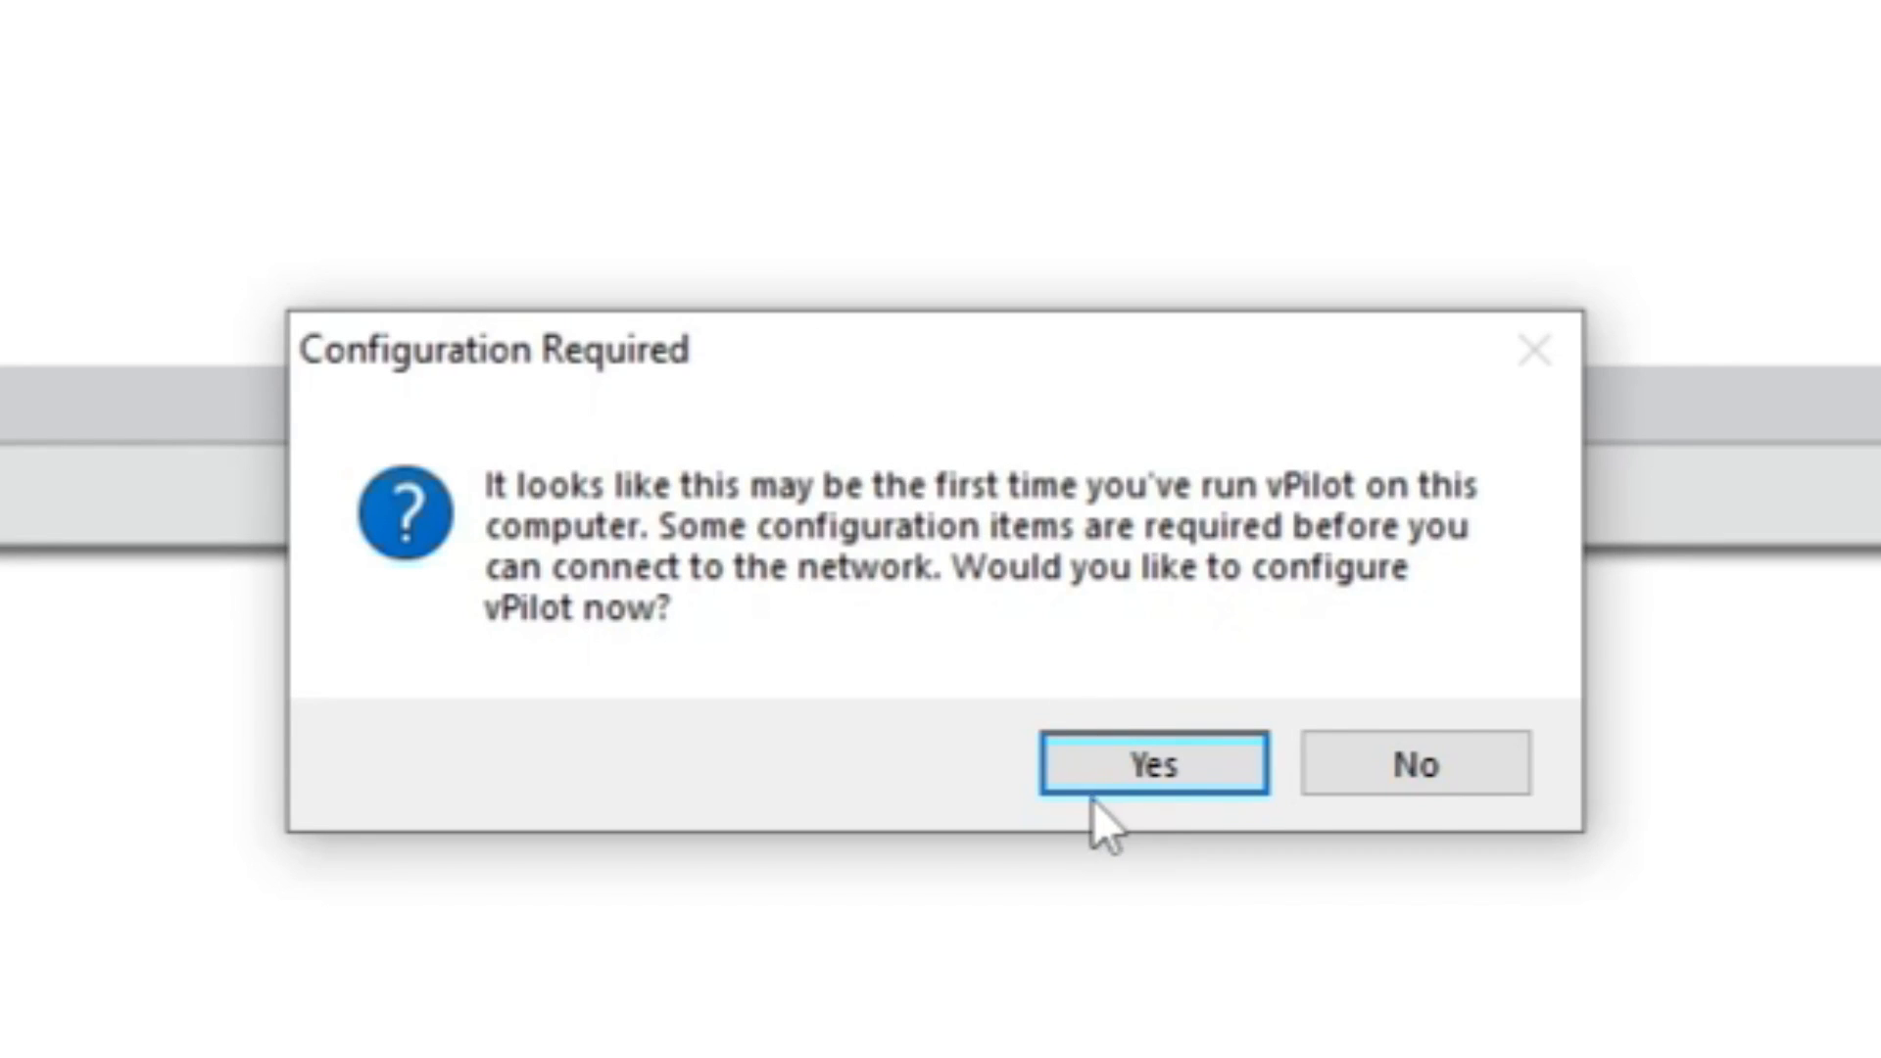
left_click(1152, 765)
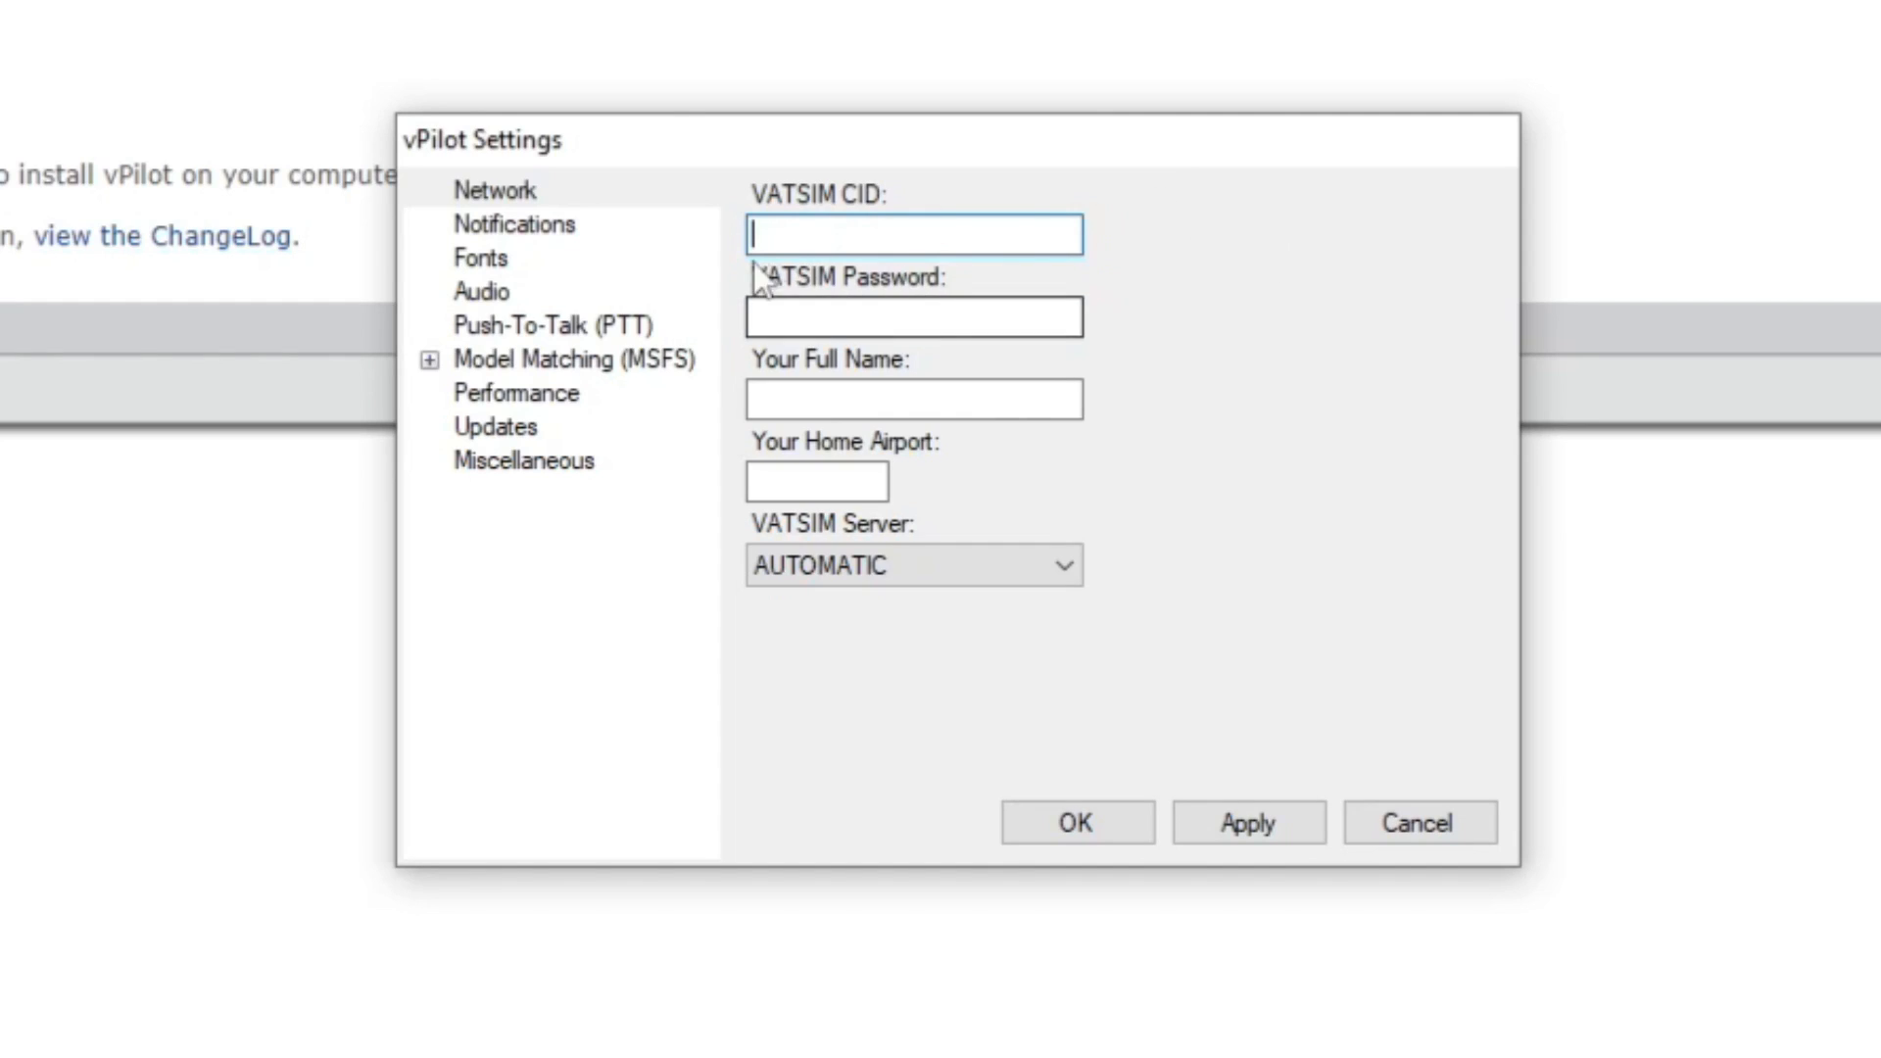
mouse_move(1013, 224)
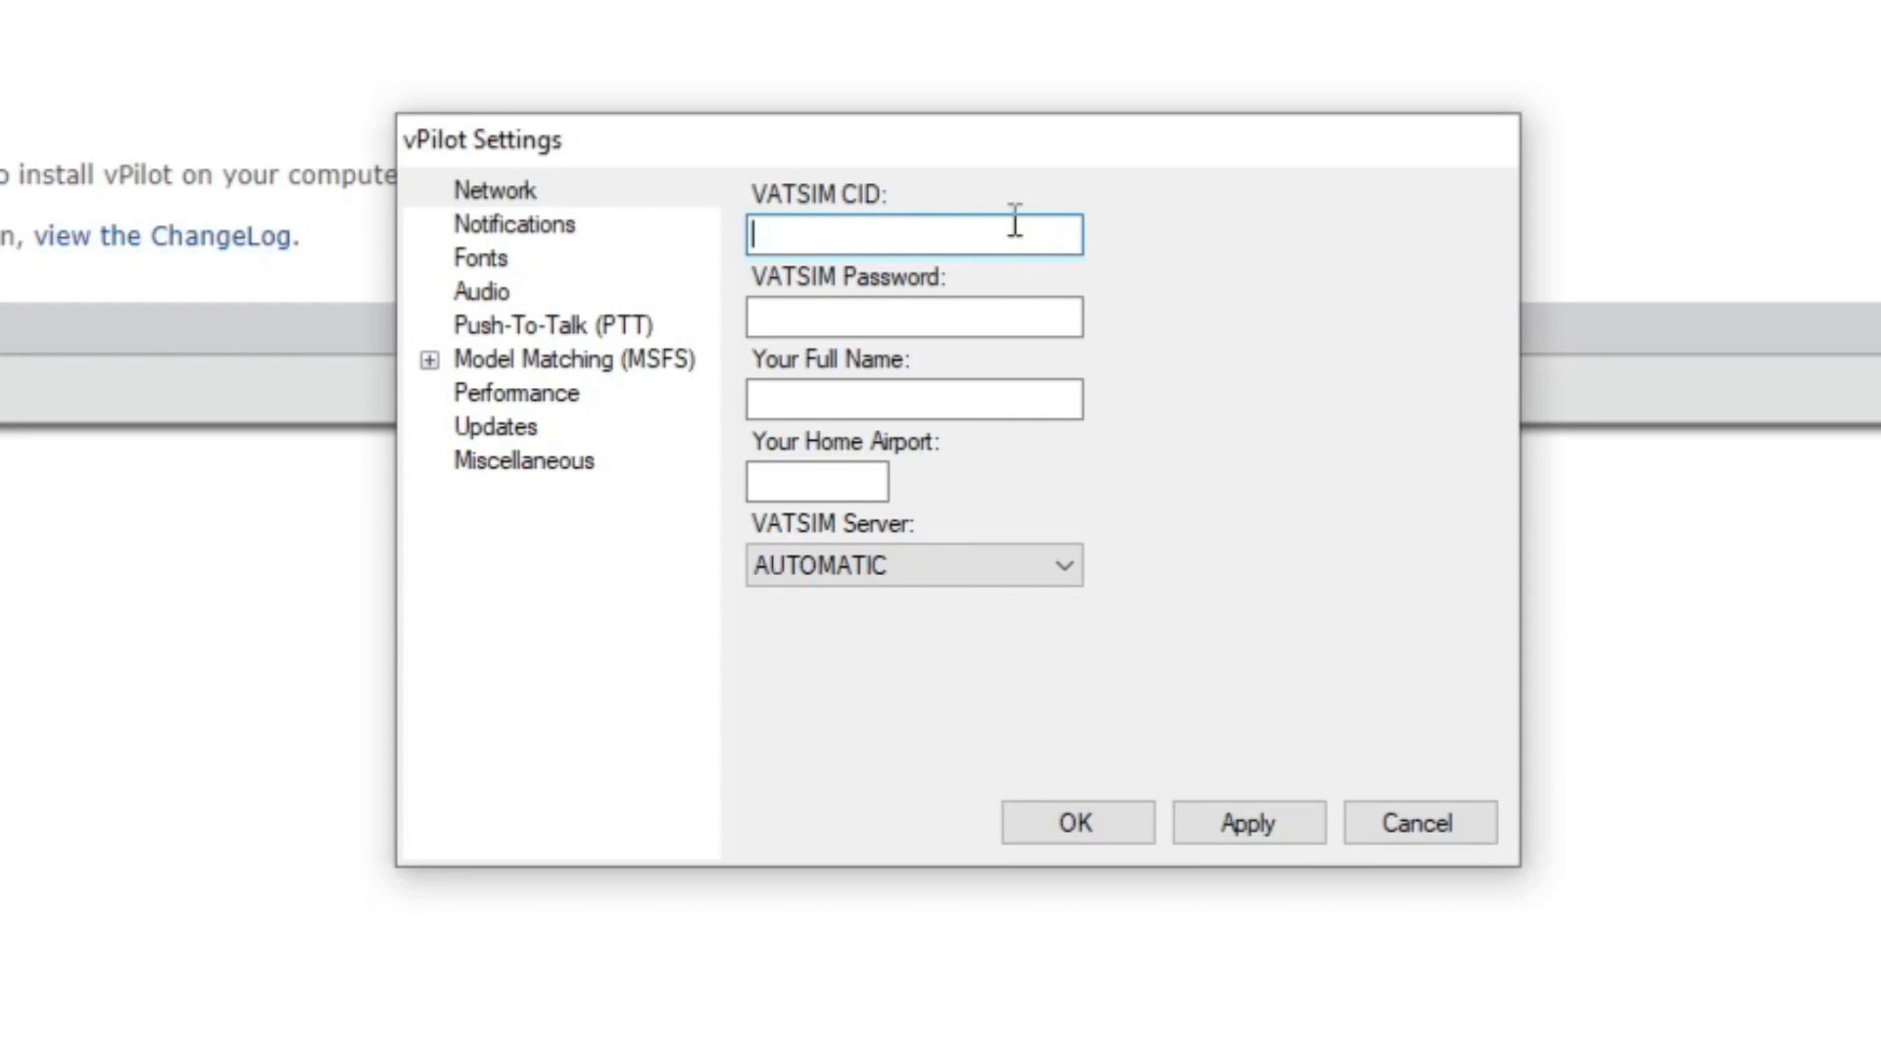
type("1695110")
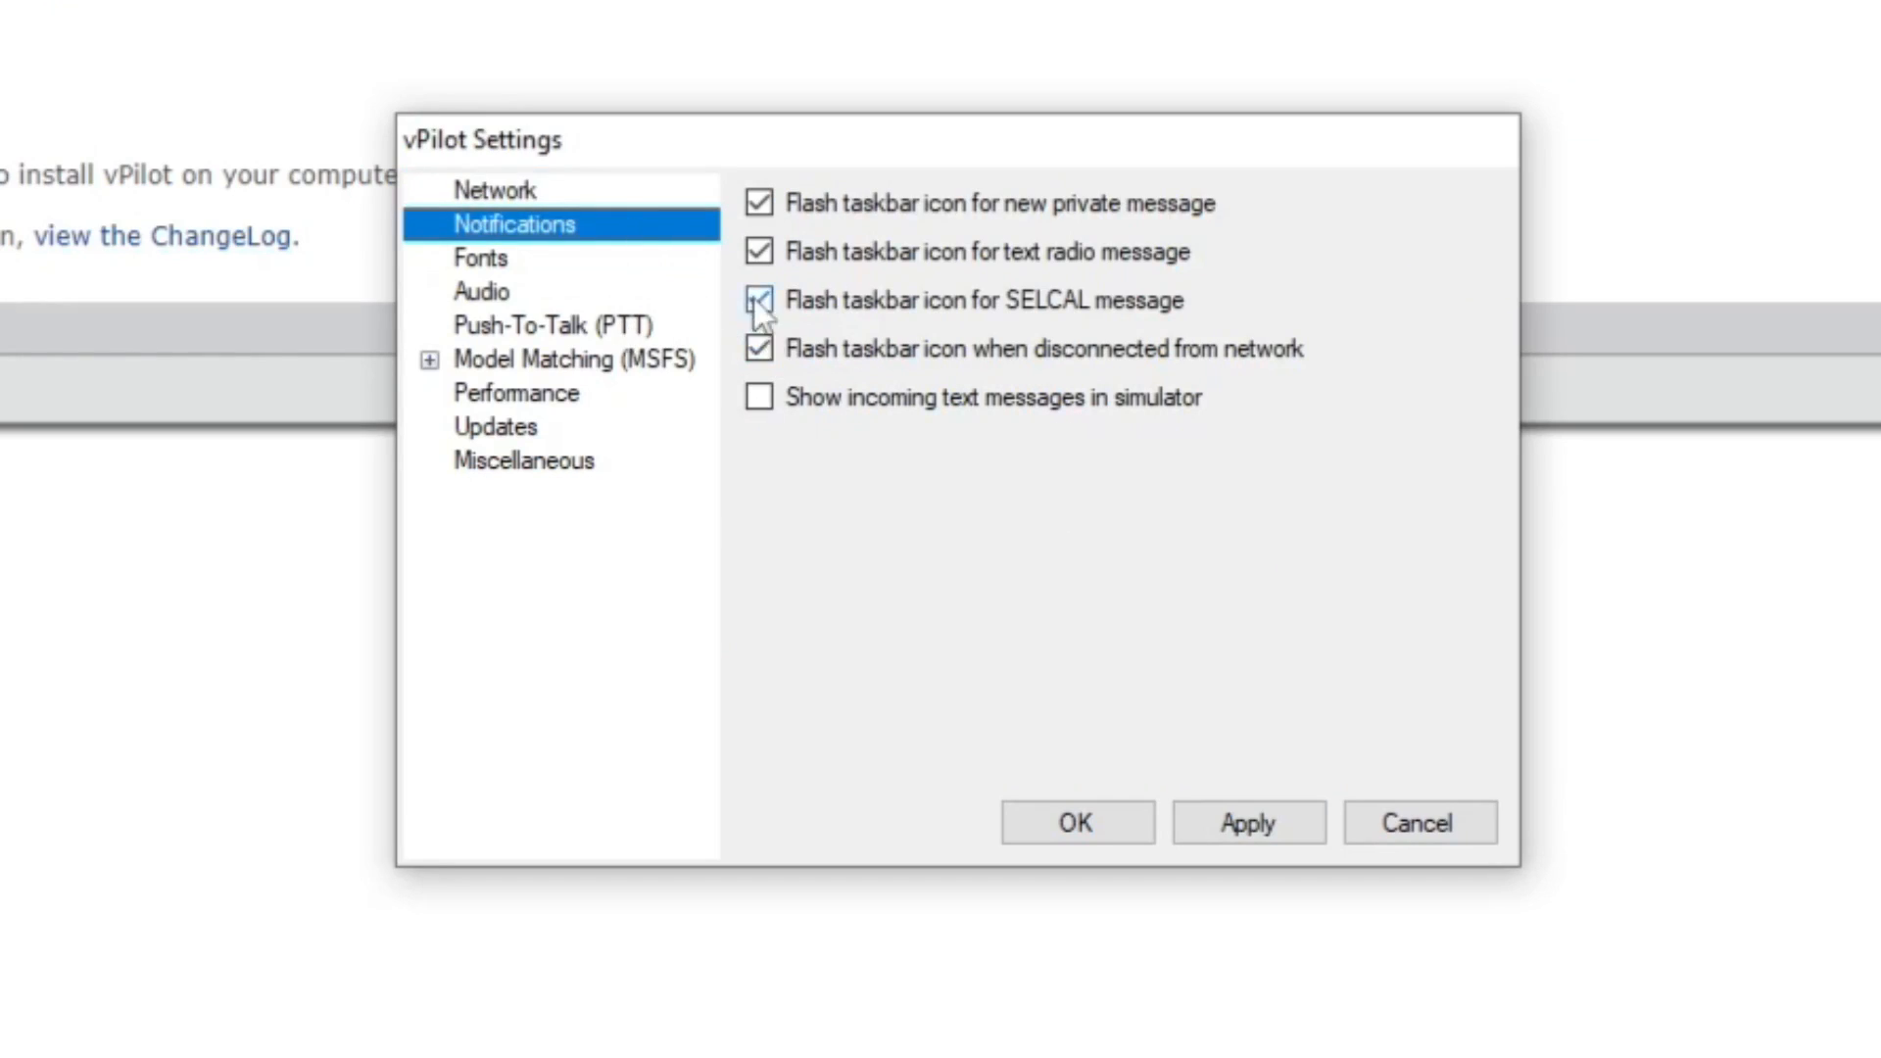
left_click(480, 257)
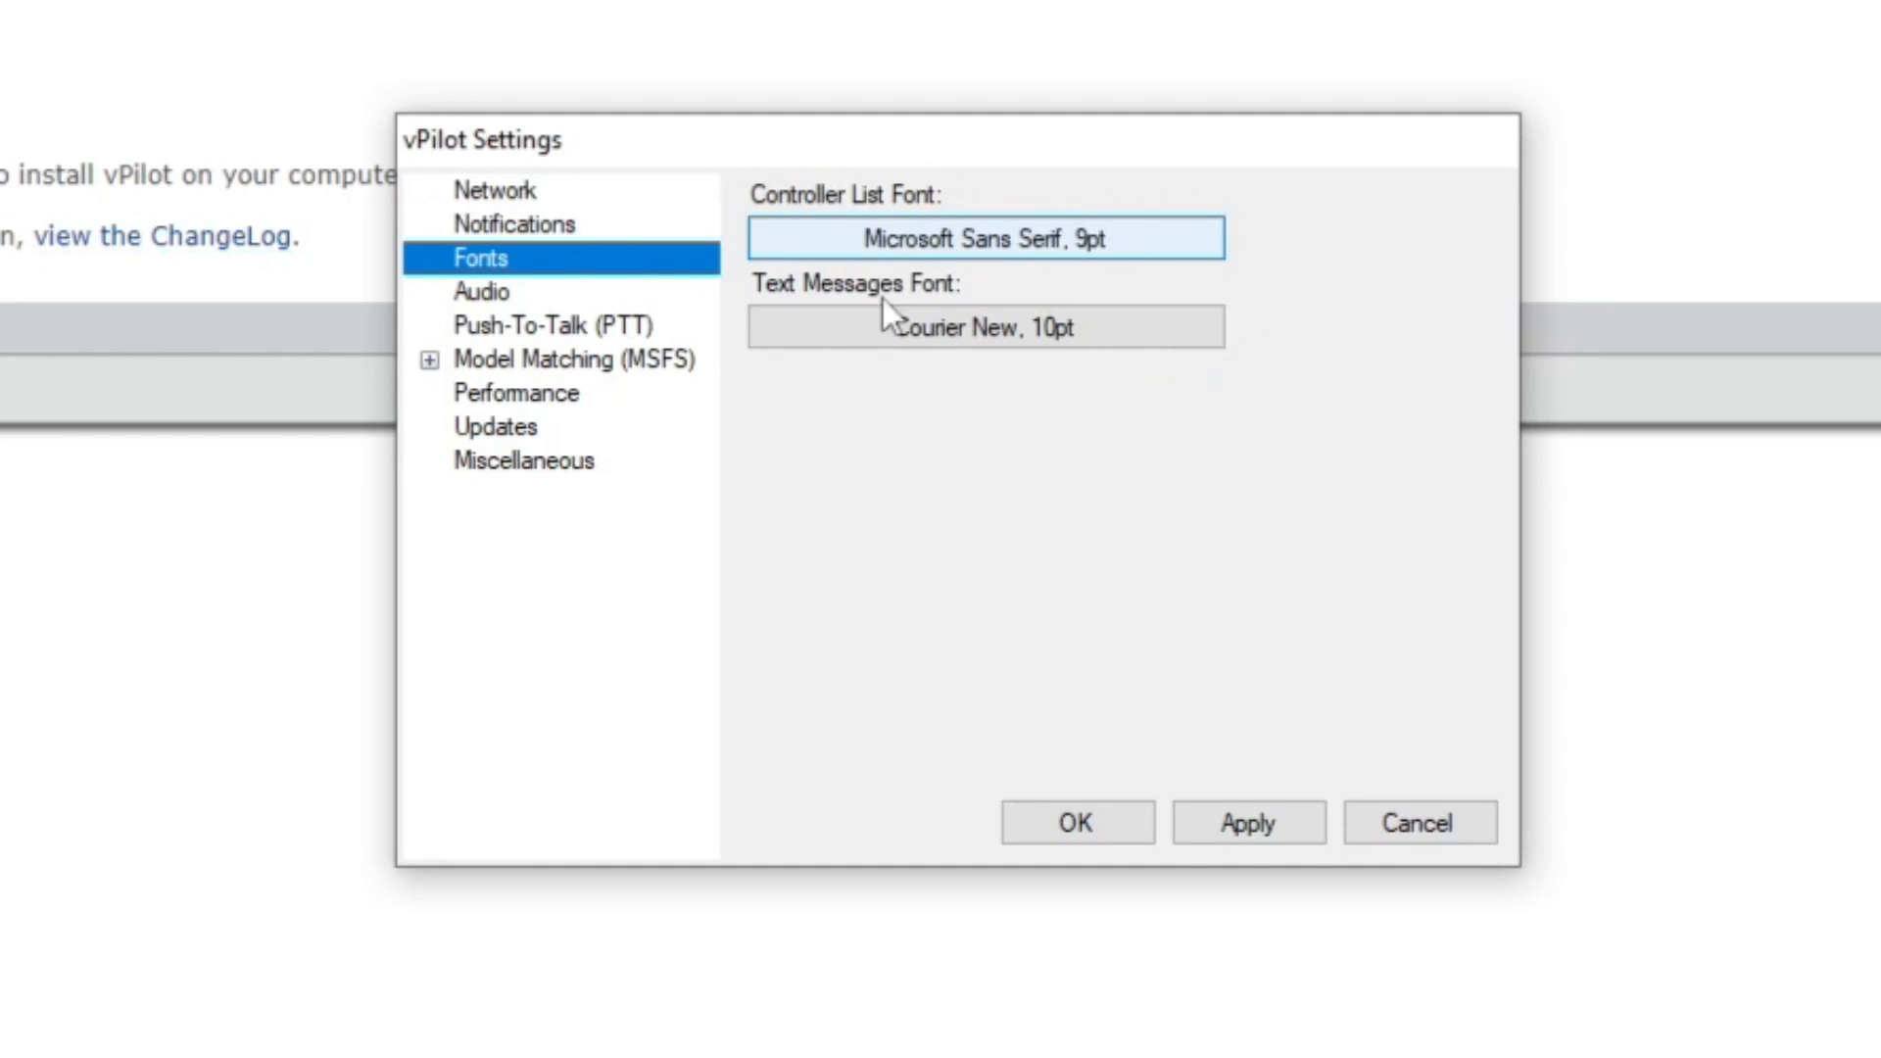
left_click(482, 290)
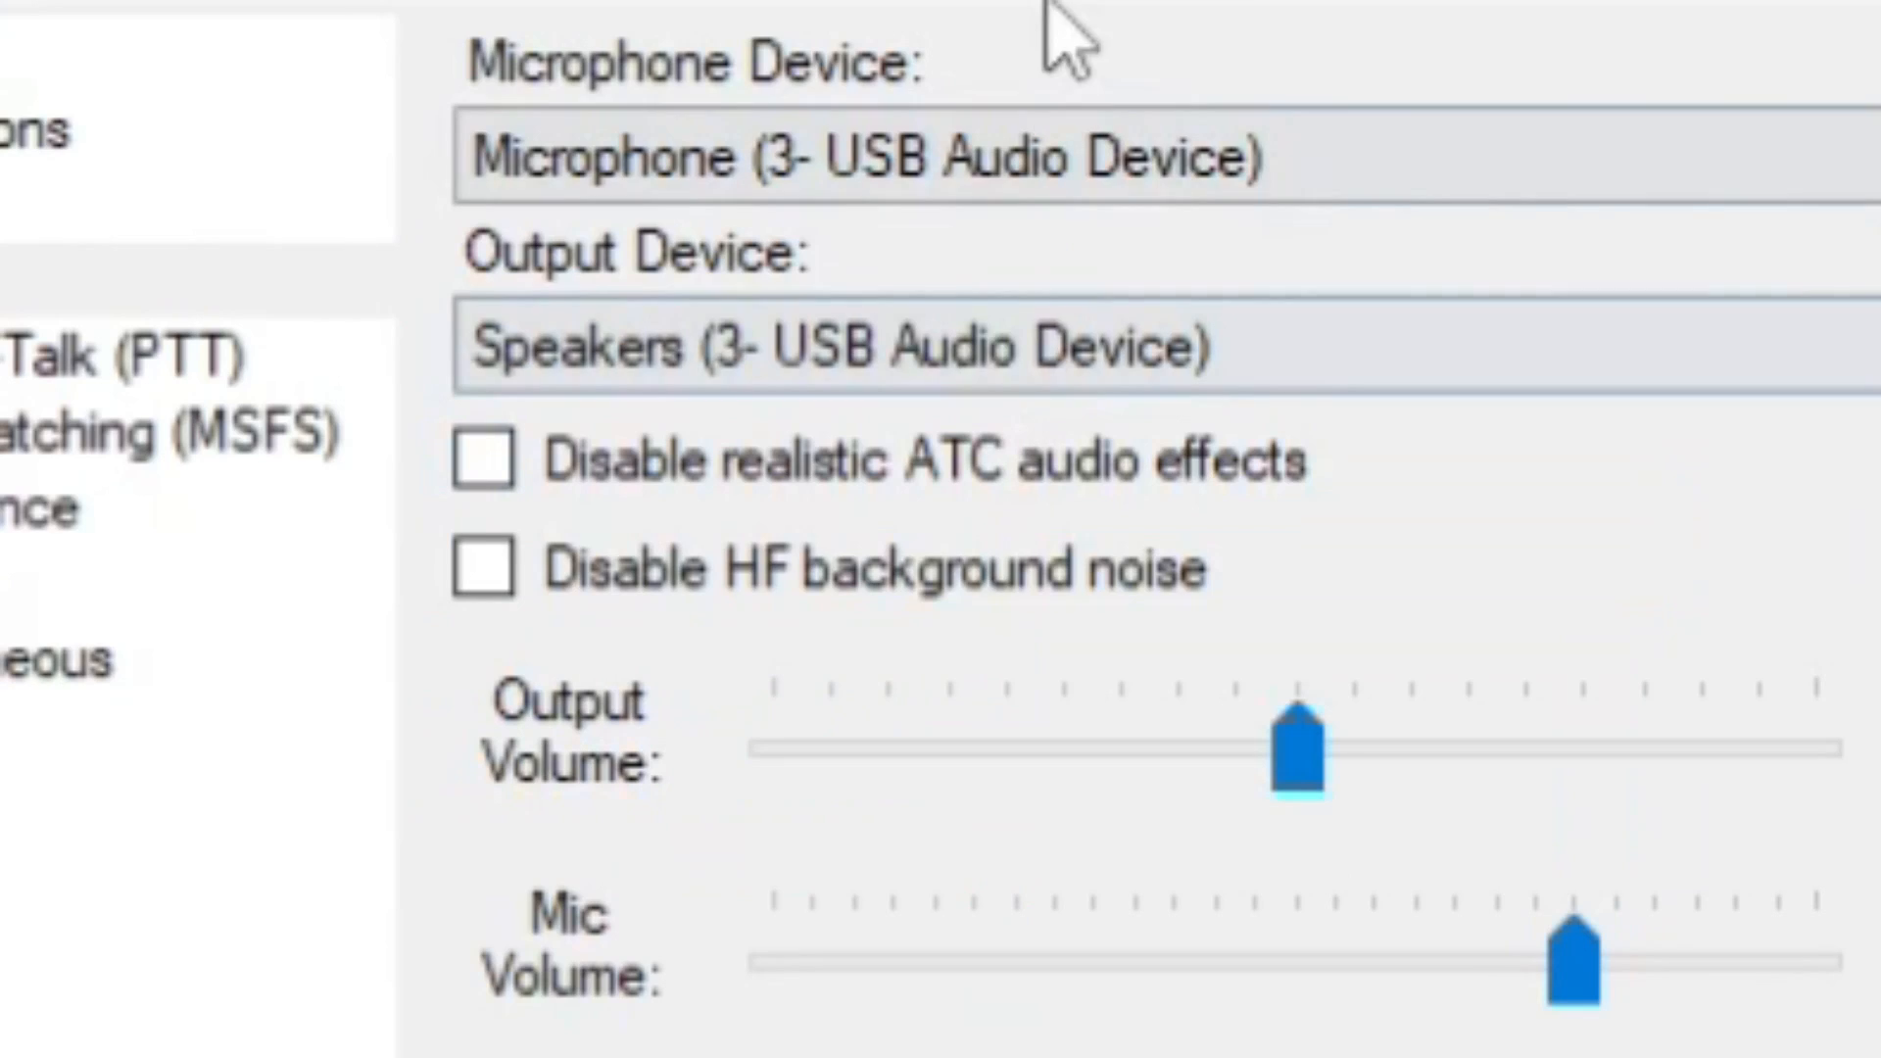
mouse_move(911, 564)
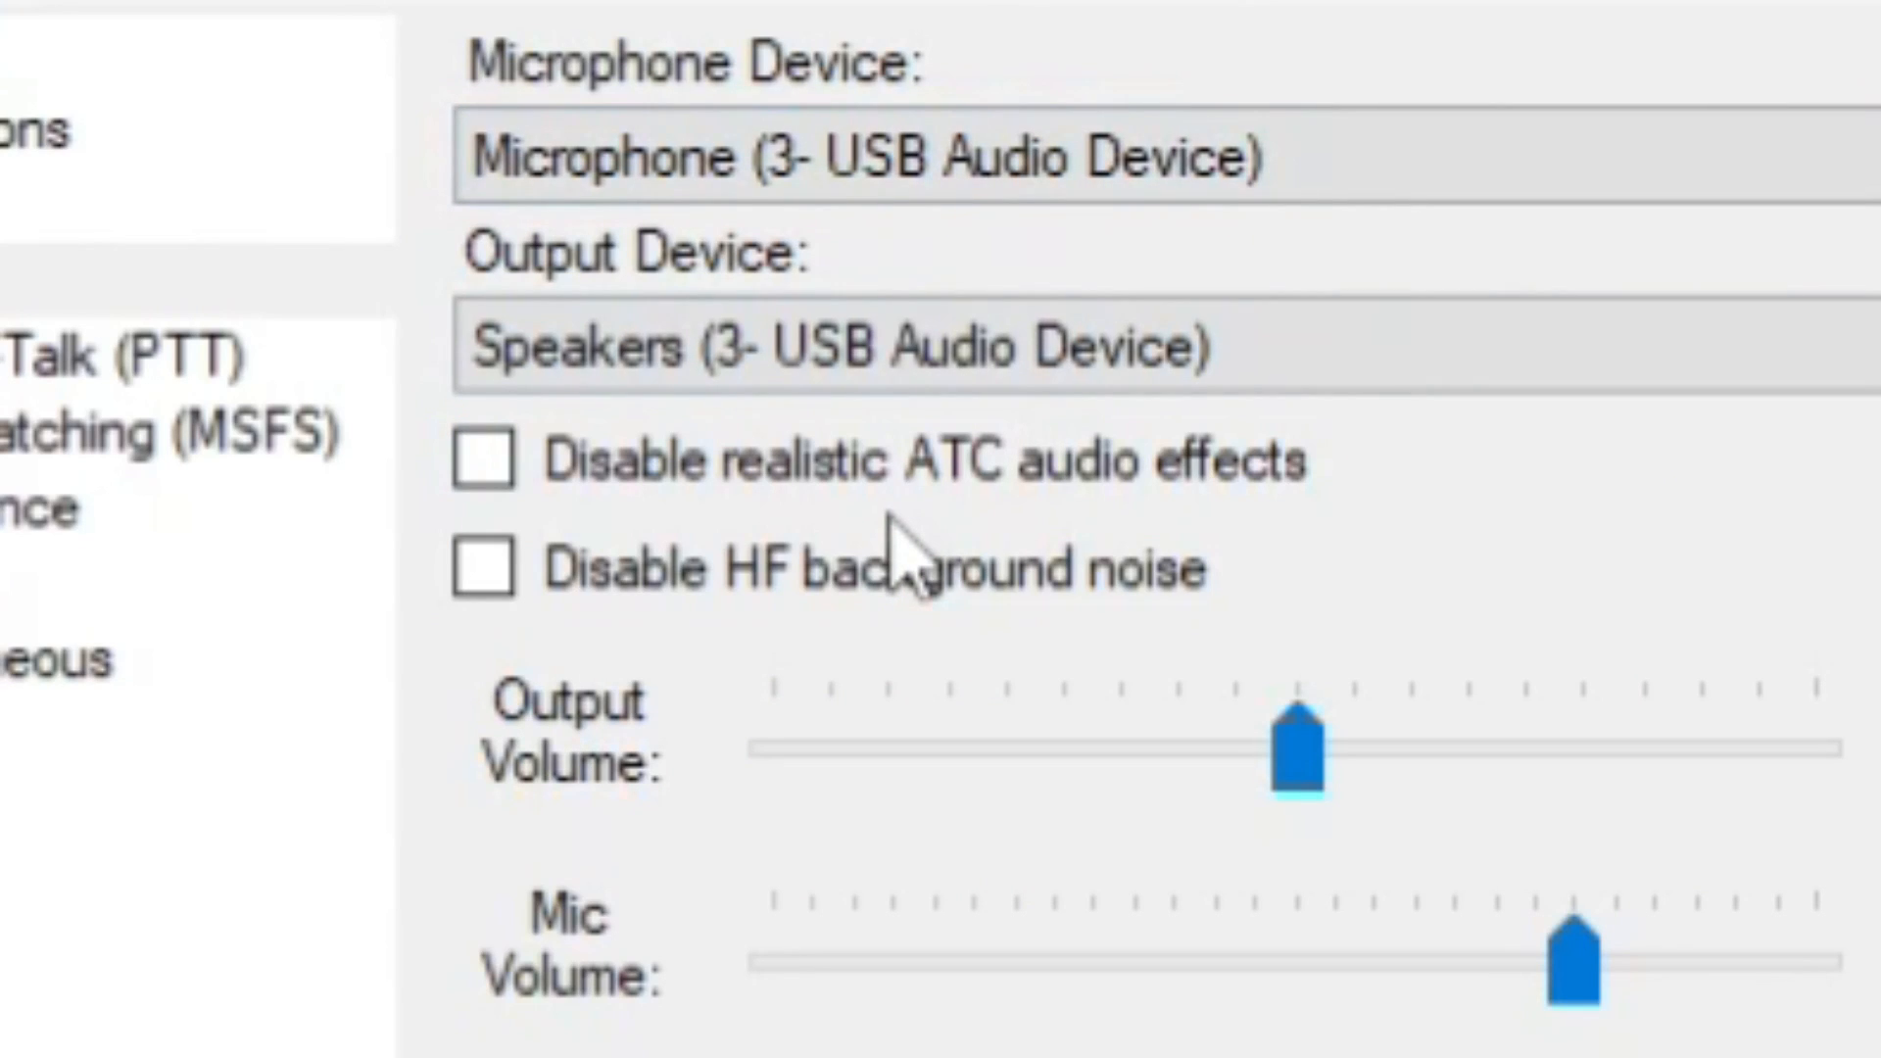
- Use the USB device for microphone and speakers, apply, and raise mic volume to +10
left_click(960, 349)
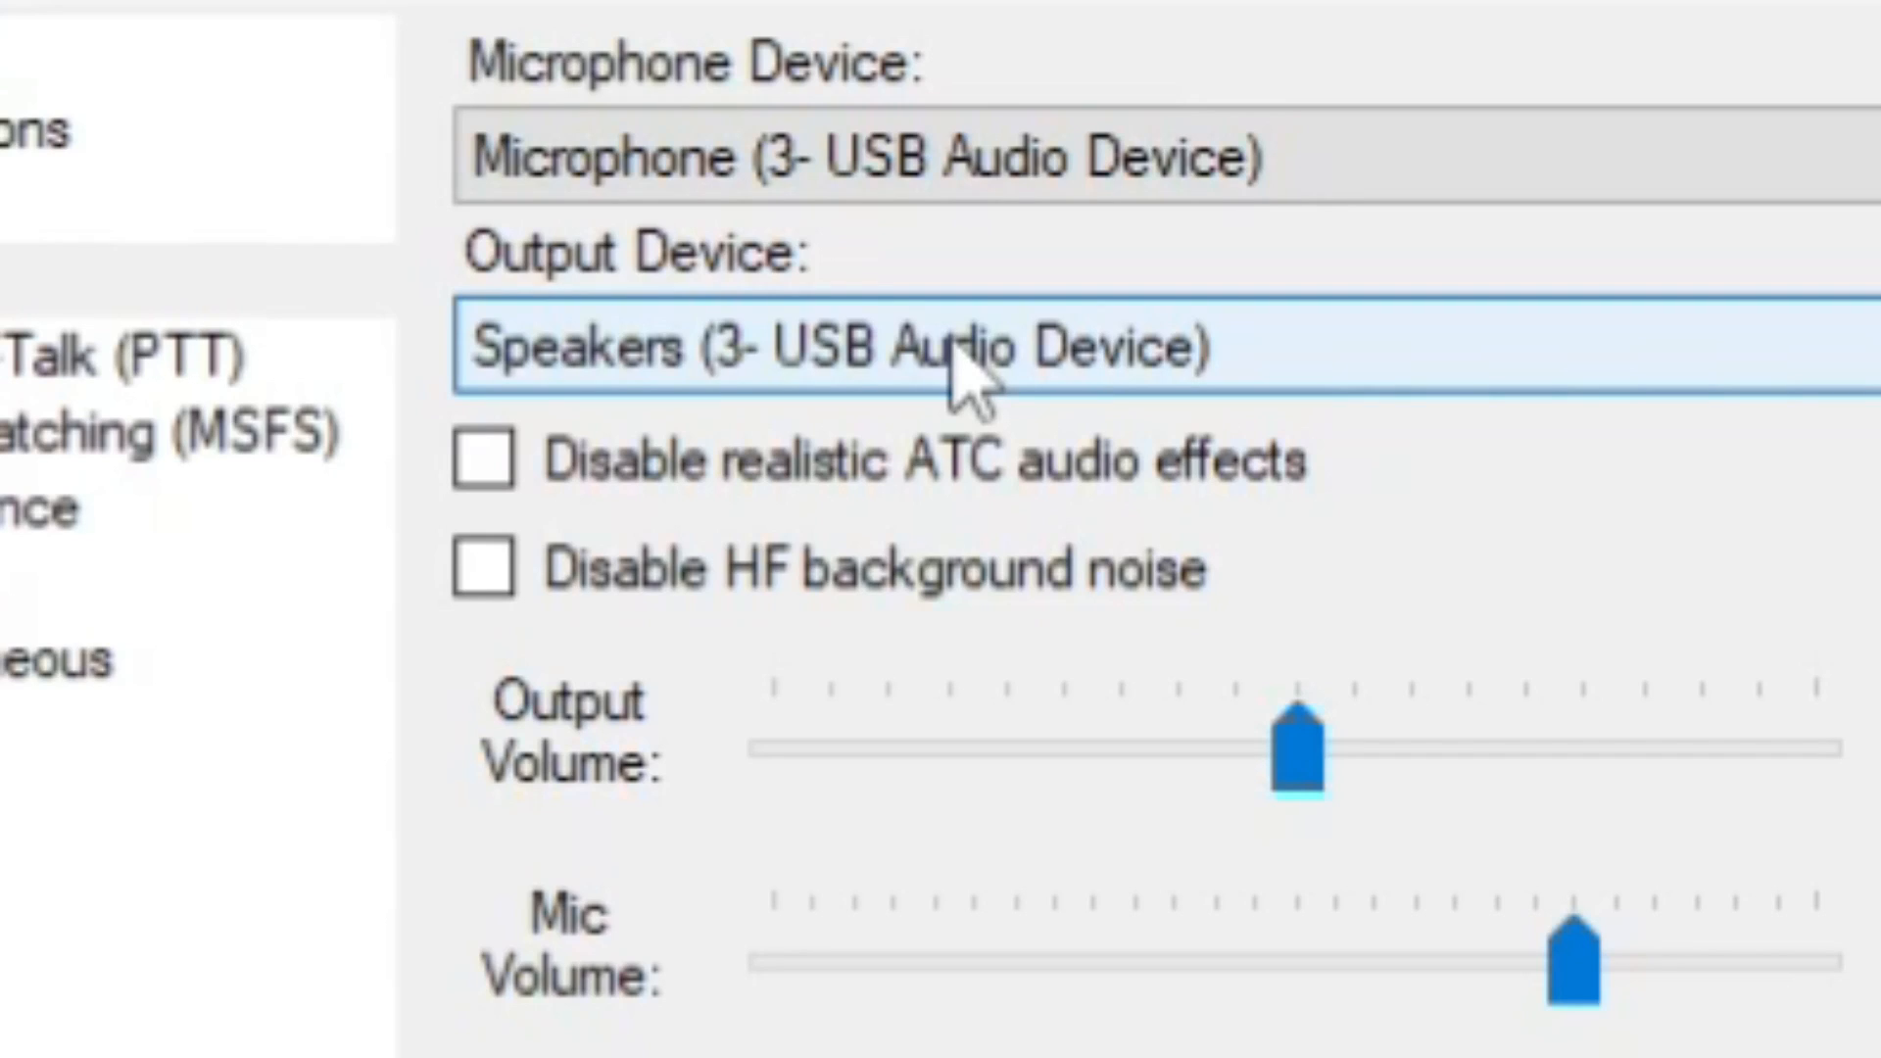
mouse_move(1319, 444)
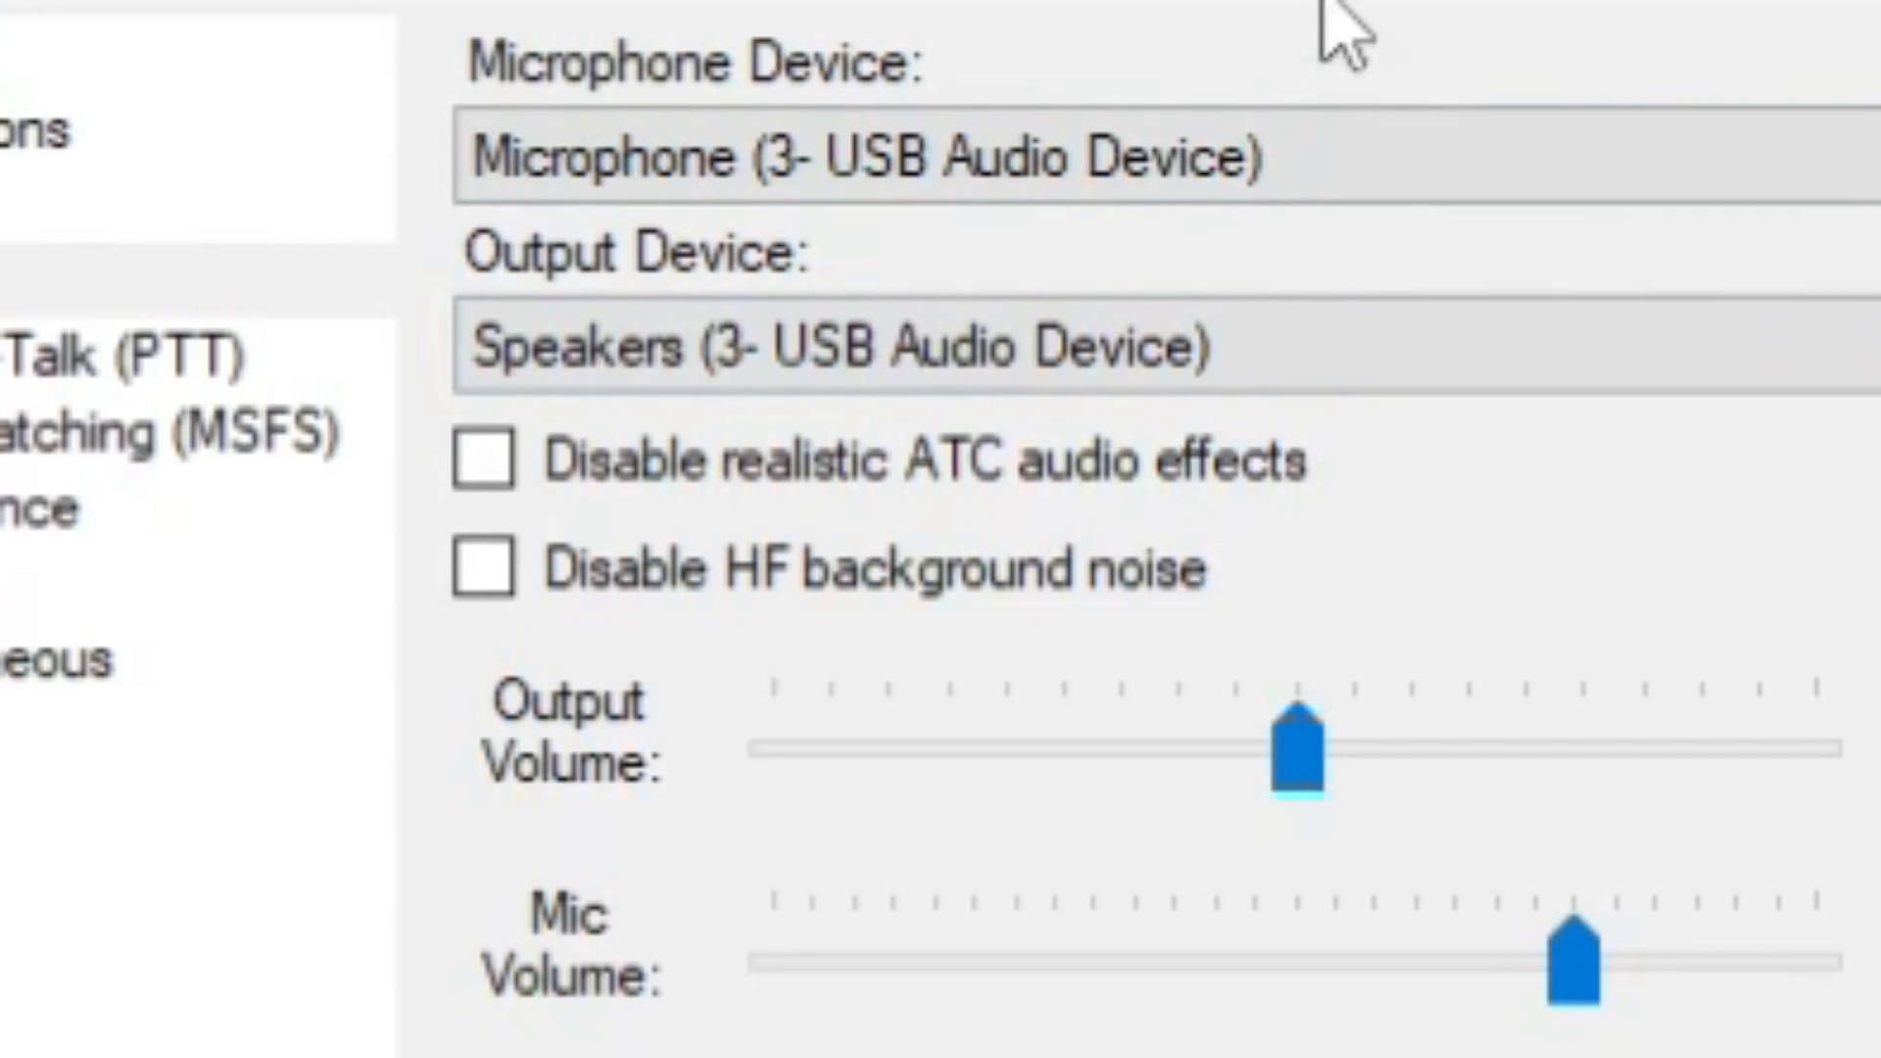
mouse_move(1409, 61)
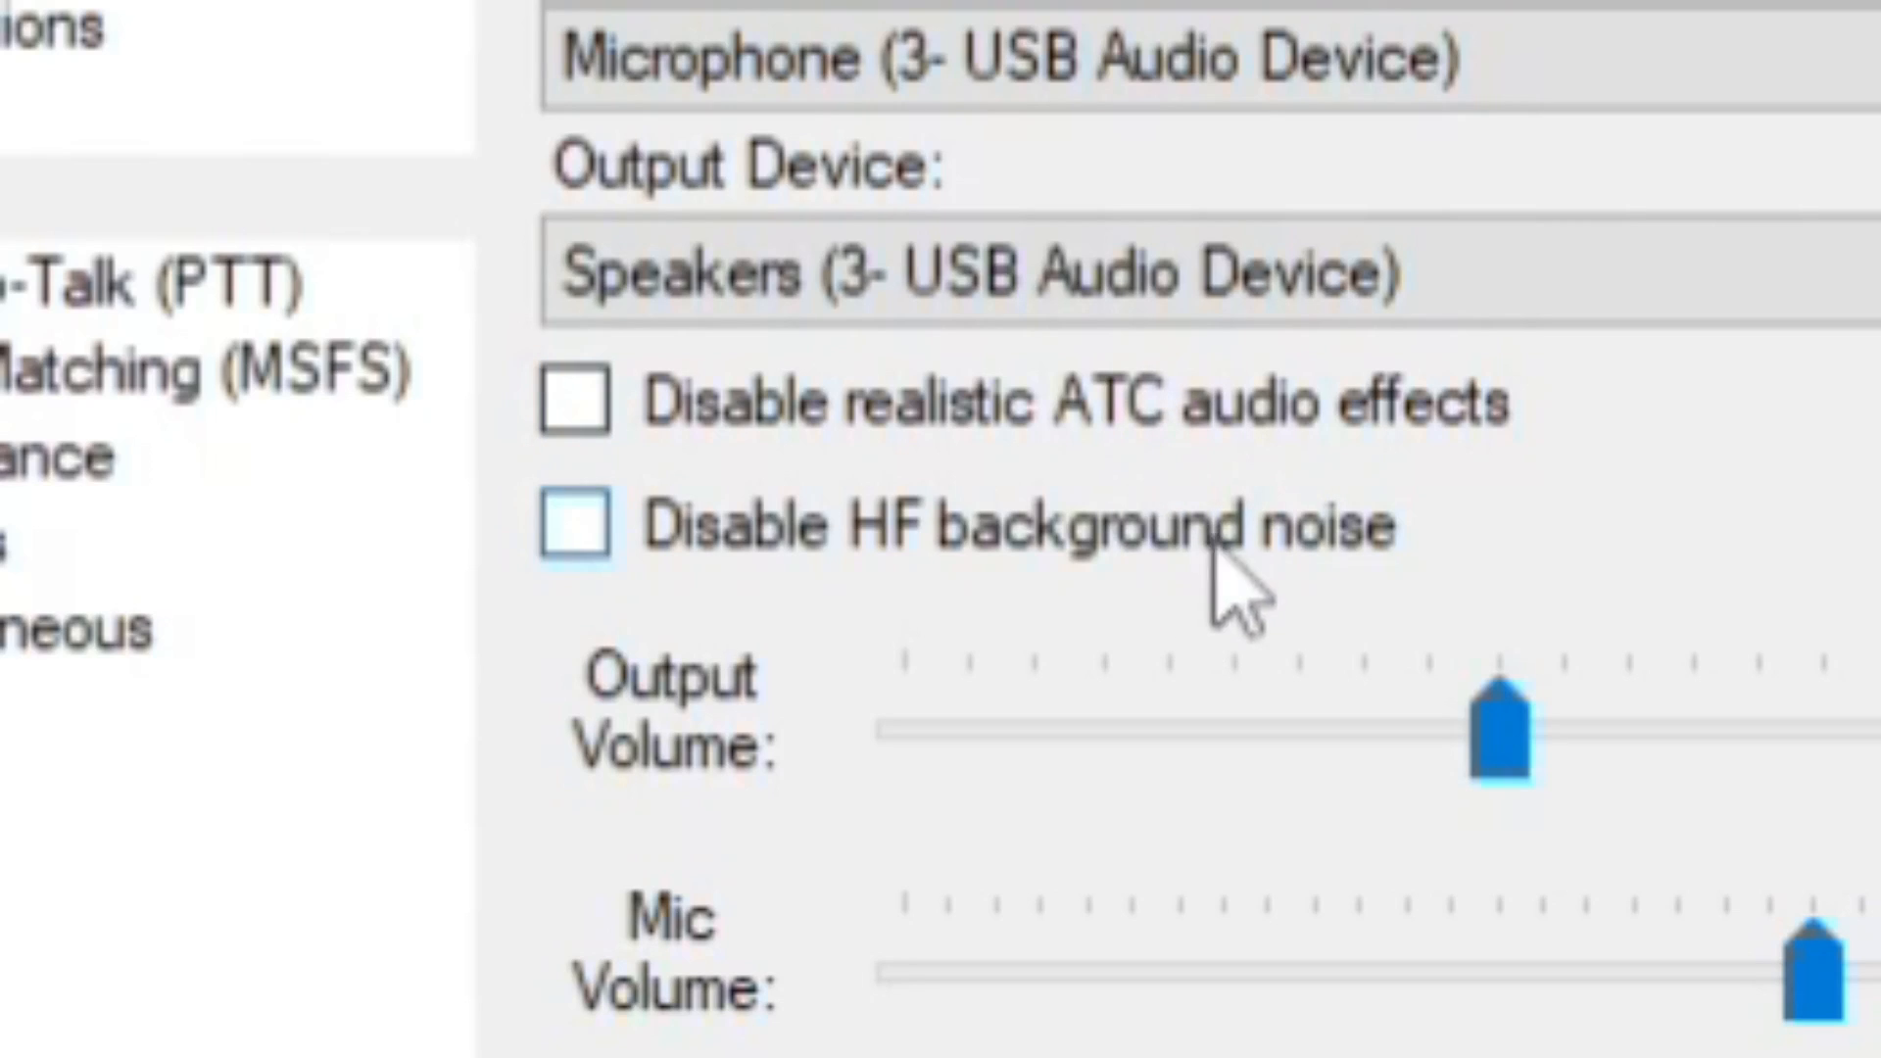
mouse_move(1848, 623)
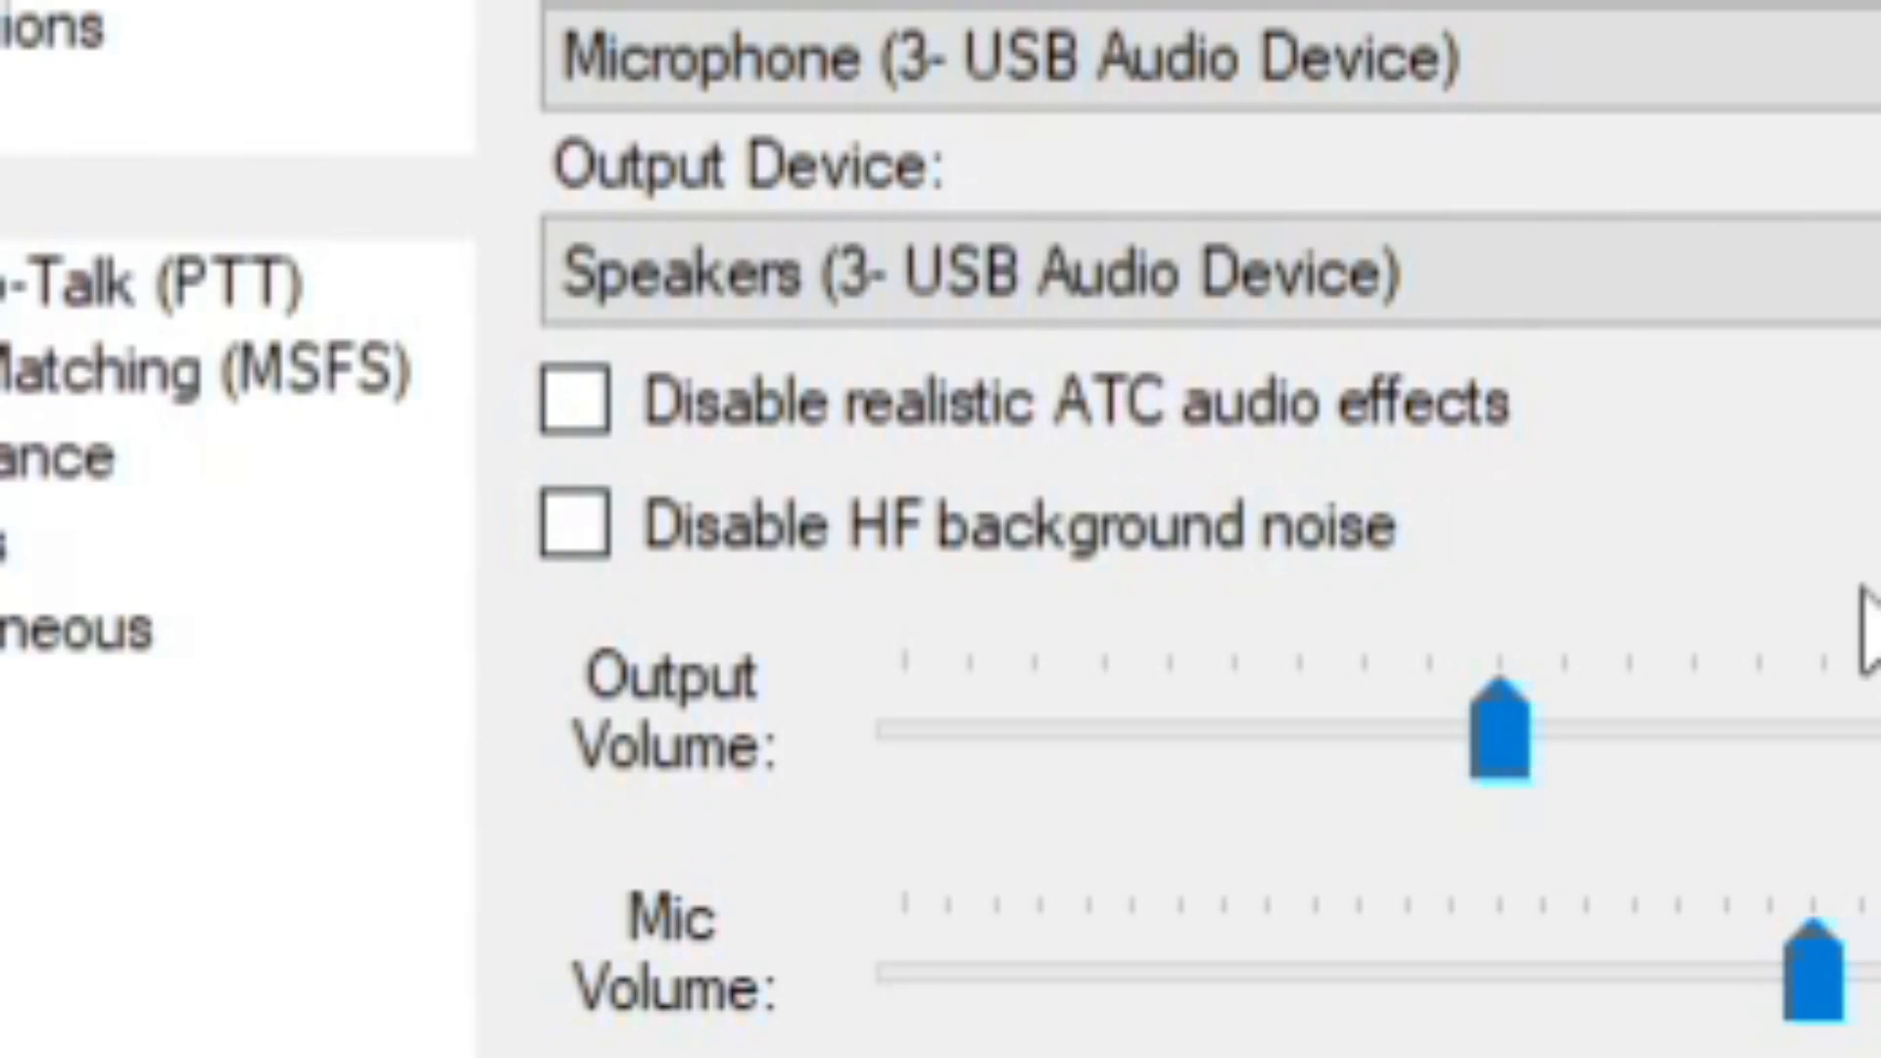
scroll("down", 3)
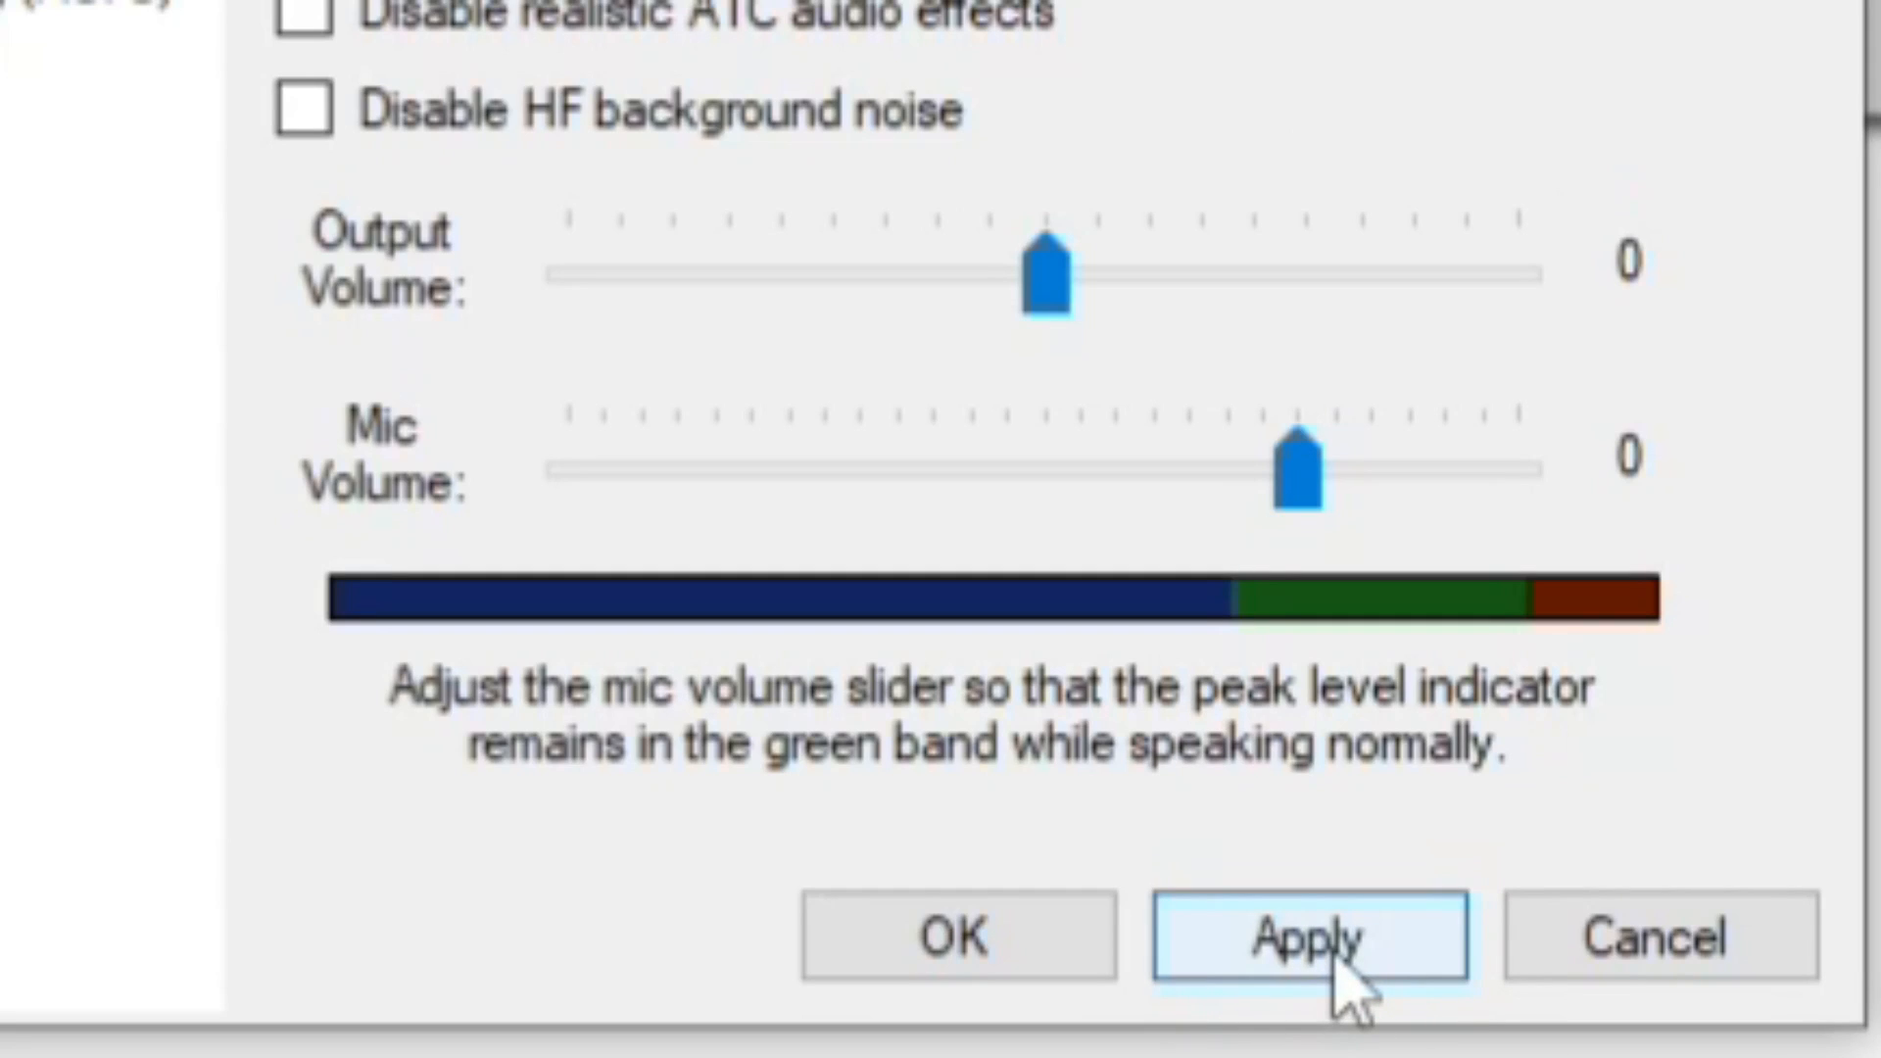
left_click(1309, 937)
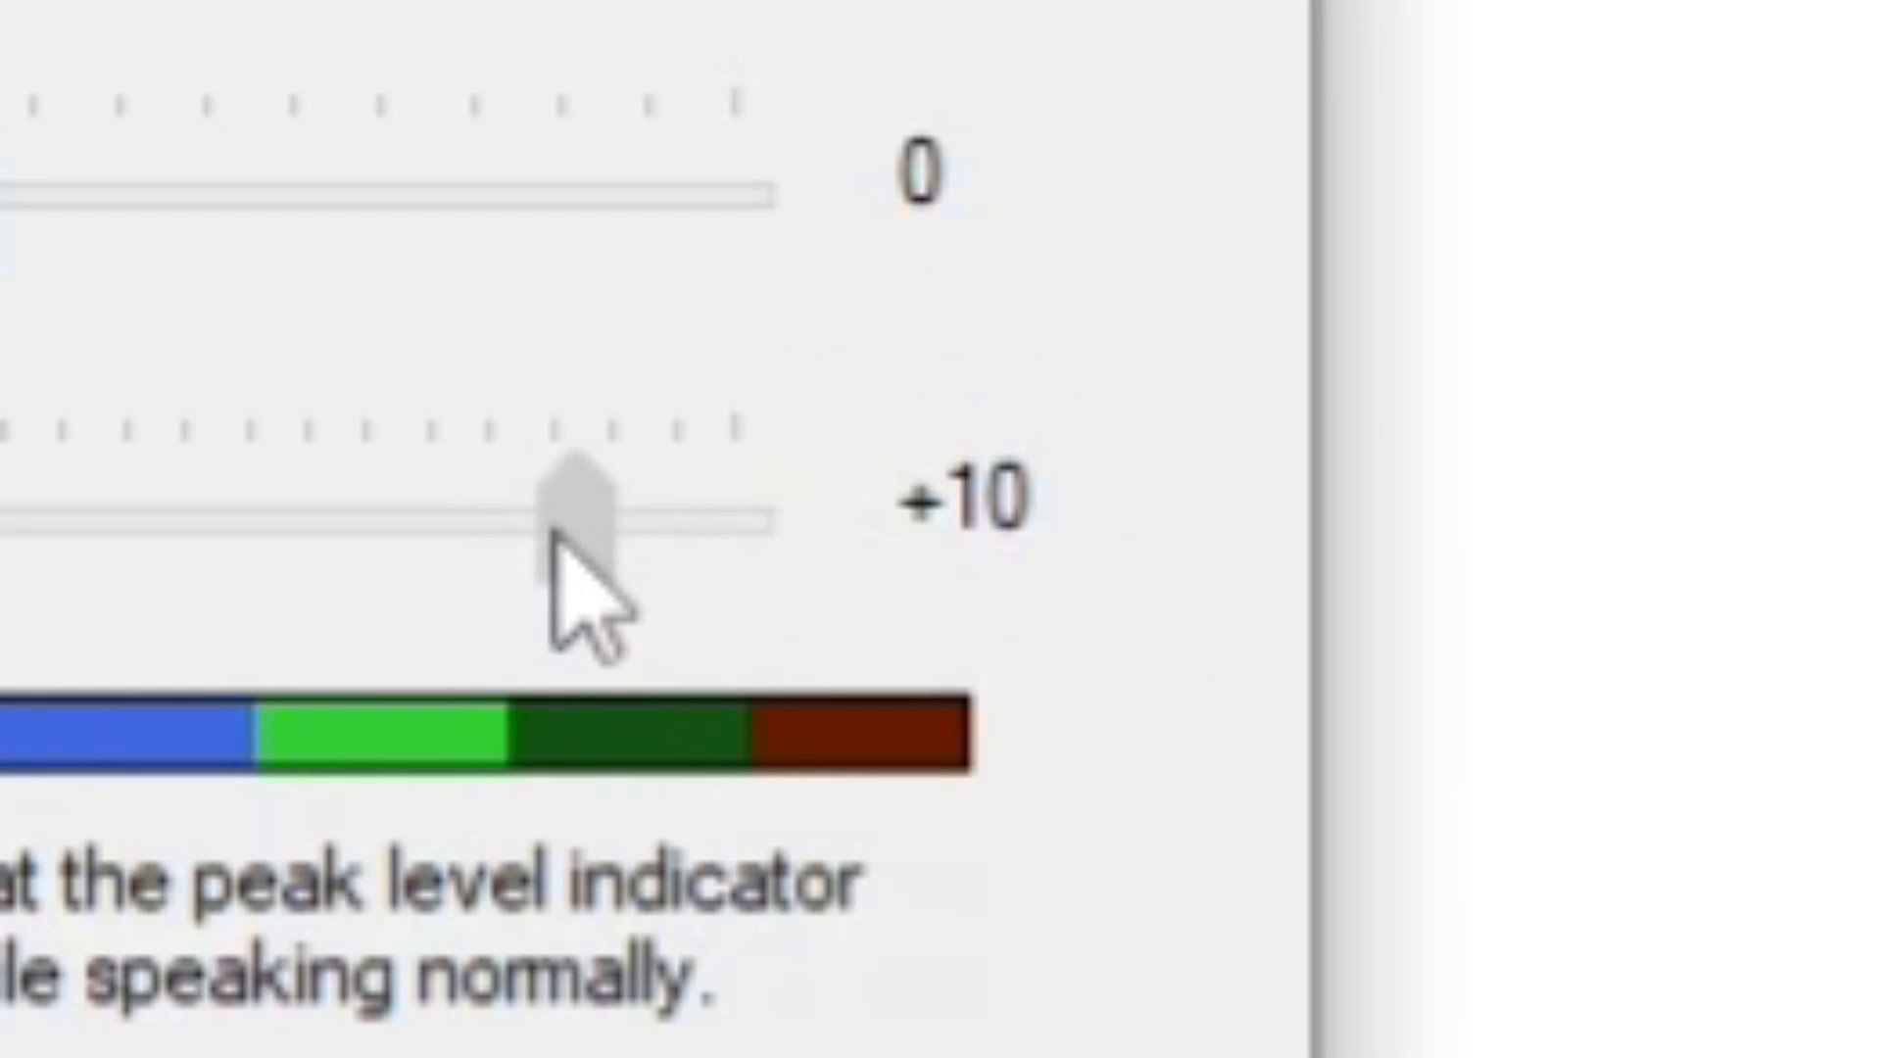
left_click(576, 510)
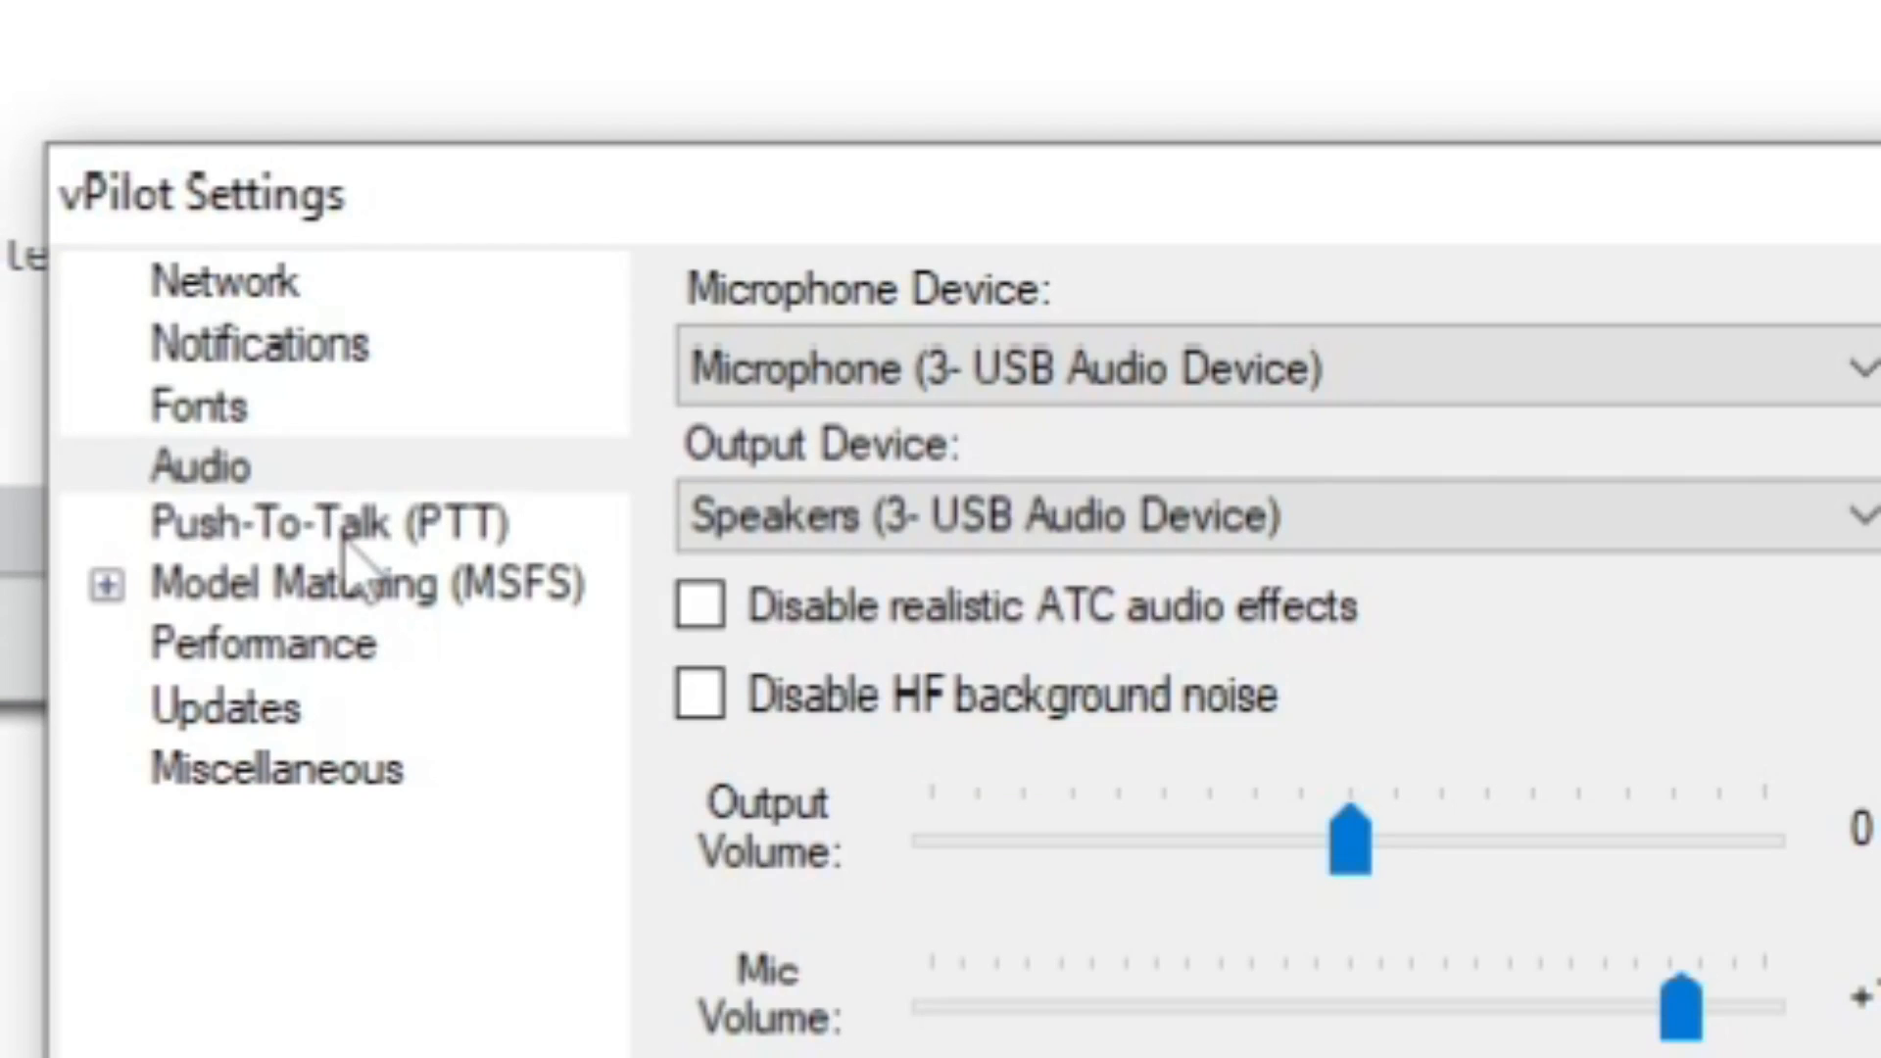
- Capture a new push-to-talk key on the PTT page
left_click(333, 524)
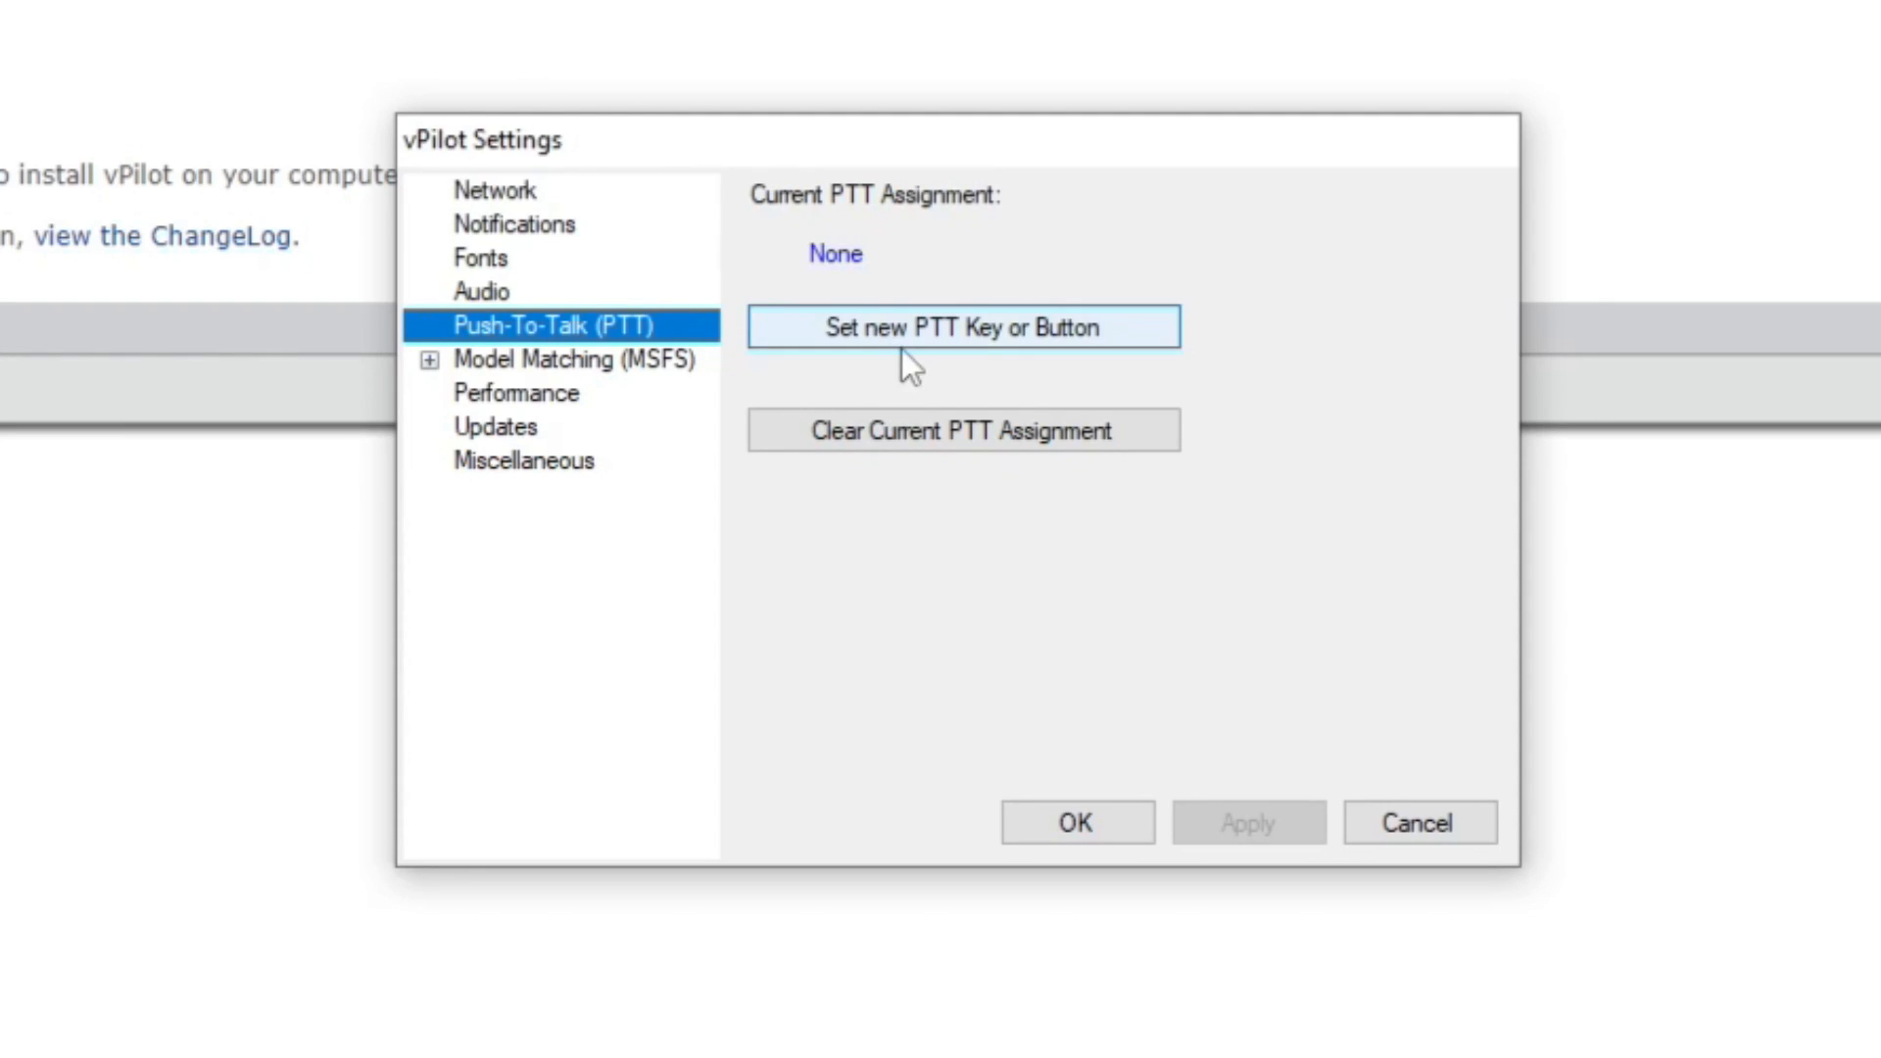
left_click(962, 327)
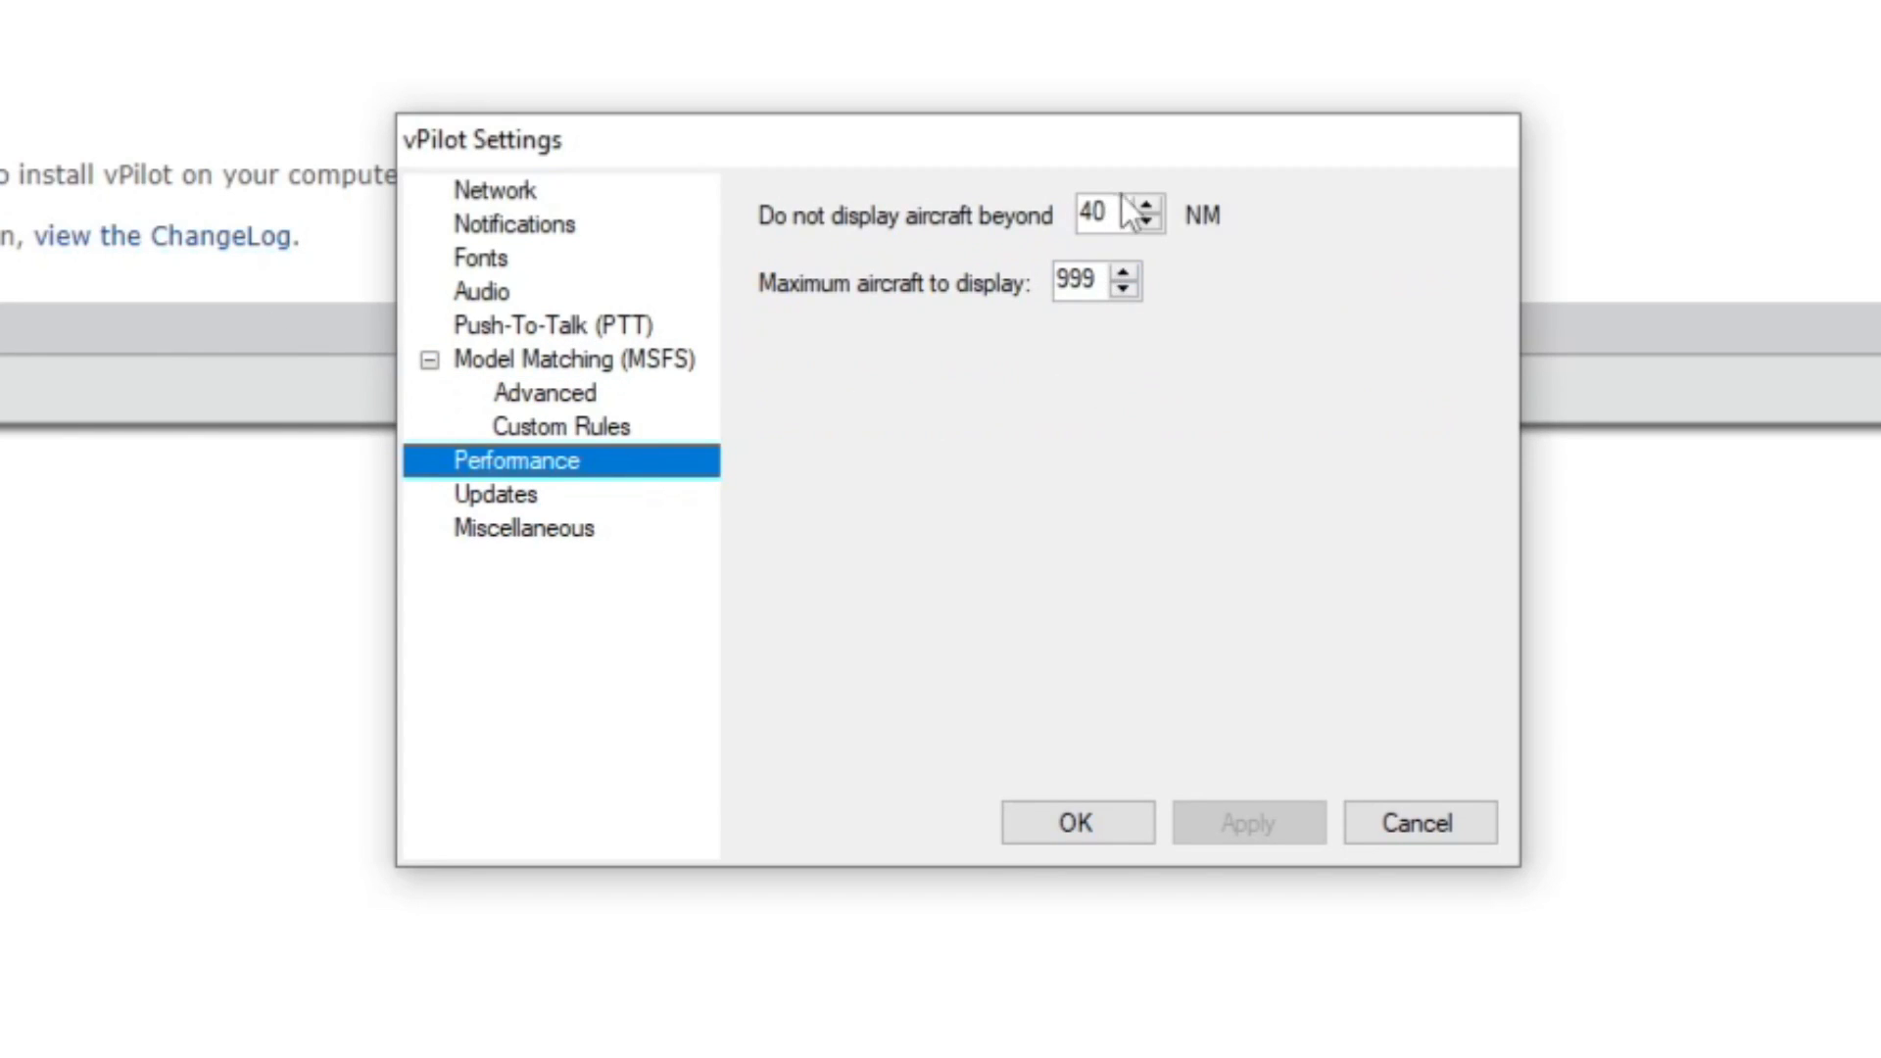
mouse_move(1121, 201)
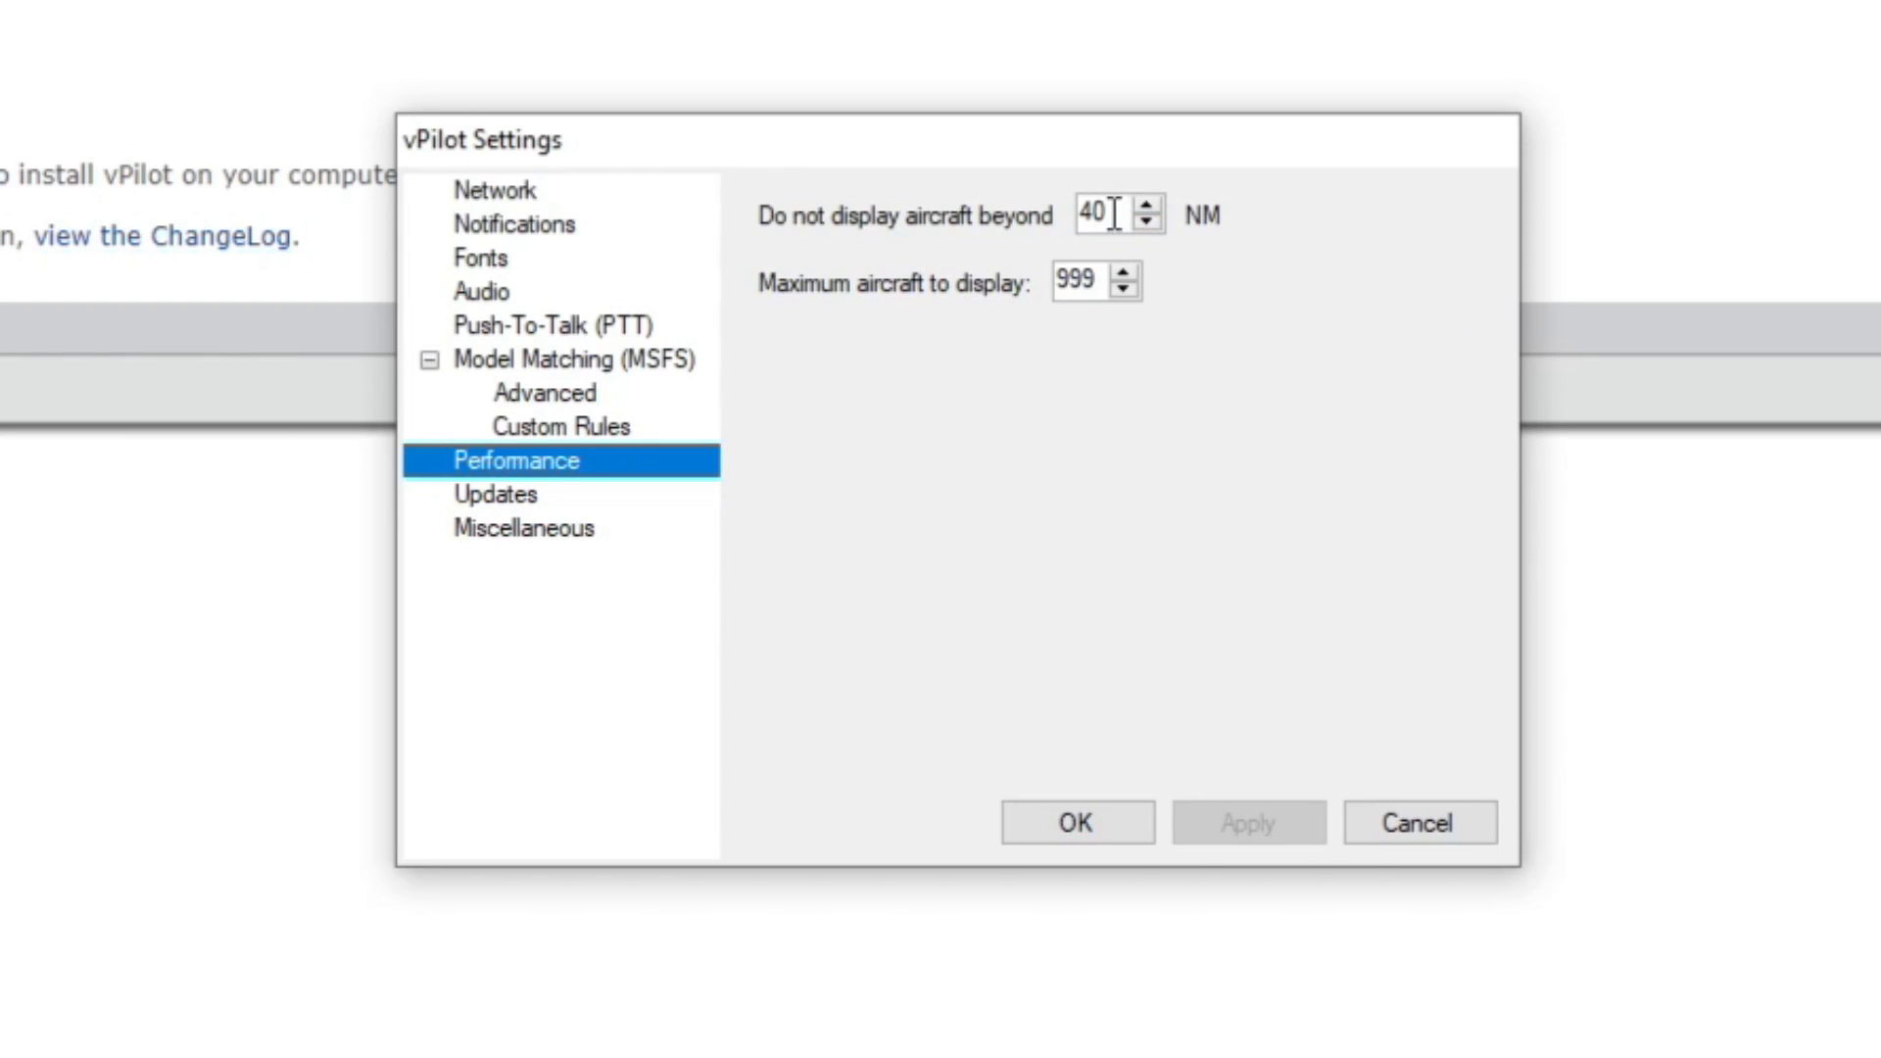
- Review the Updates and Miscellaneous pages and save the settings with OK
left_click(496, 494)
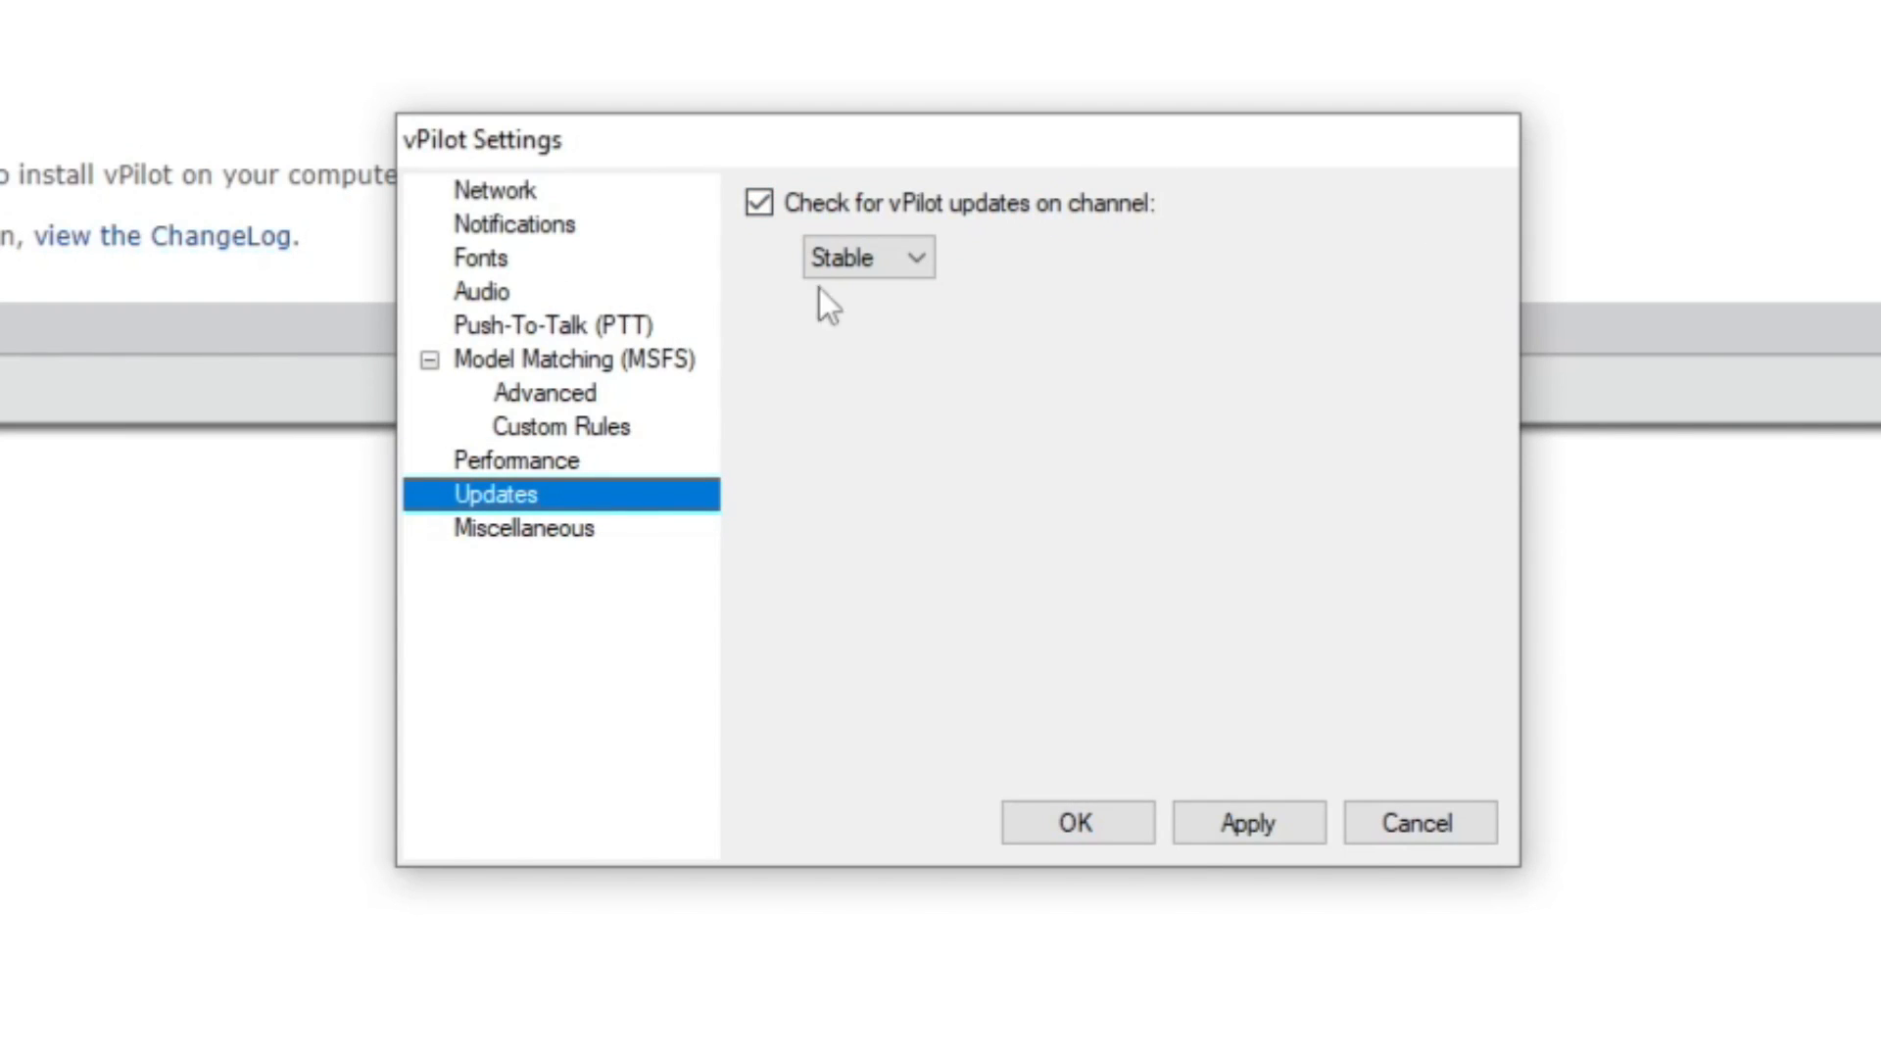
left_click(521, 527)
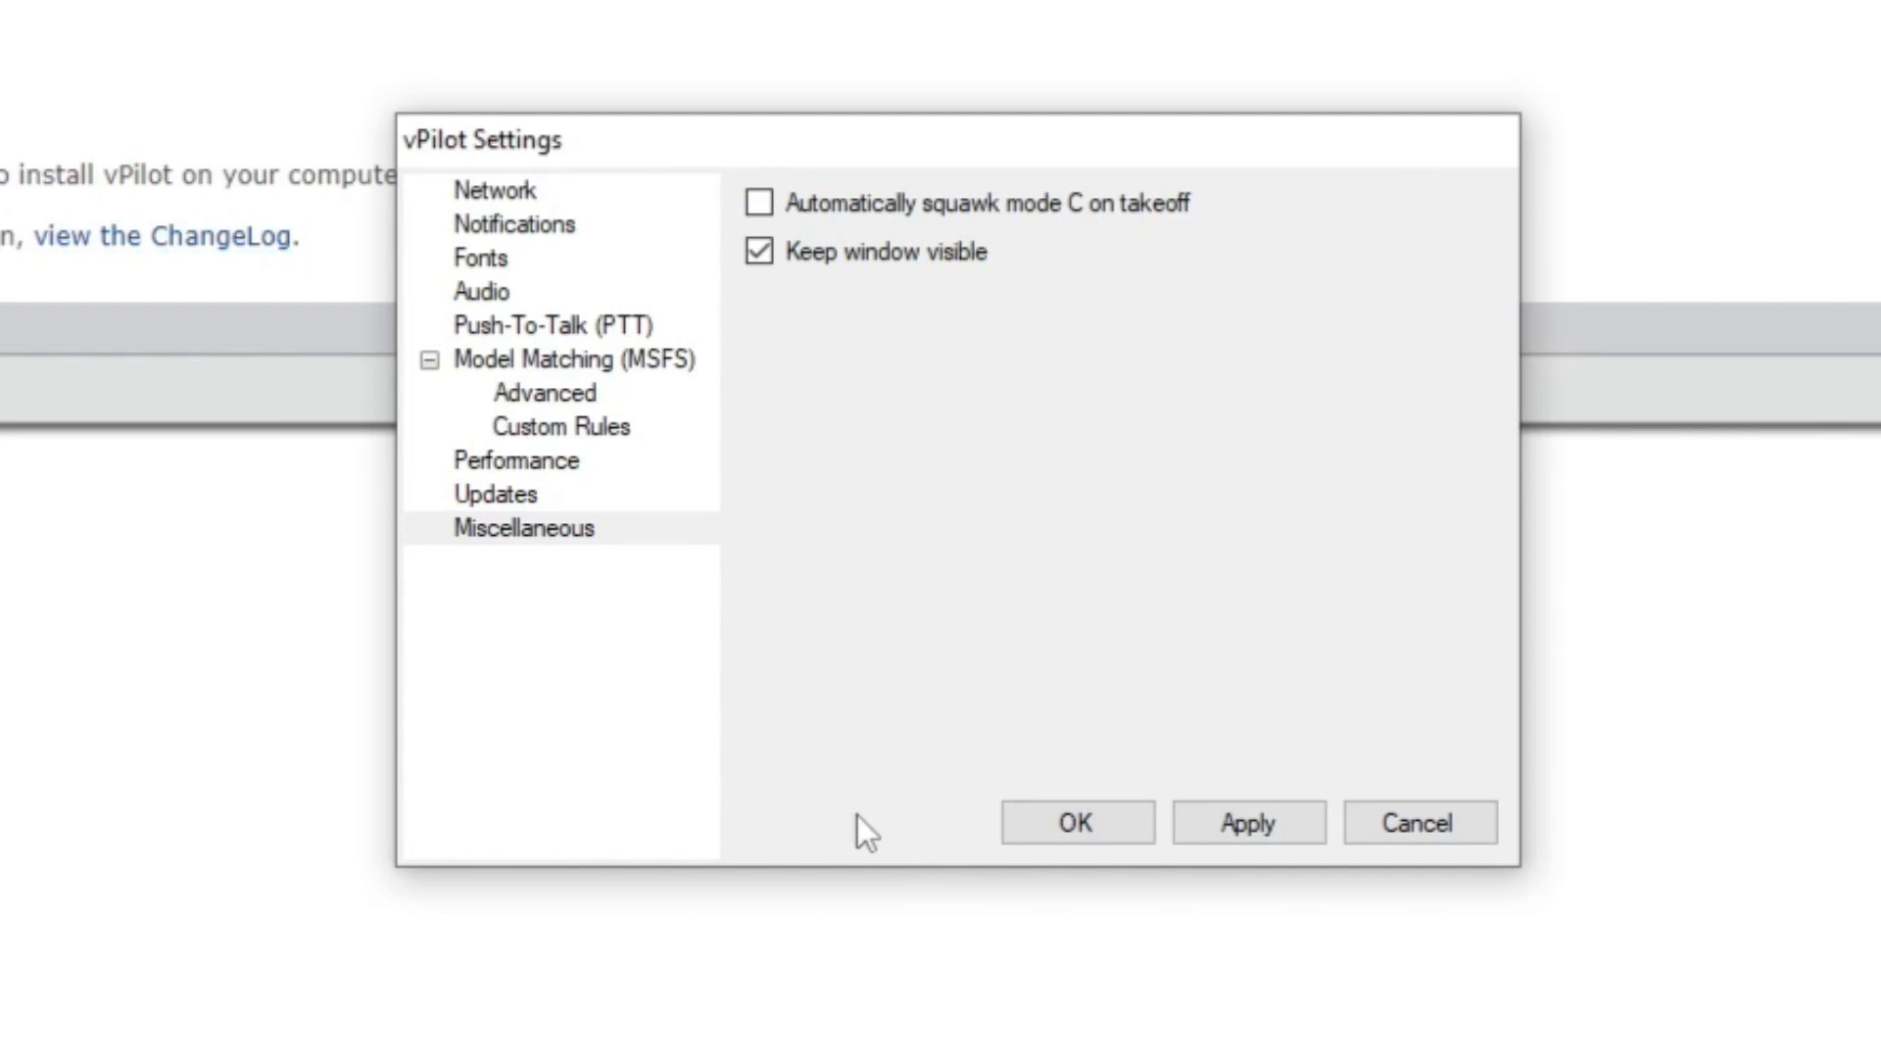
mouse_move(938, 202)
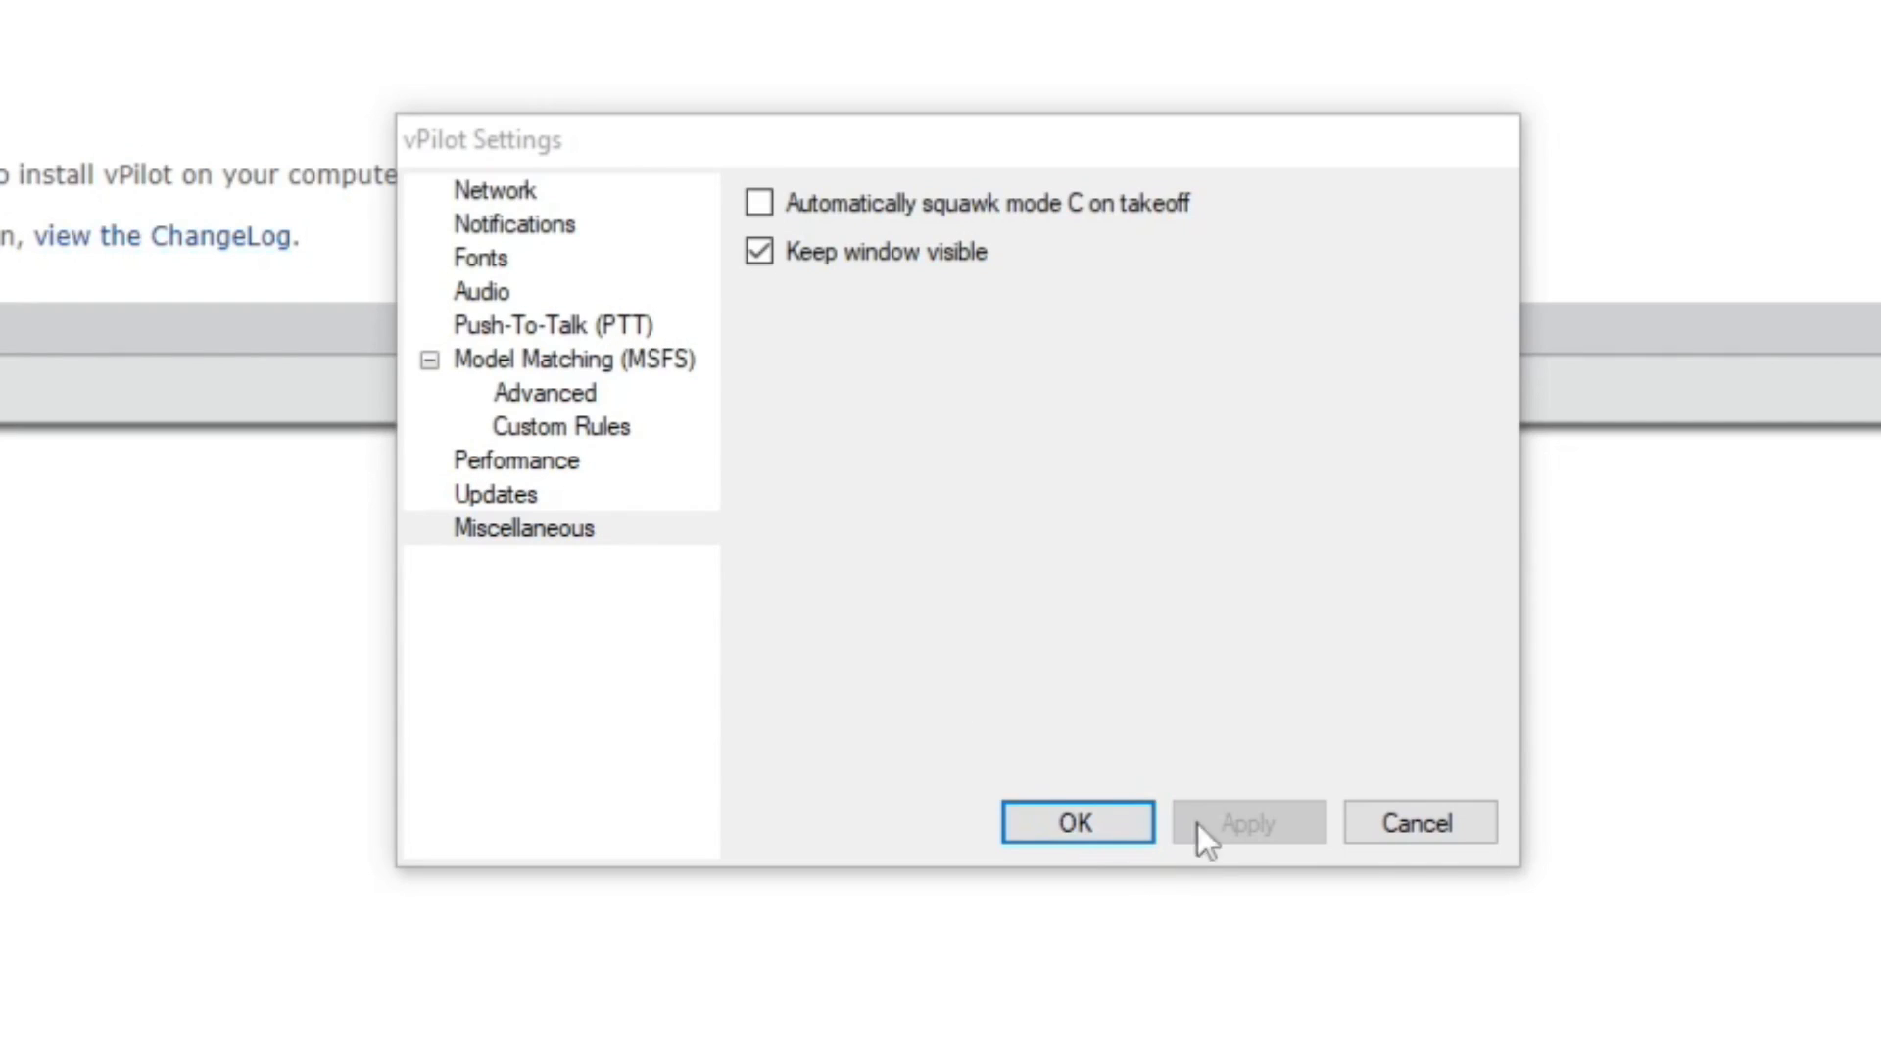
left_click(1076, 821)
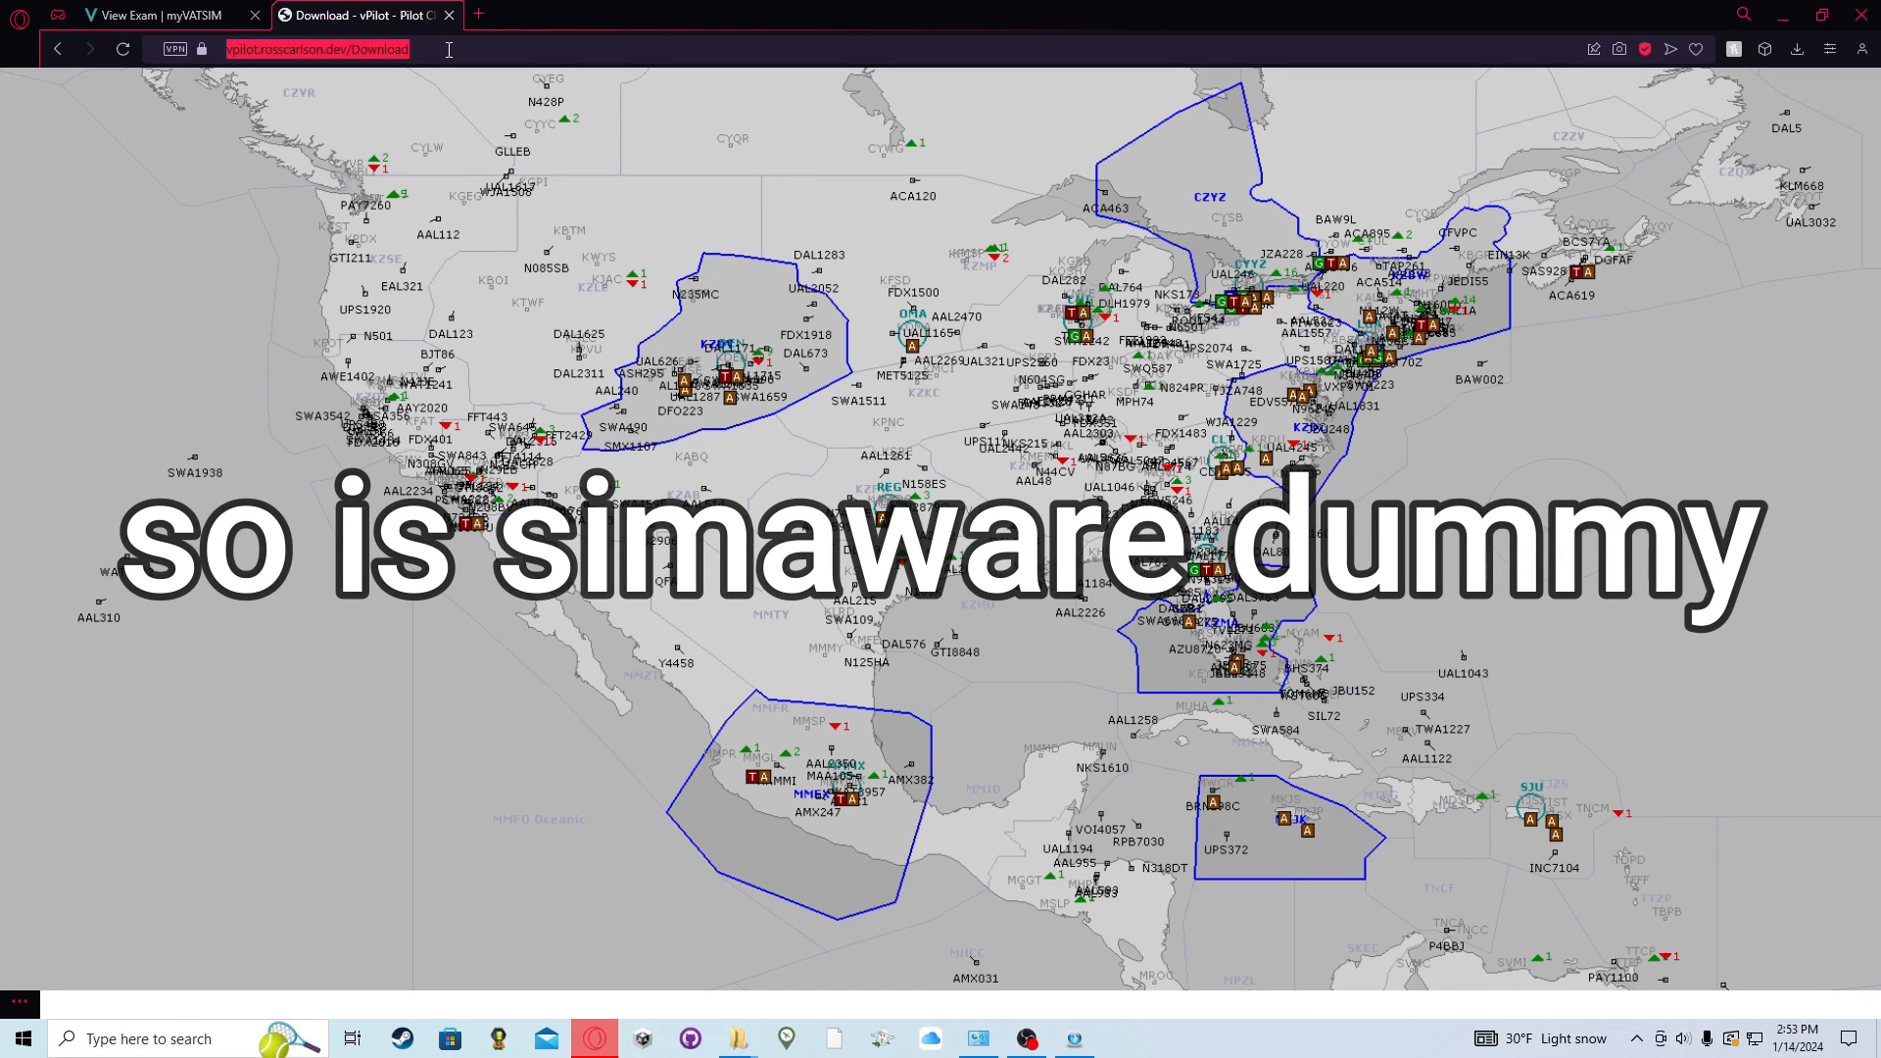
- Search Opera for vatspy and reach the VAT-Spy site at vatspy.rosscarlson.dev
type("vatspy")
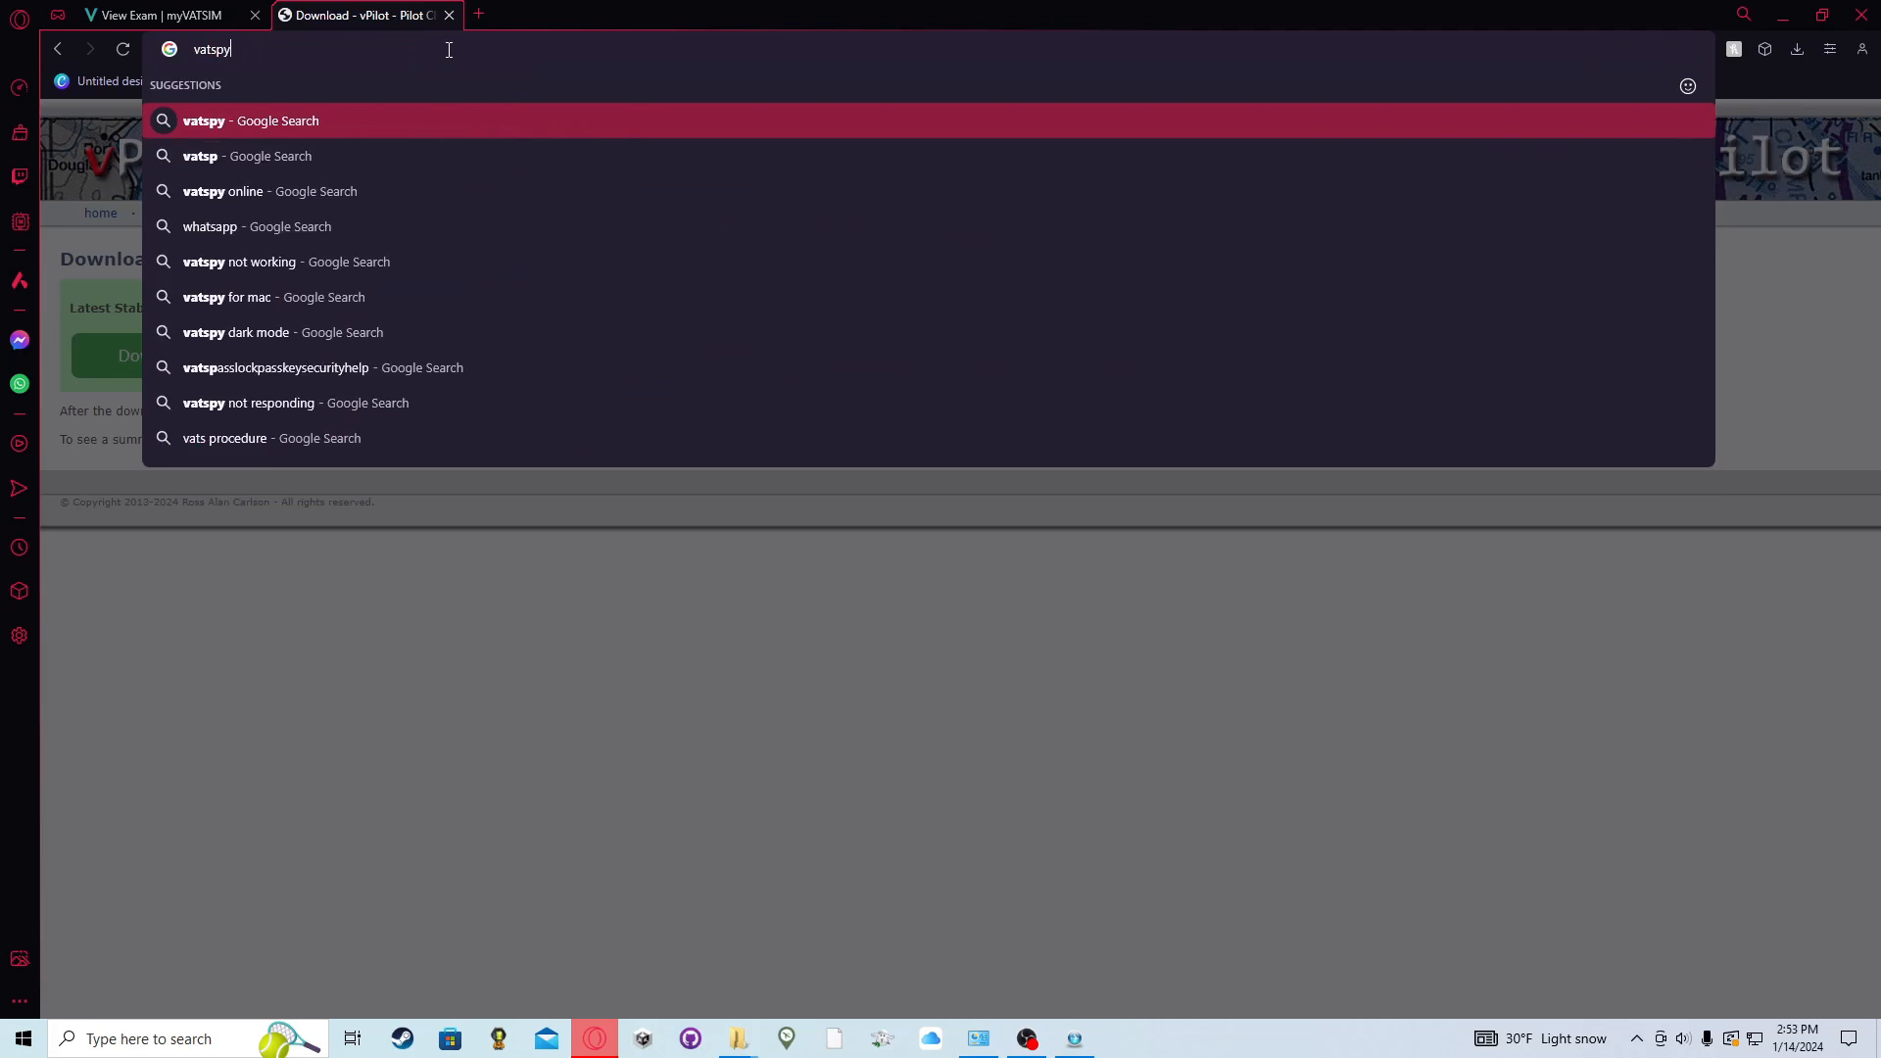
key("Return")
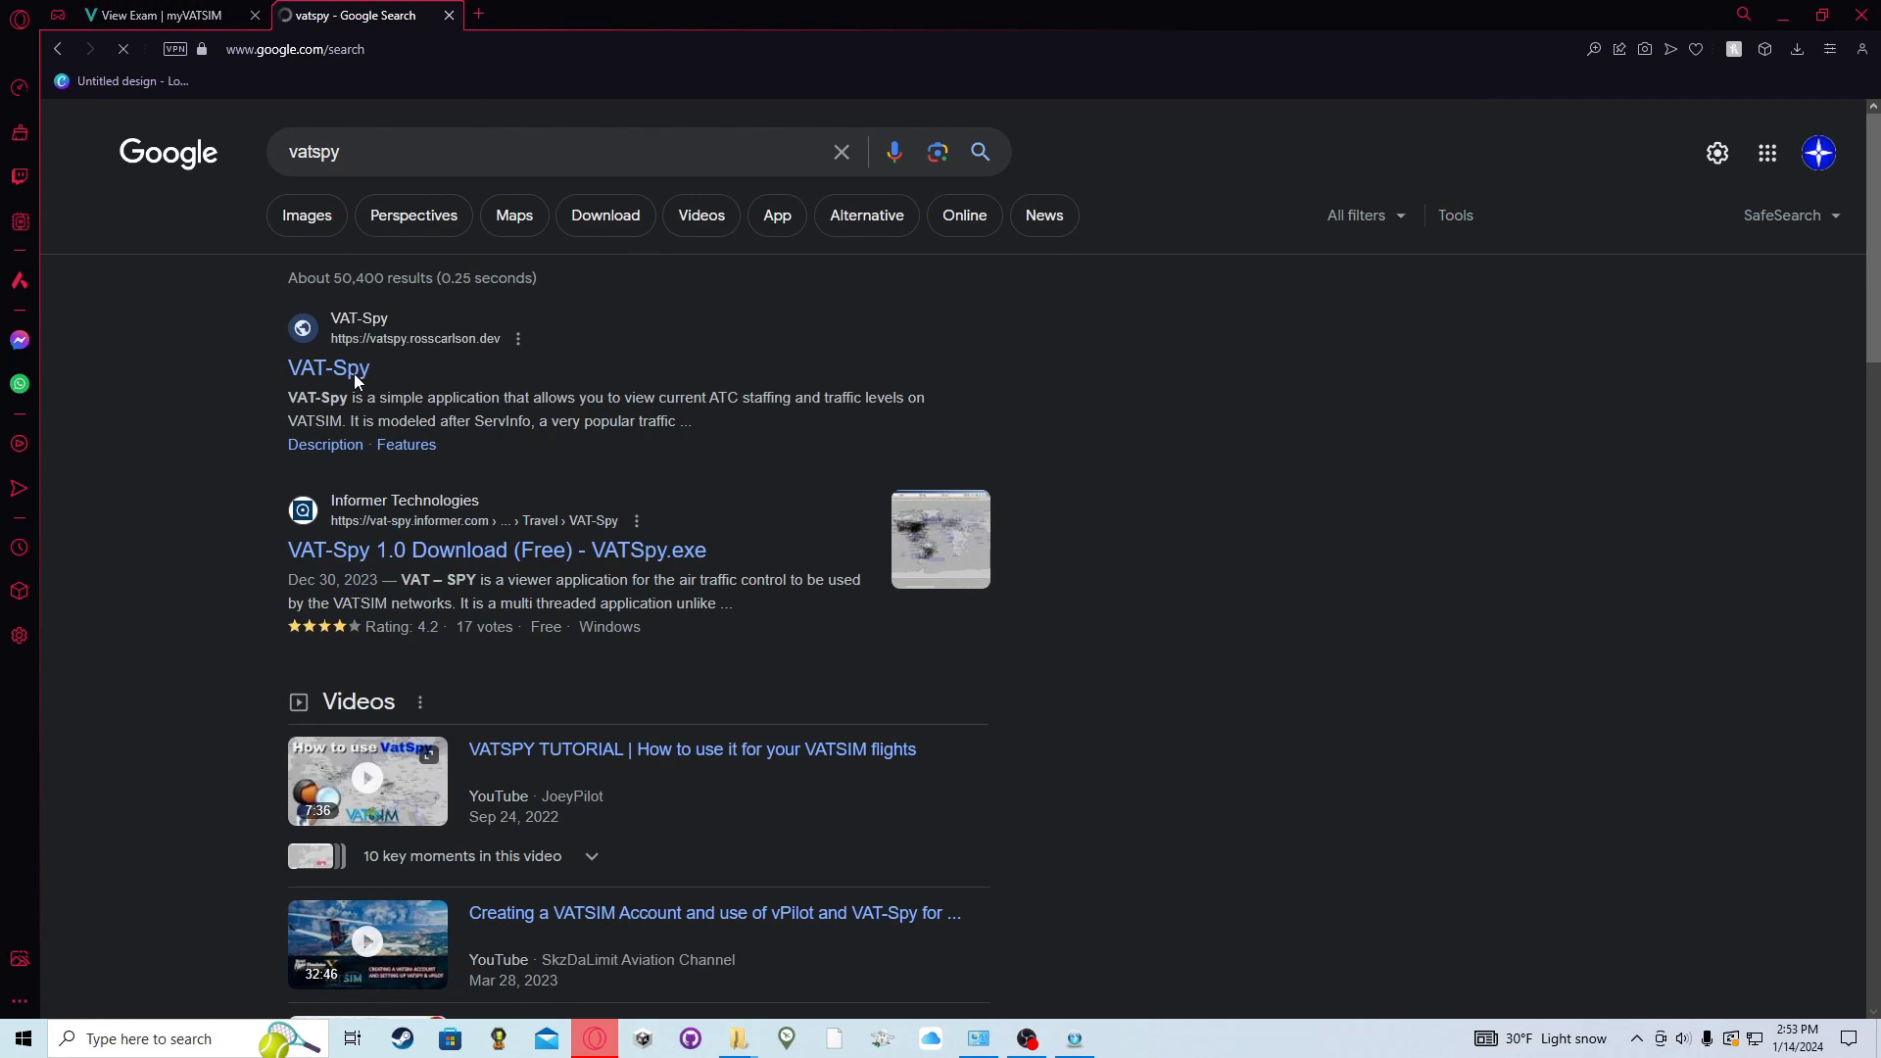
left_click(329, 366)
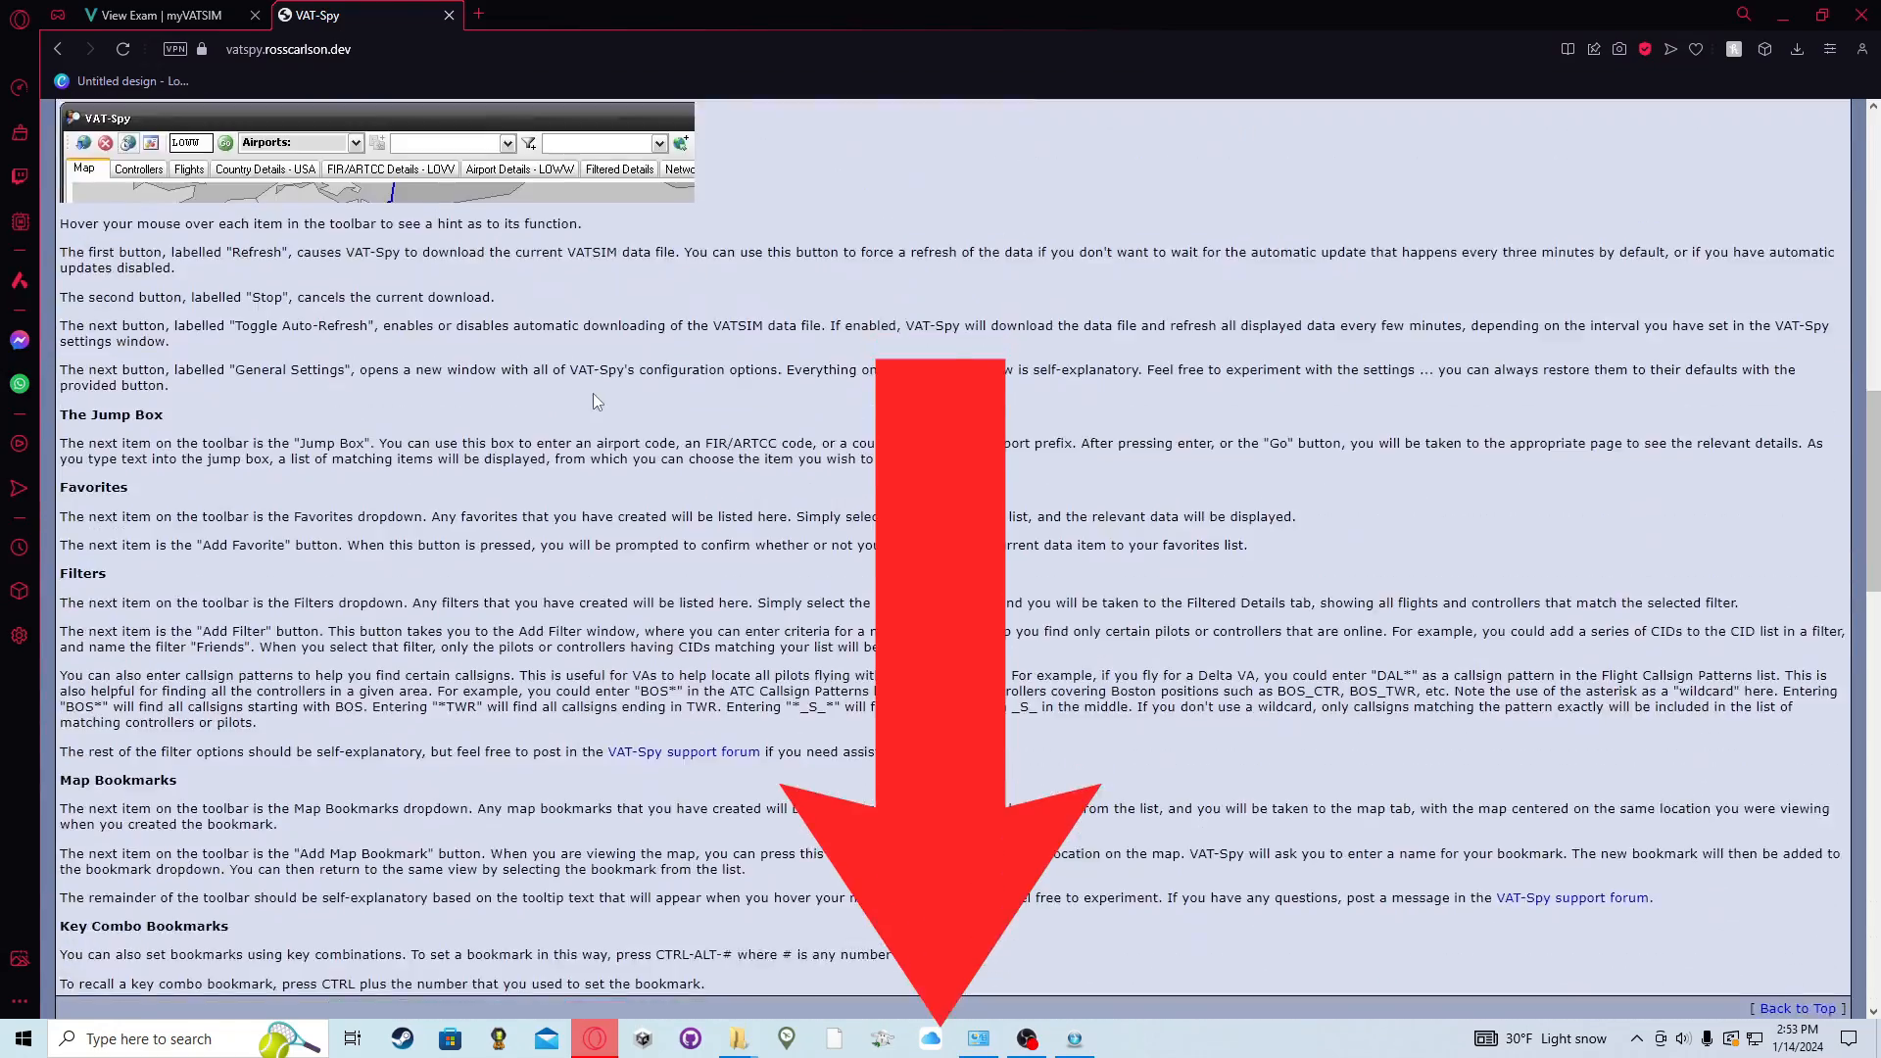
scroll("down", 3)
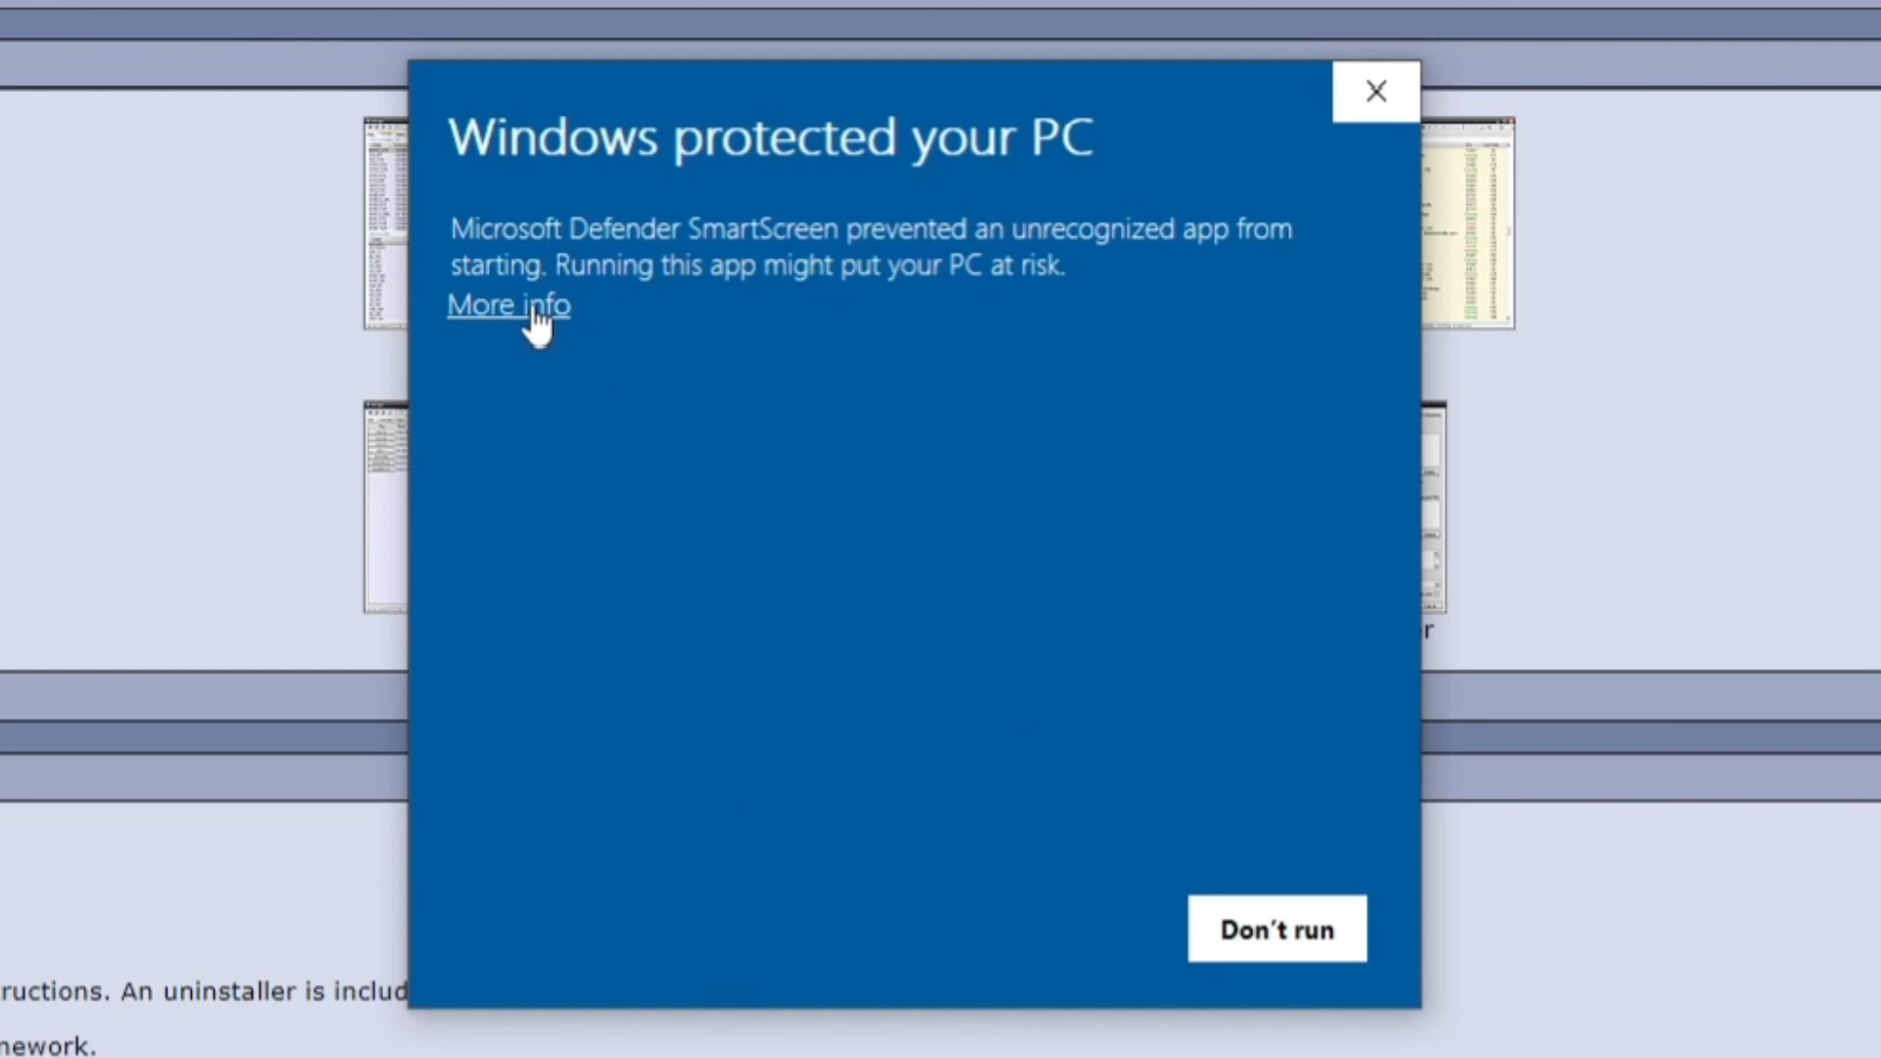
mouse_move(525, 303)
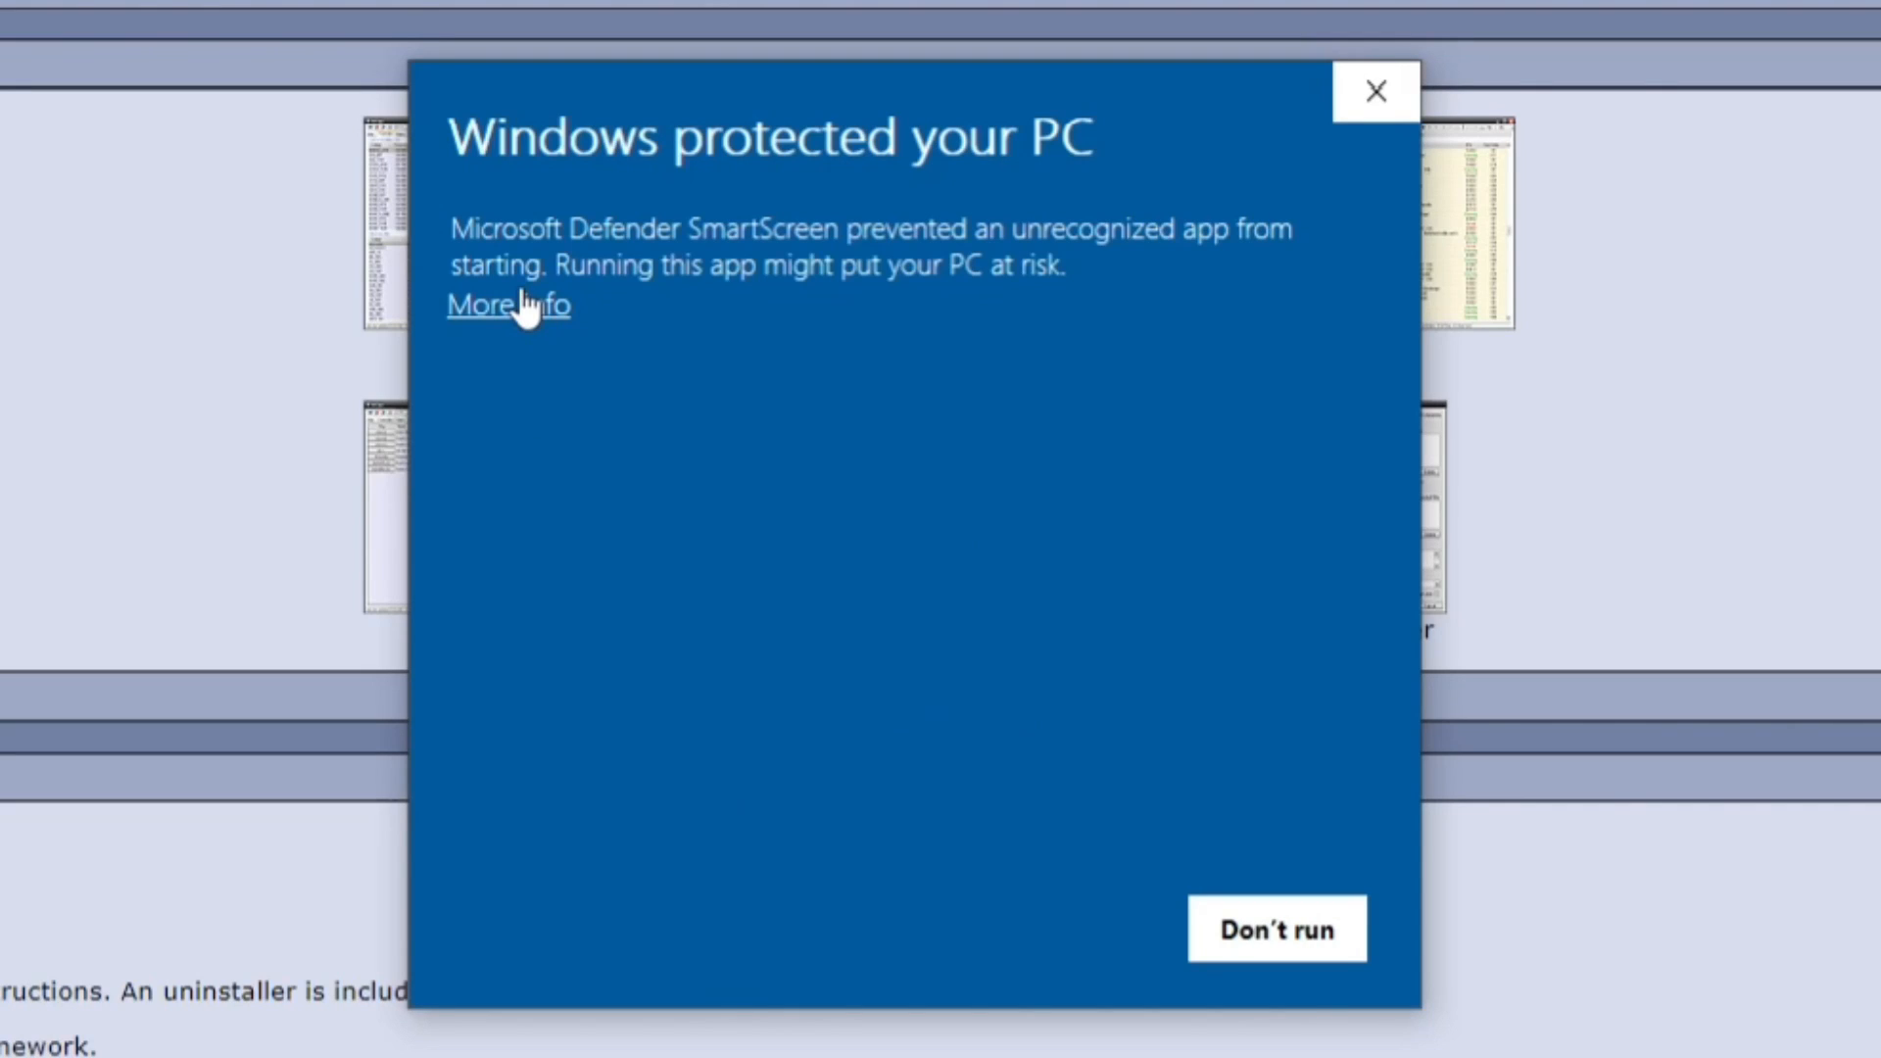
mouse_move(1012, 714)
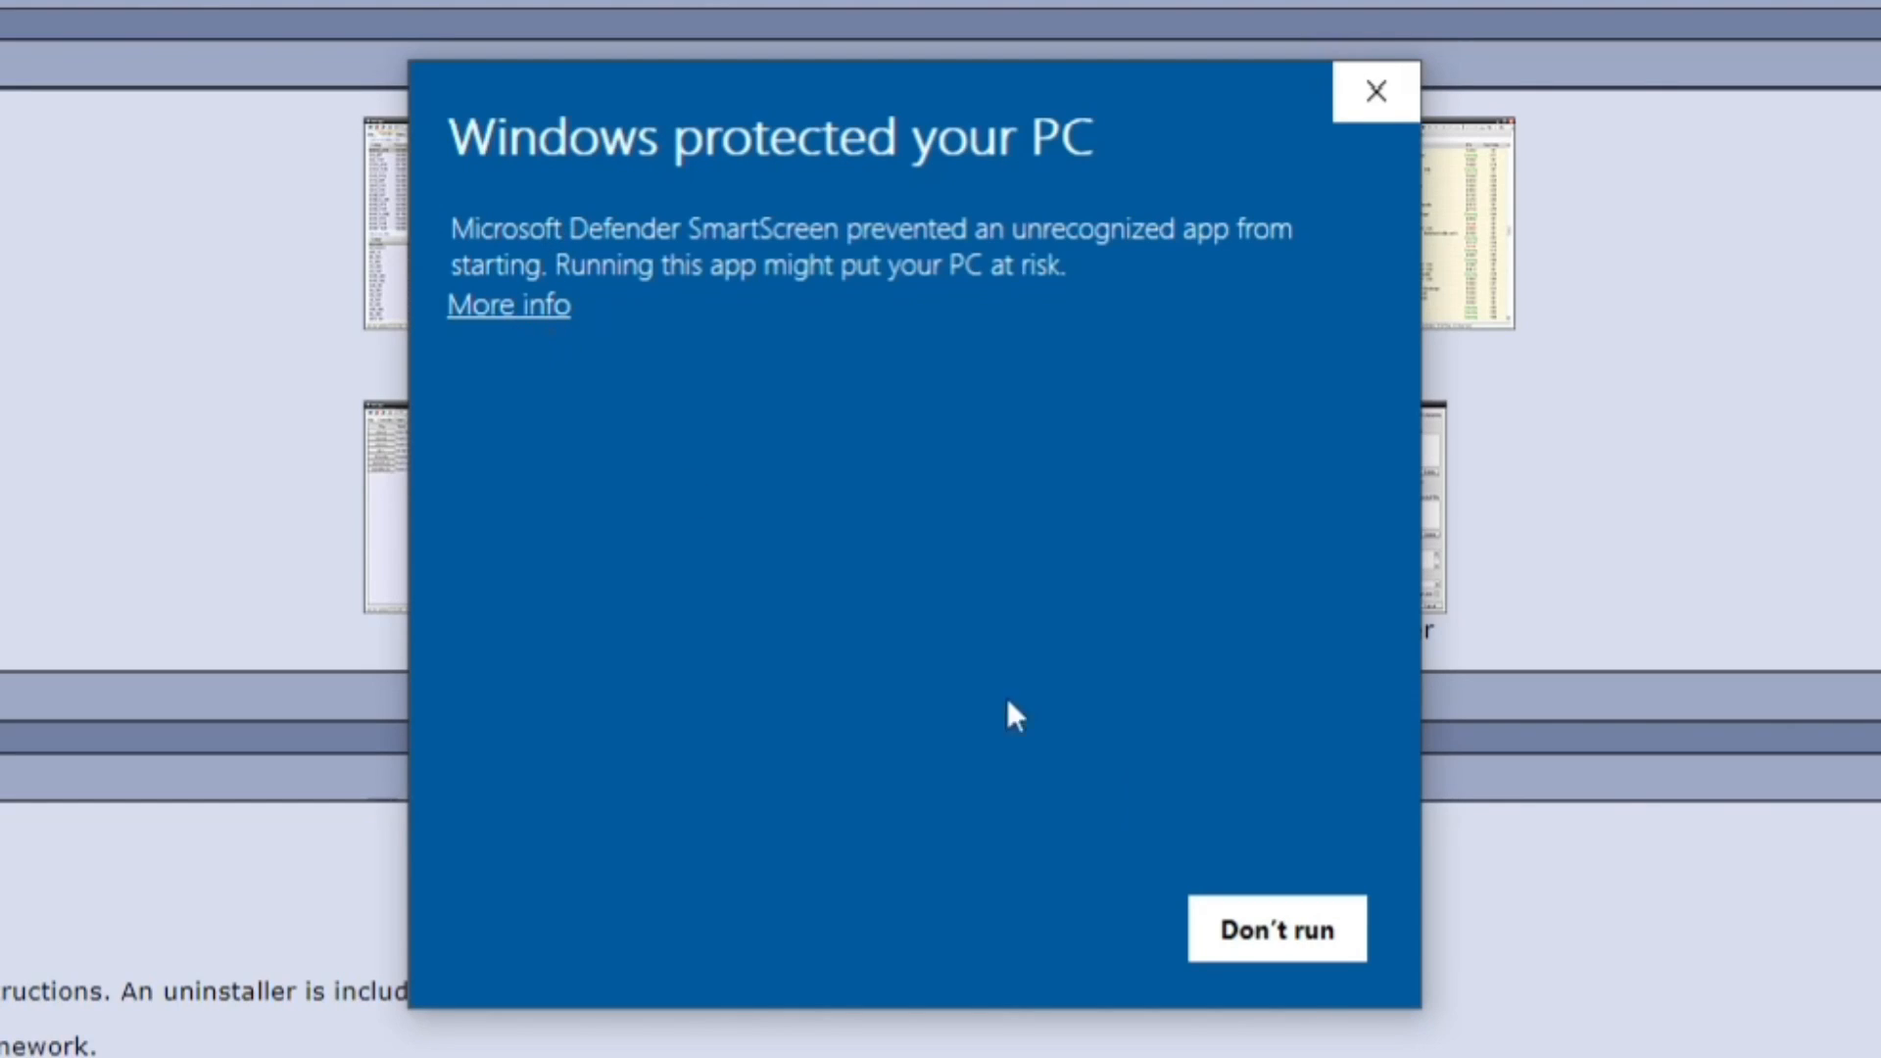
- Bypass SmartScreen via More info and run the VAT-Spy installer anyway
left_click(508, 304)
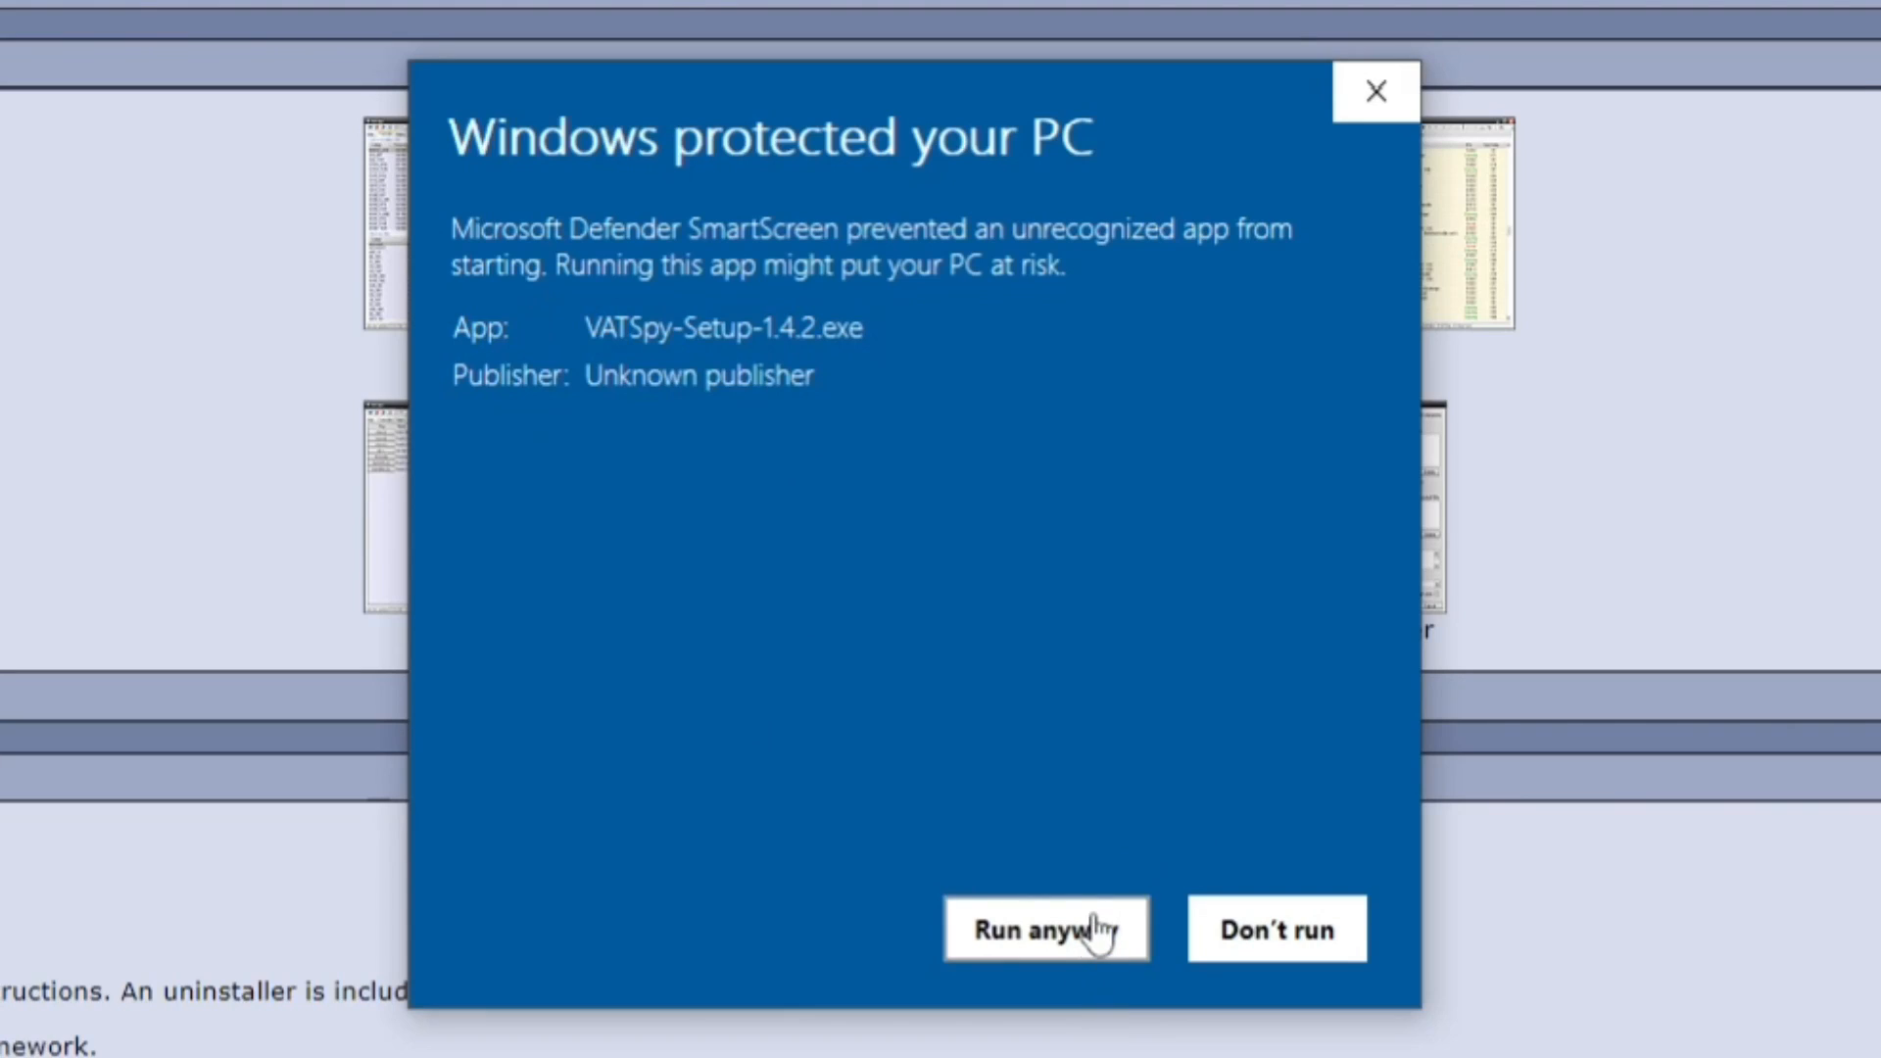
left_click(1045, 929)
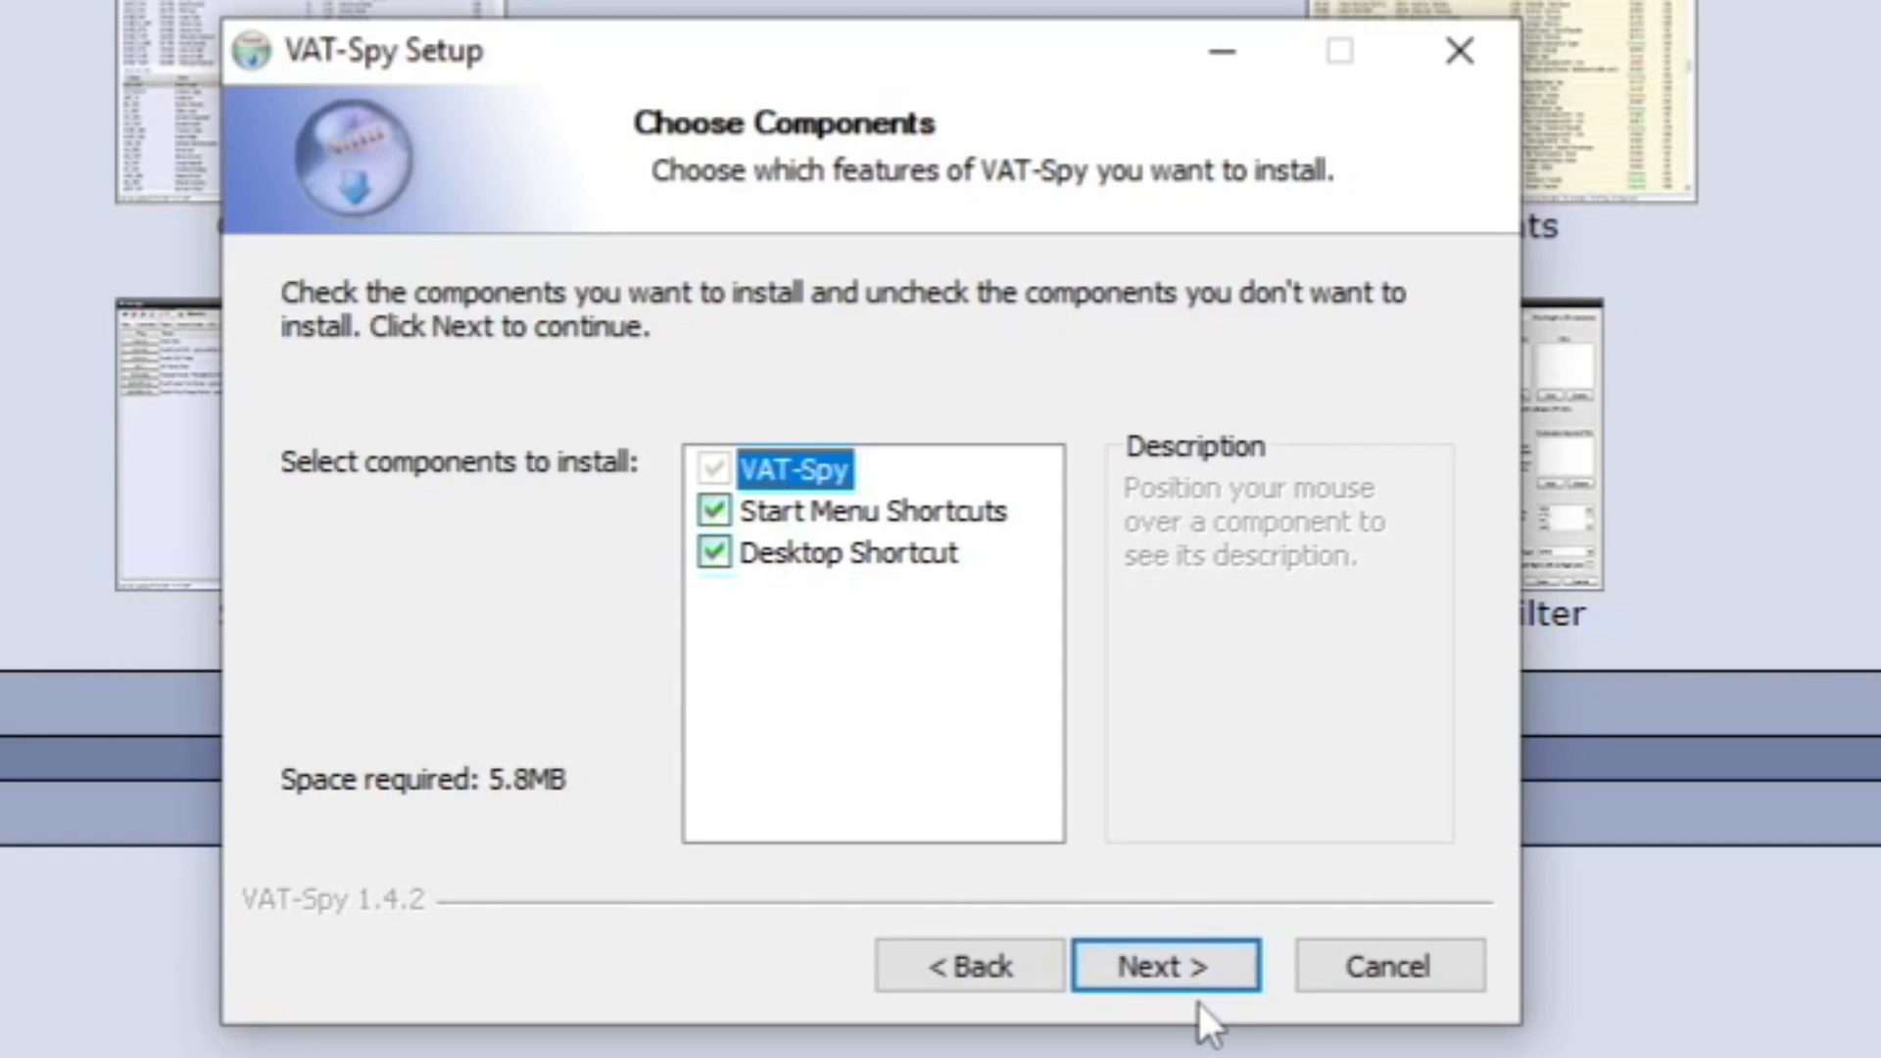
- Install VAT-Spy 1.4.2 with default components and folder, then finish with launch enabled
left_click(1164, 964)
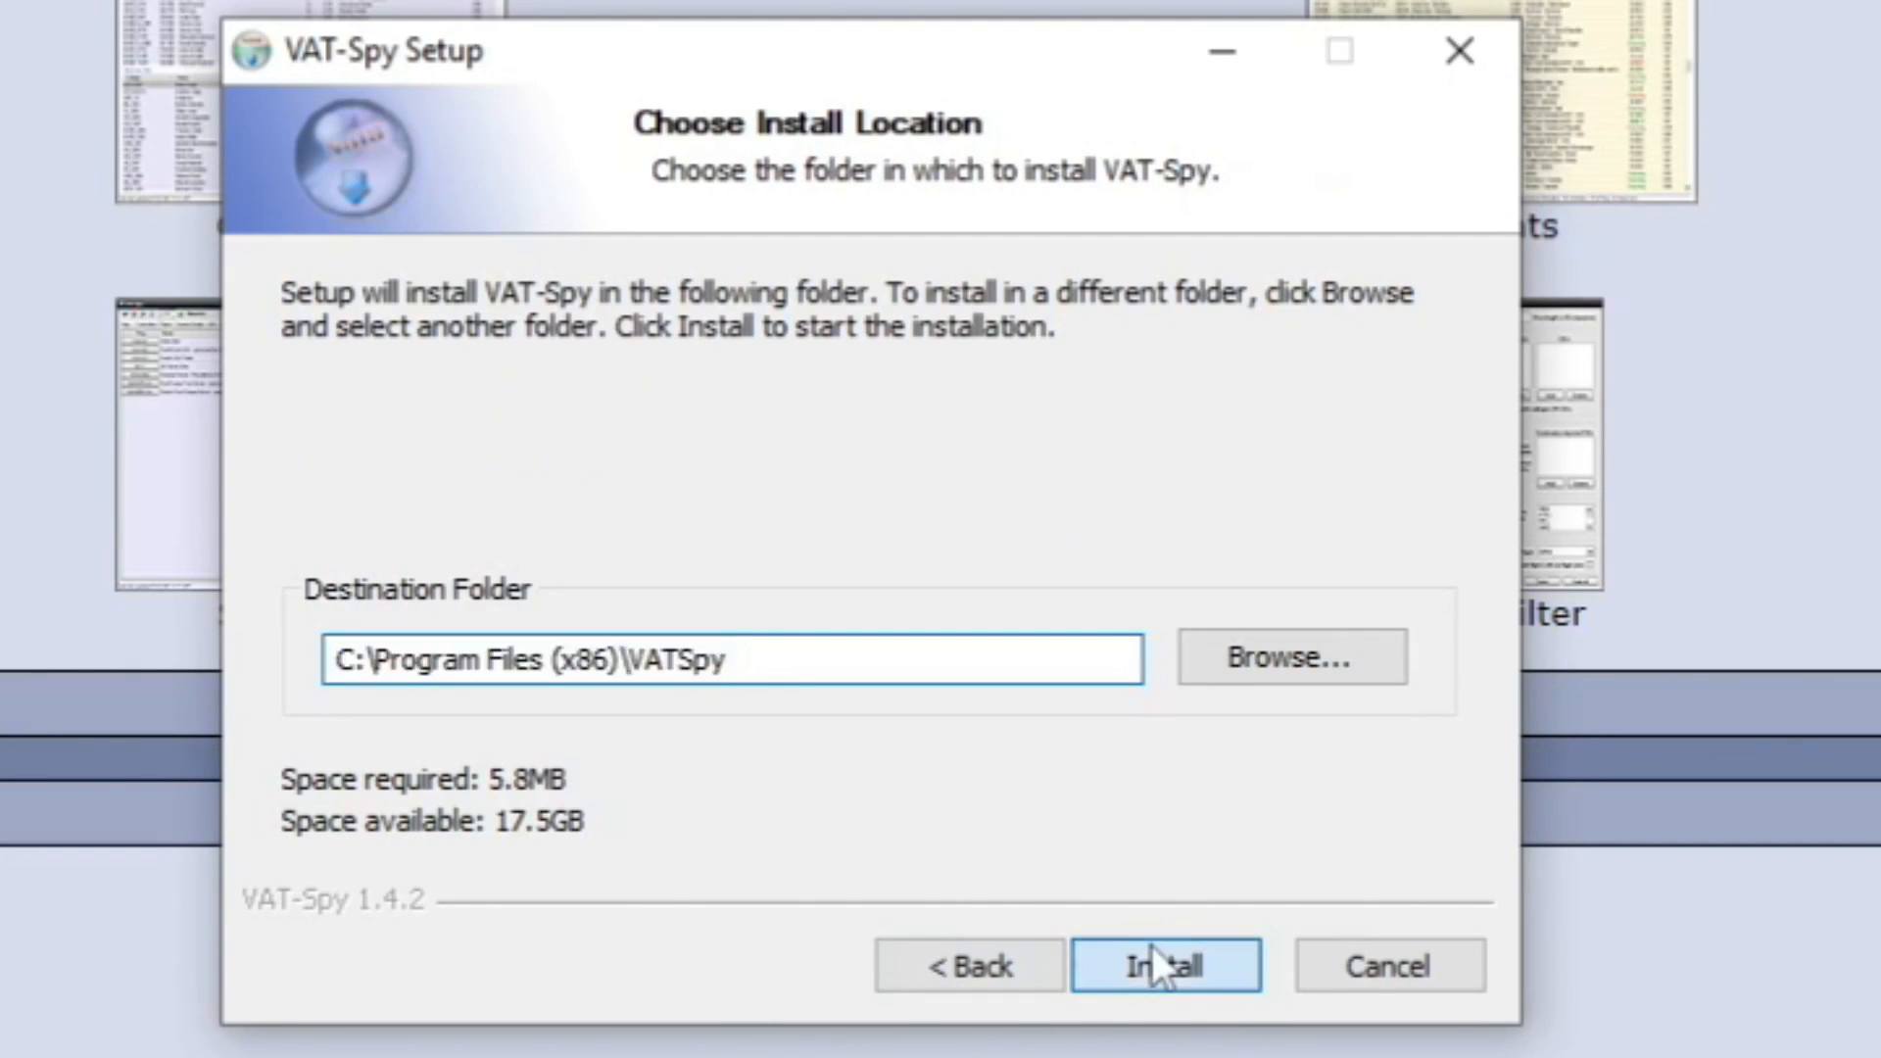
left_click(1164, 965)
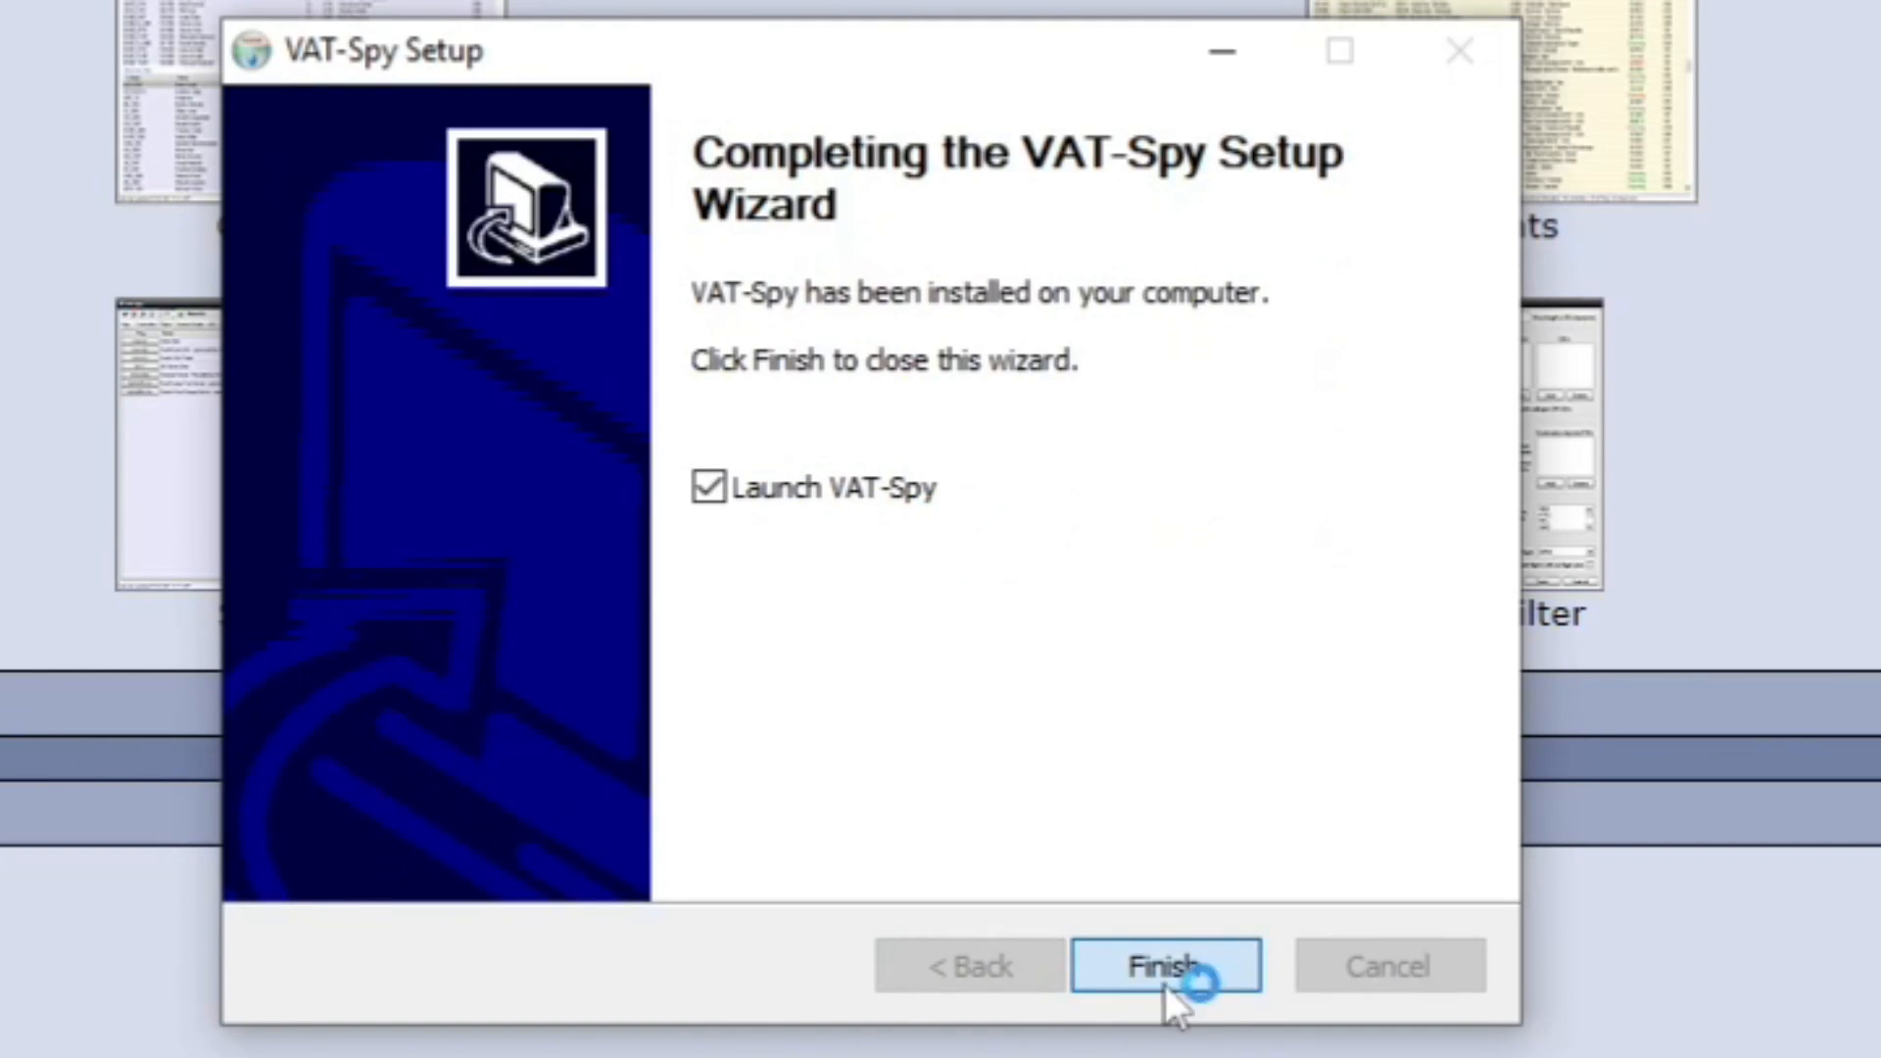
left_click(1164, 964)
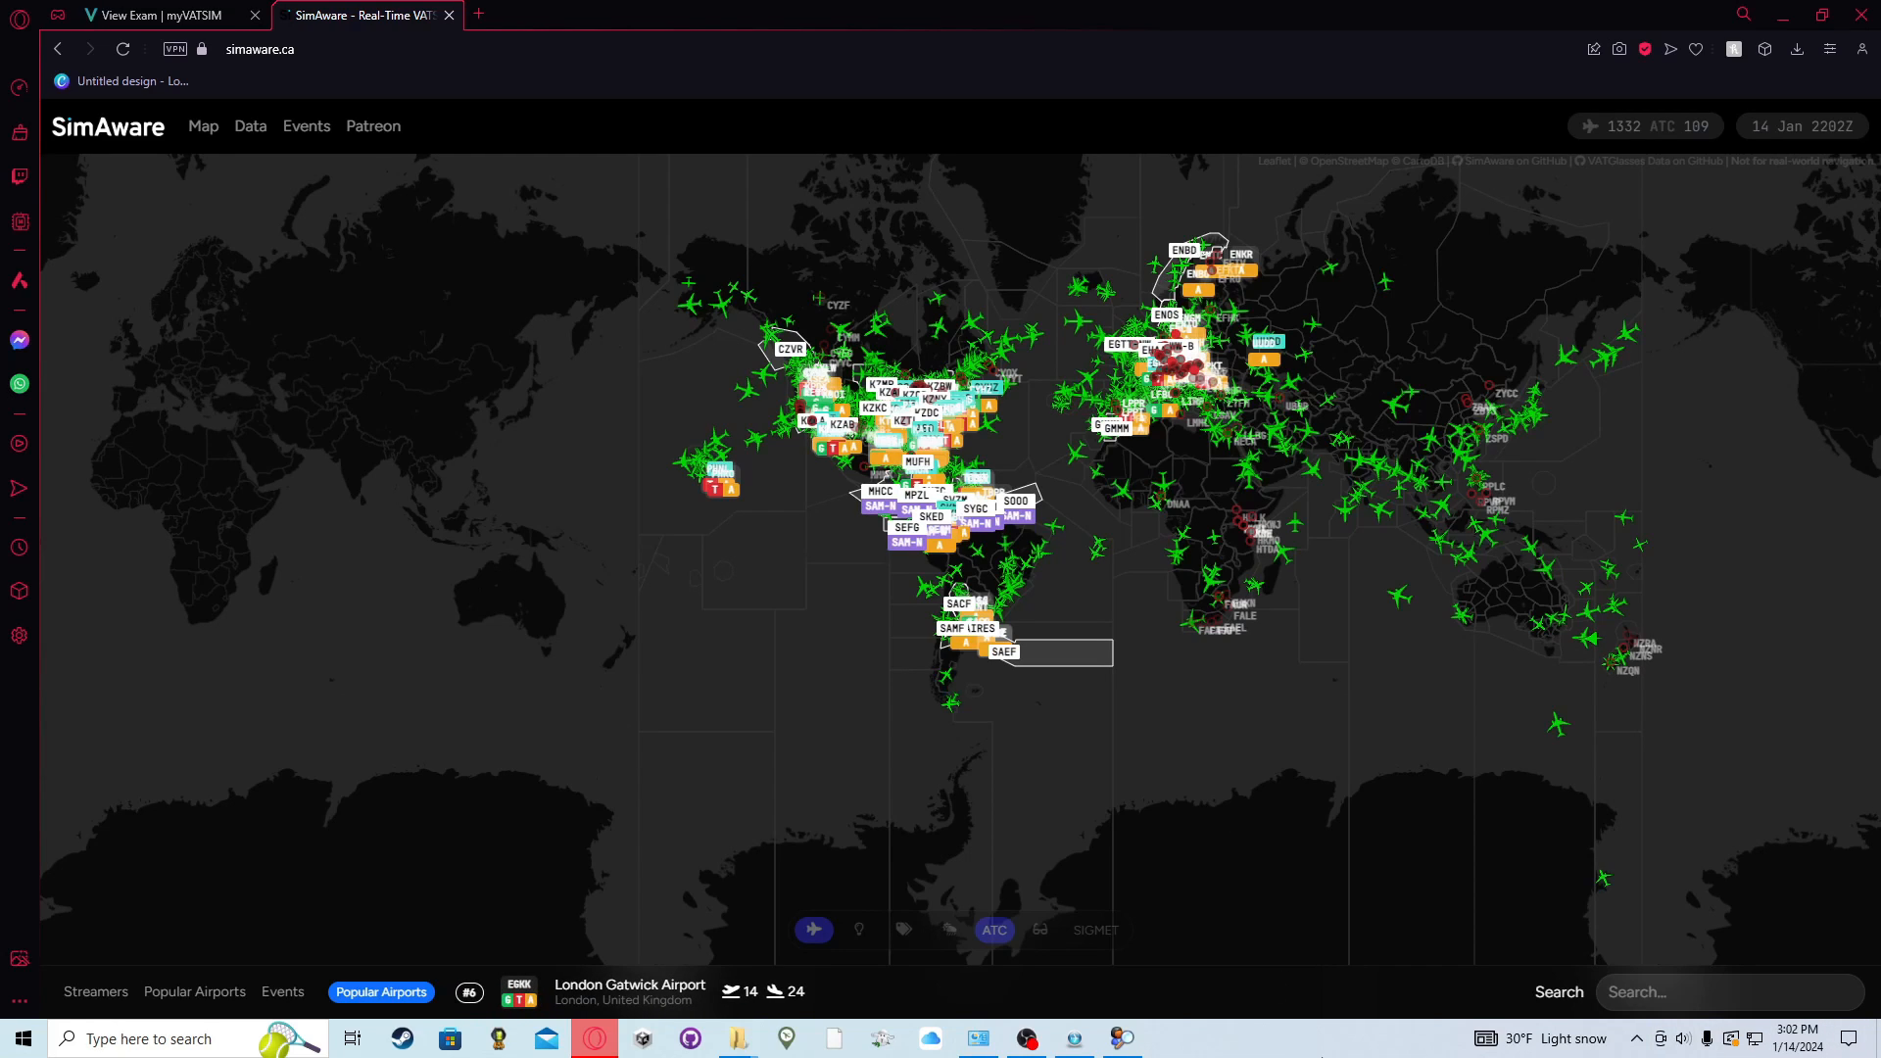
mouse_move(1259, 1029)
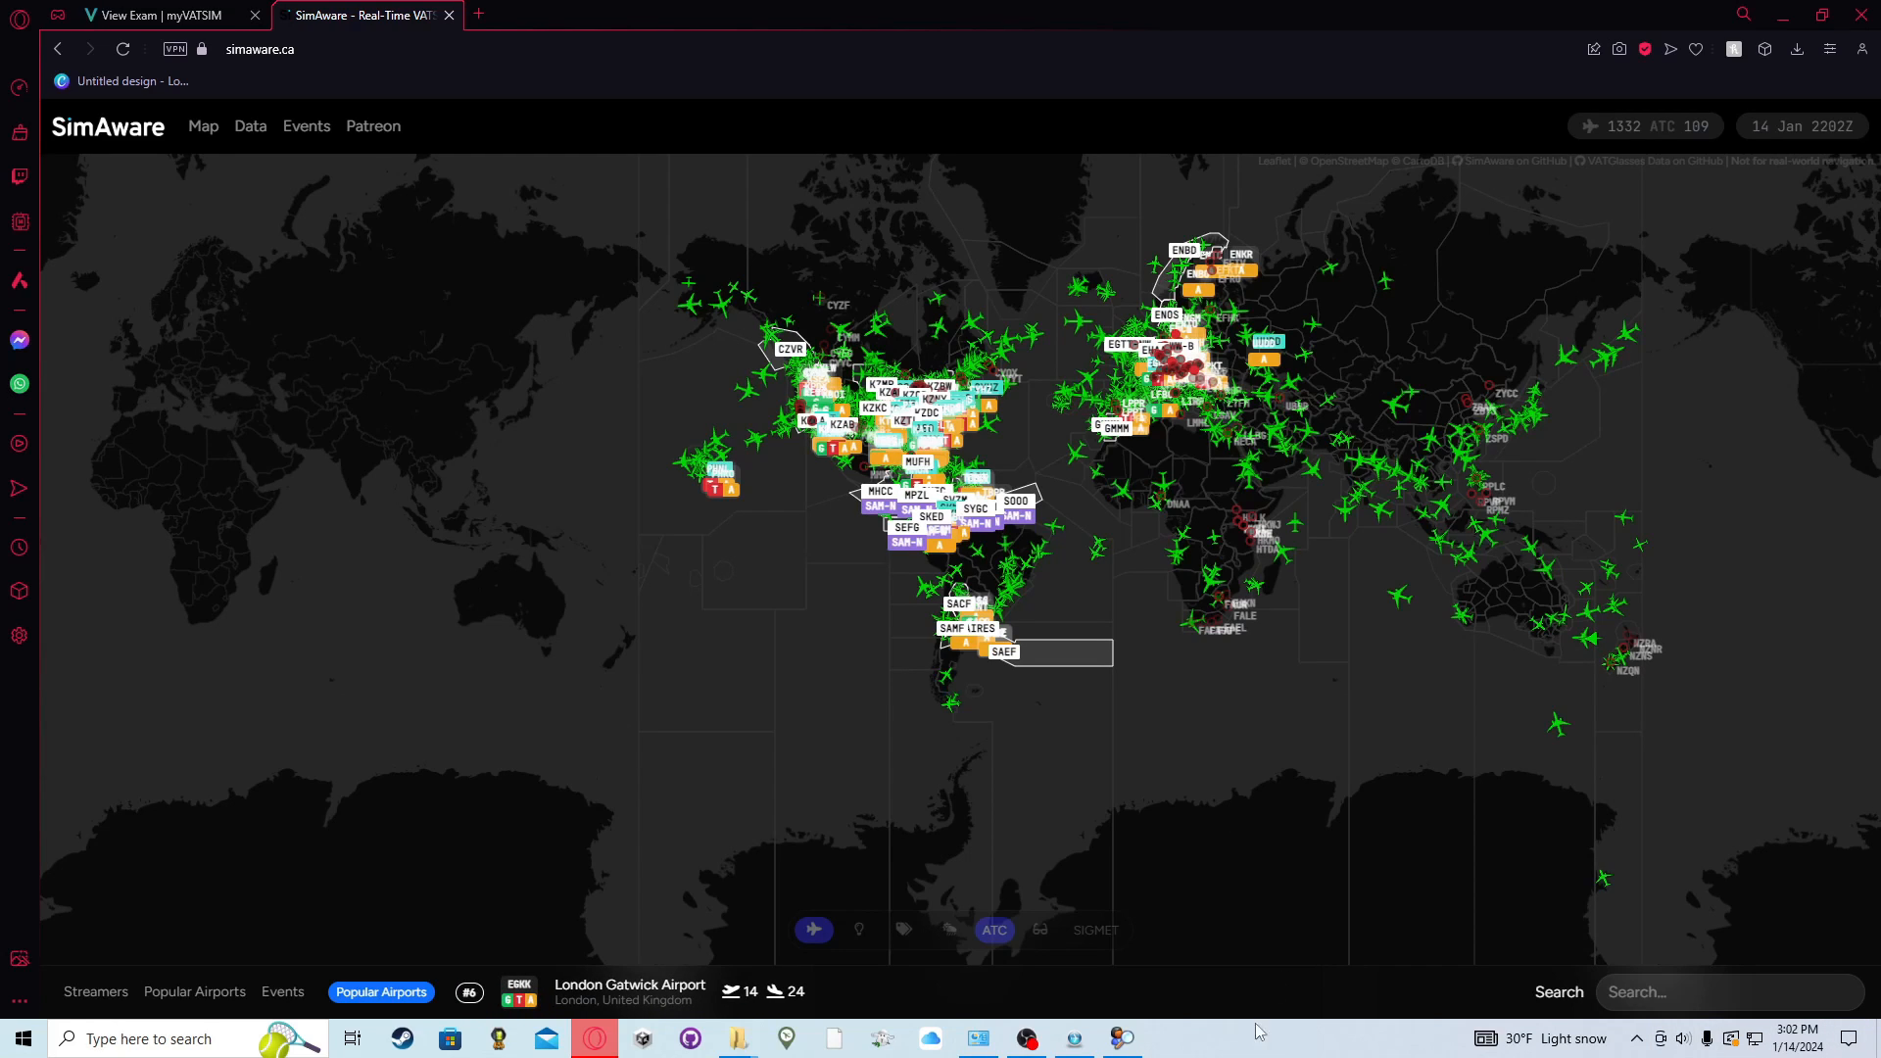